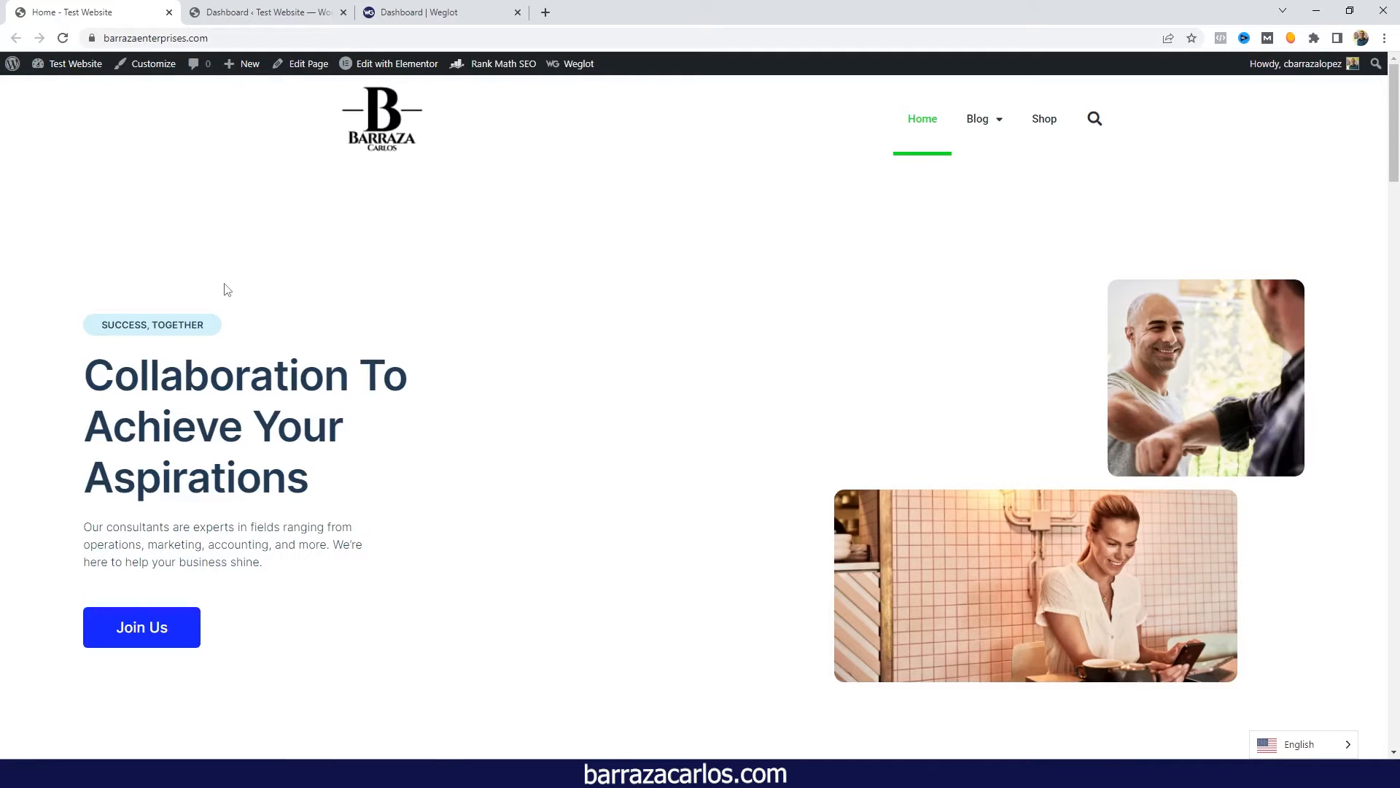
- Switch from the live homepage to the WordPress admin dashboard and open Weglot settings
{"action": "left_click", "coordinate": [263, 11]}
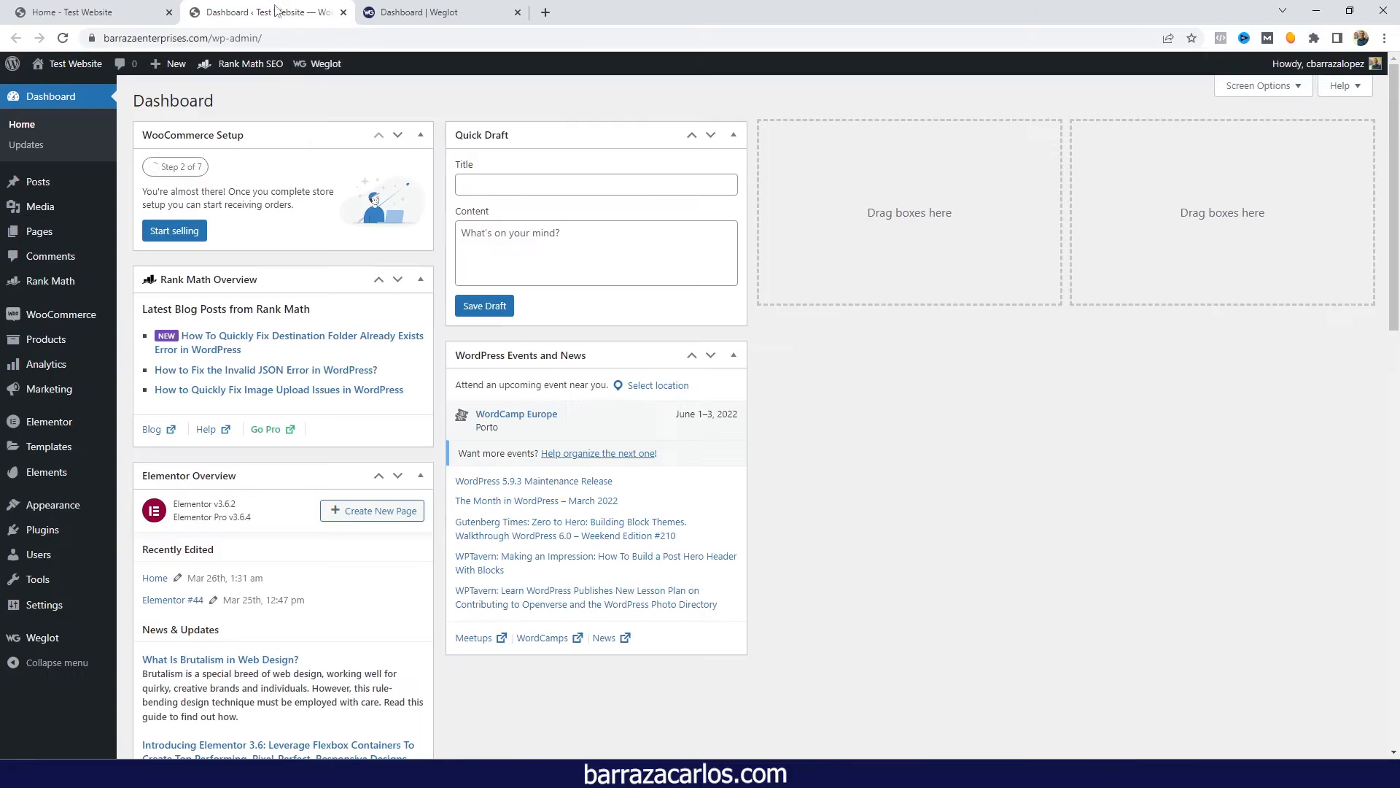
{"action": "mouse_move", "coordinate": [121, 612]}
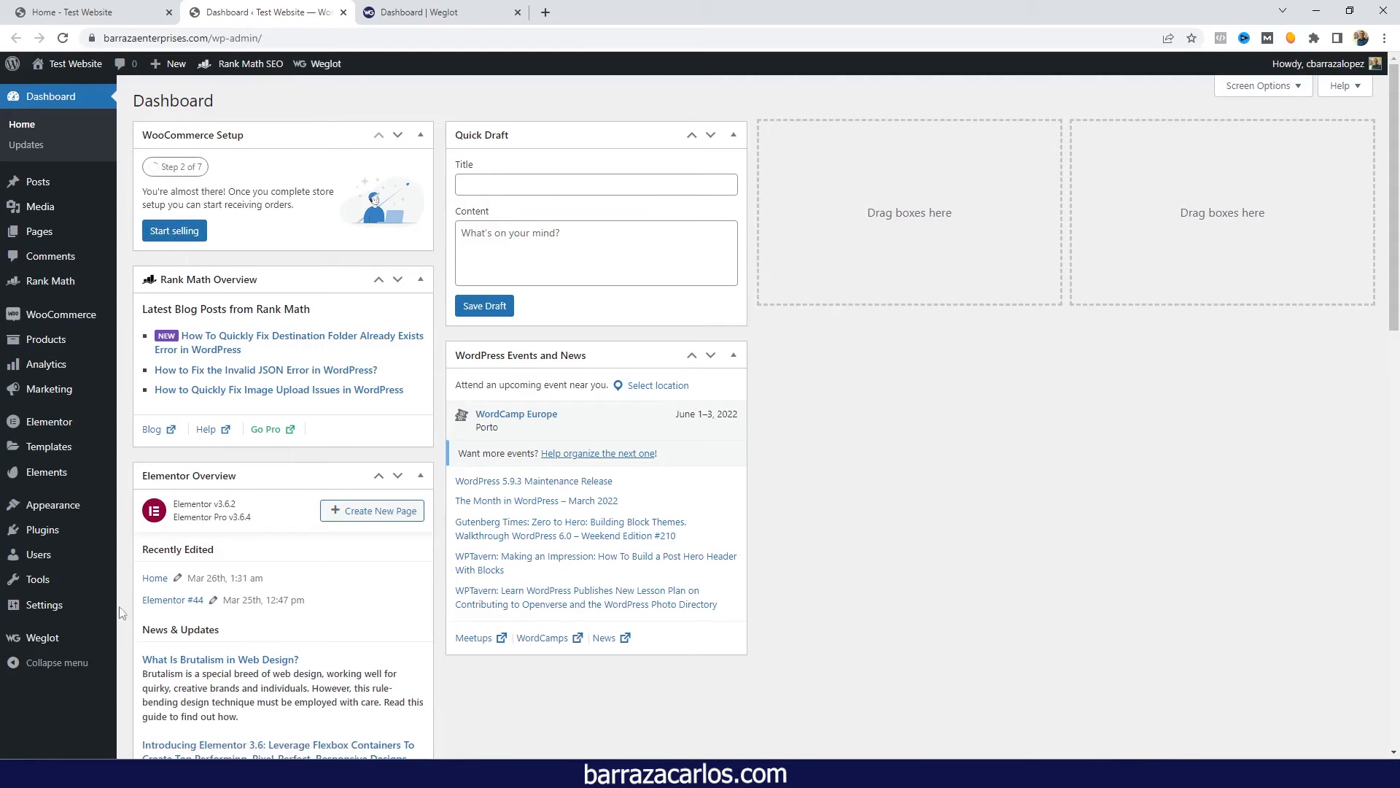
{"action": "left_click", "coordinate": [42, 638]}
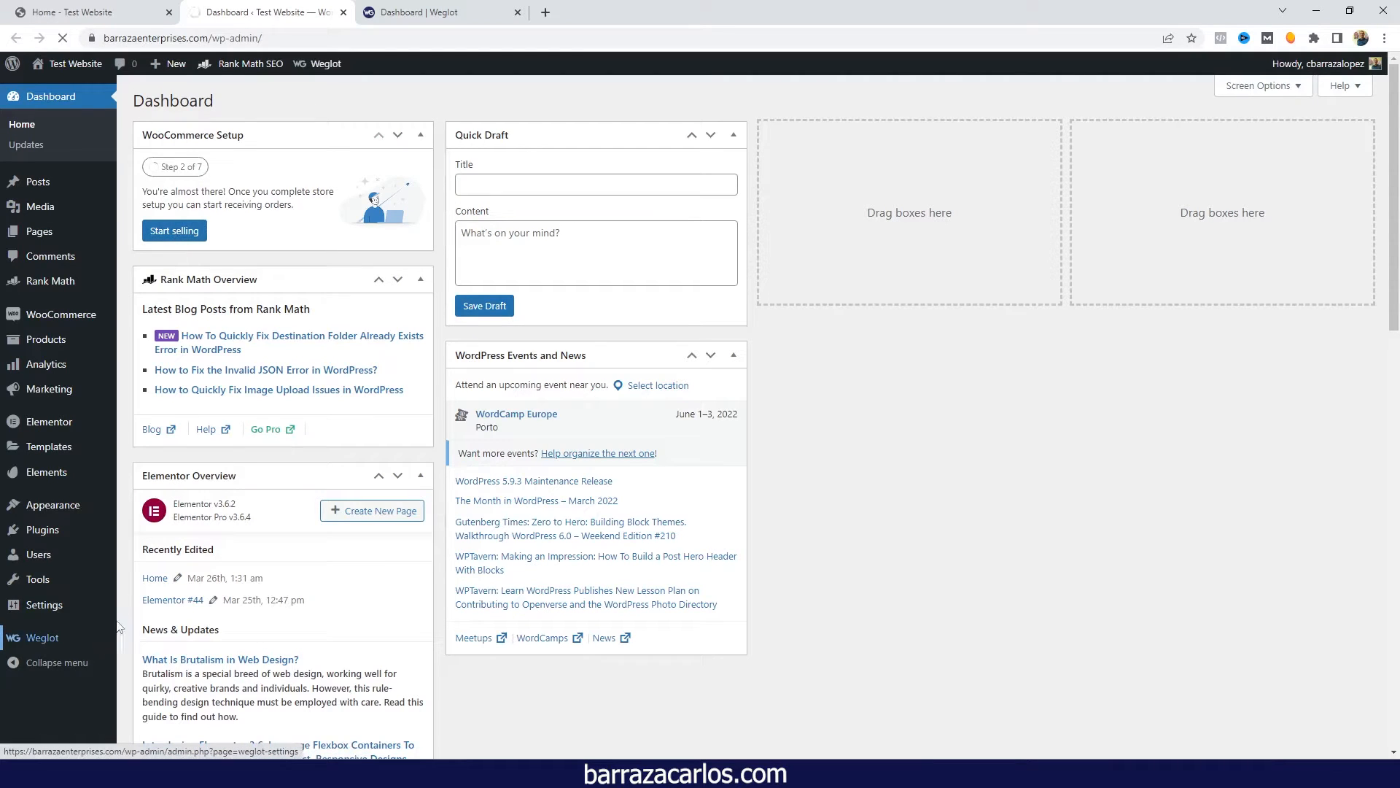
- Add Arabic next to Deutsch in Weglot's destination languages and save changes
{"action": "left_click", "coordinate": [41, 636]}
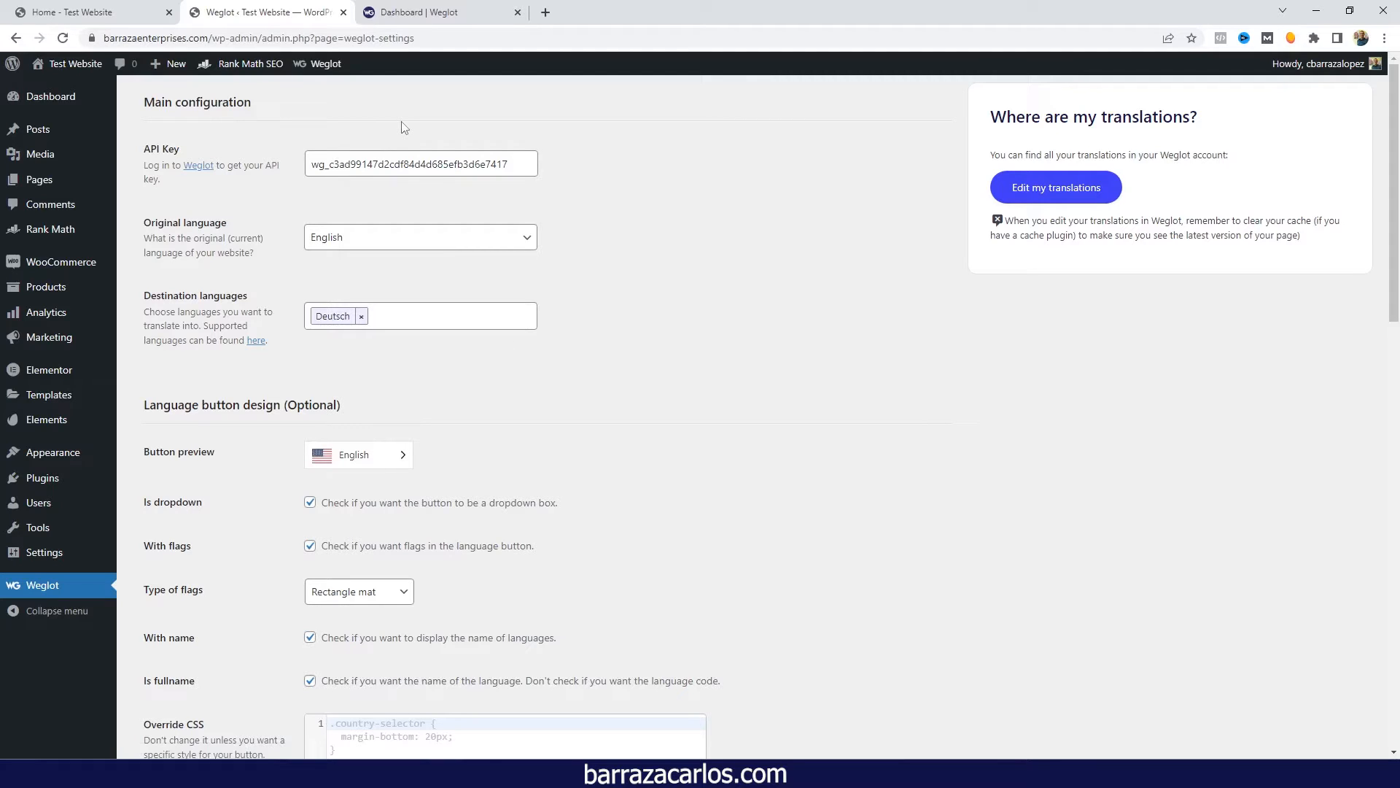
{"action": "mouse_move", "coordinate": [323, 200]}
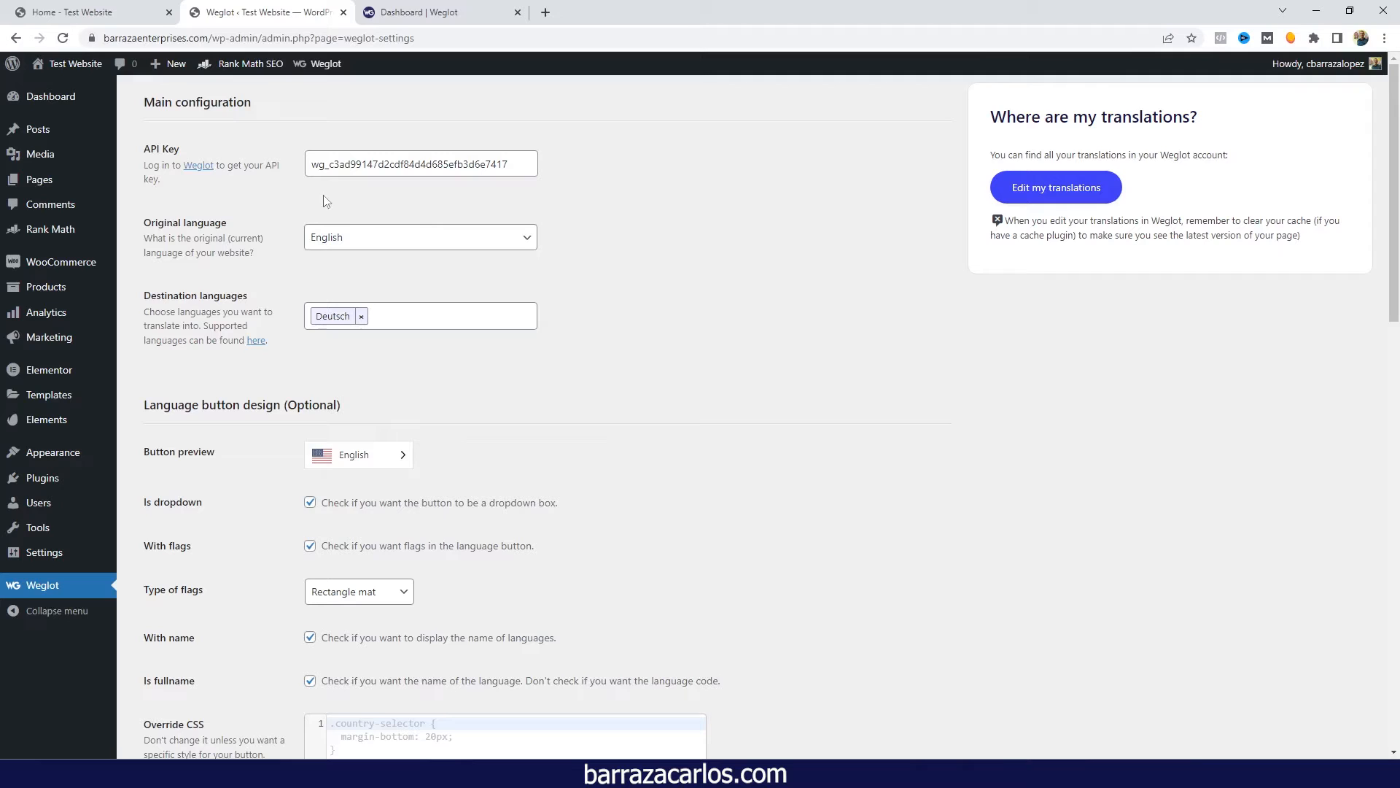
{"action": "mouse_move", "coordinate": [332, 263]}
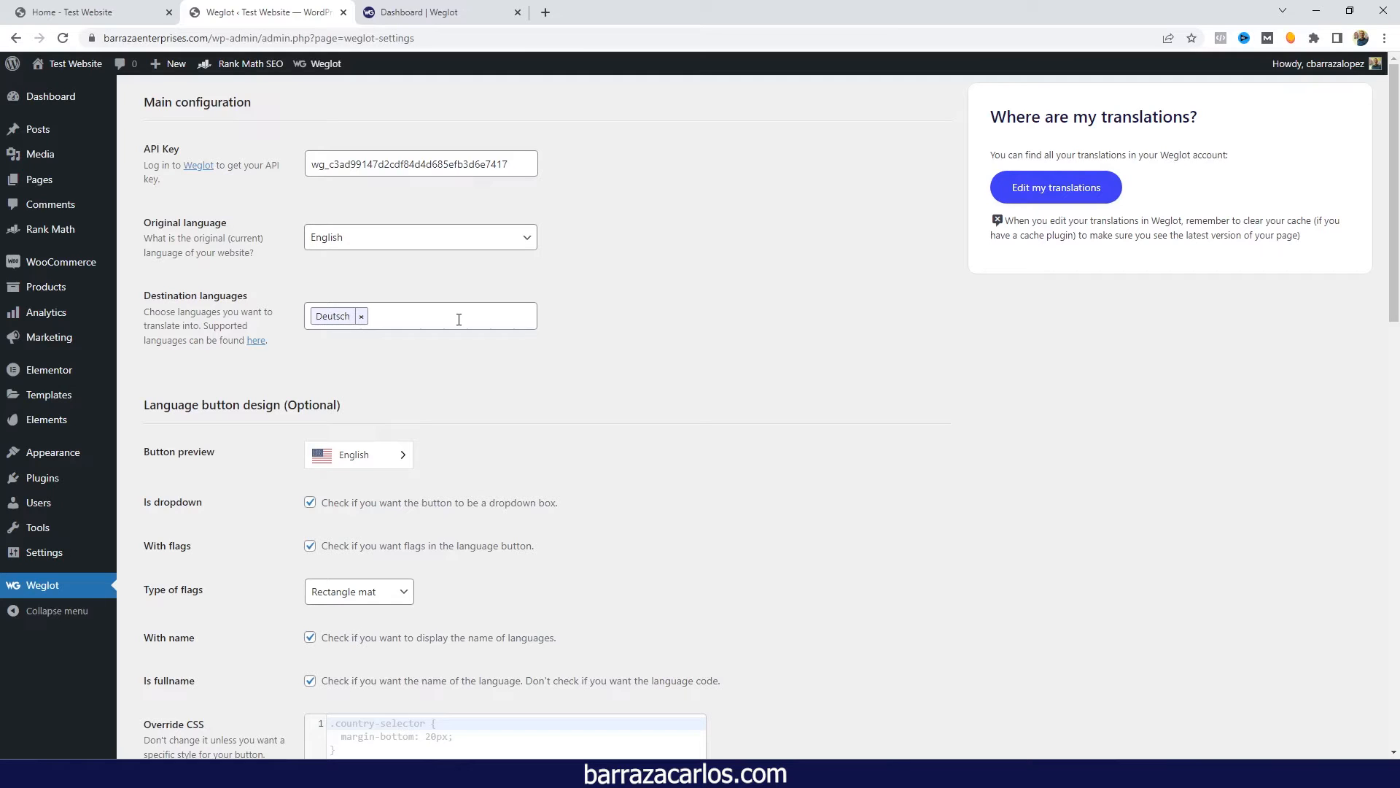
{"action": "left_click", "coordinate": [446, 316]}
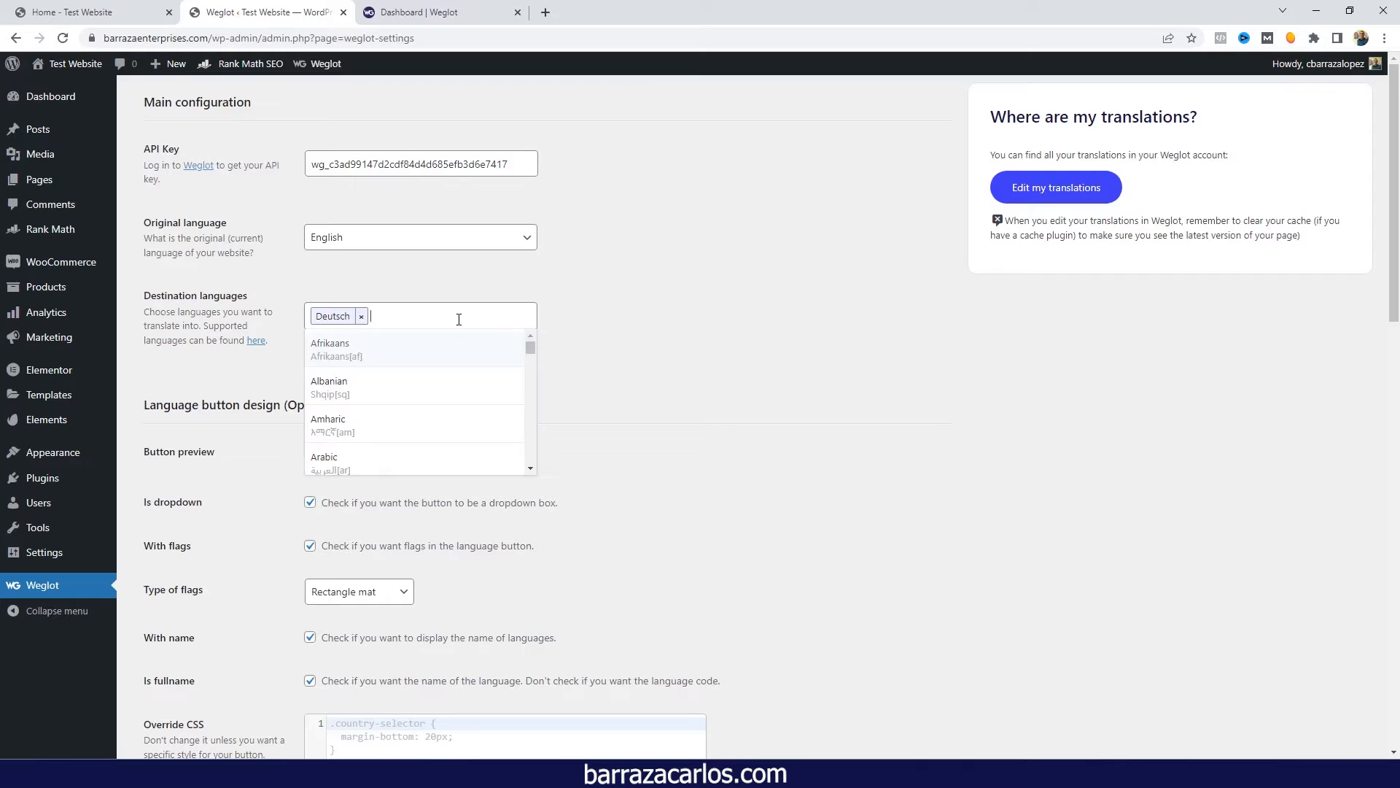
{"action": "type", "text": "arab"}
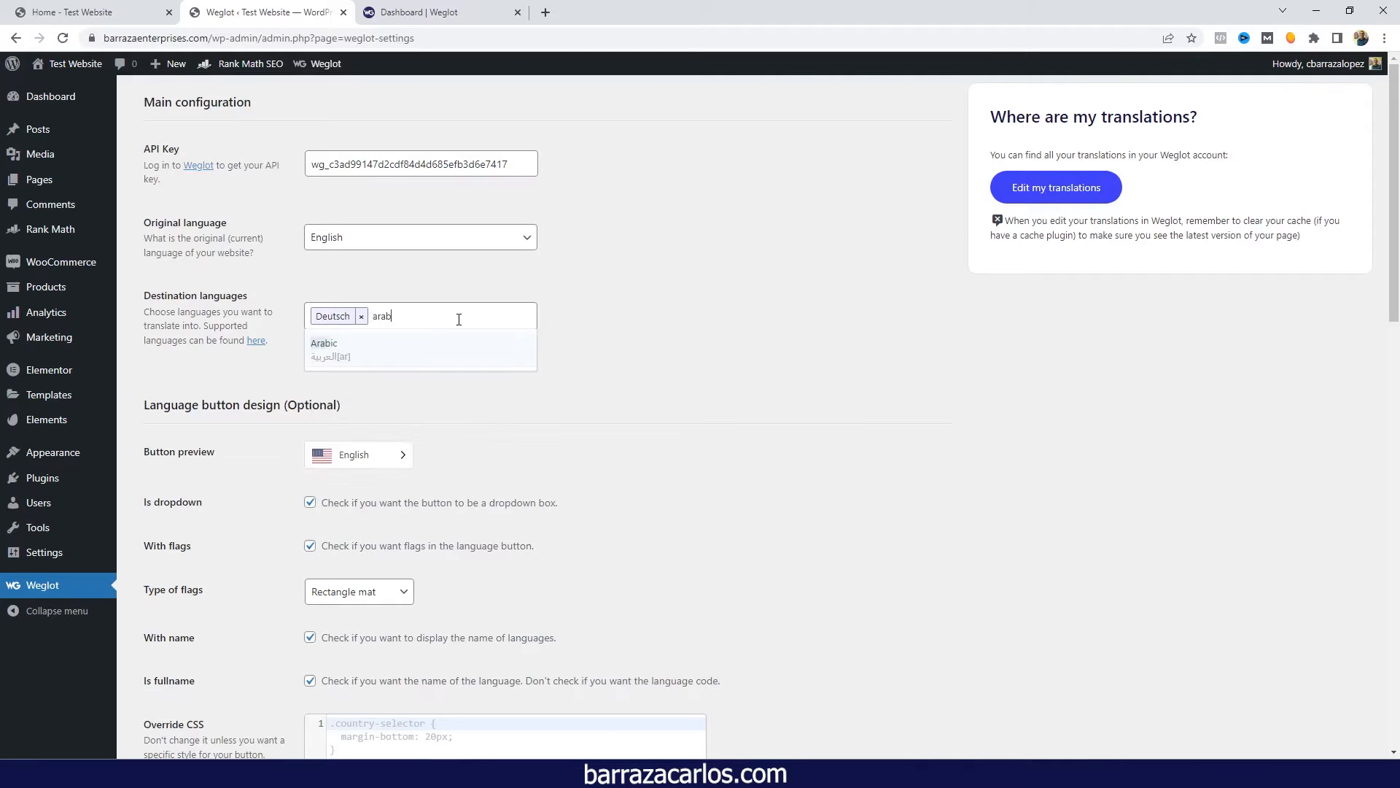
{"action": "left_click", "coordinate": [323, 348]}
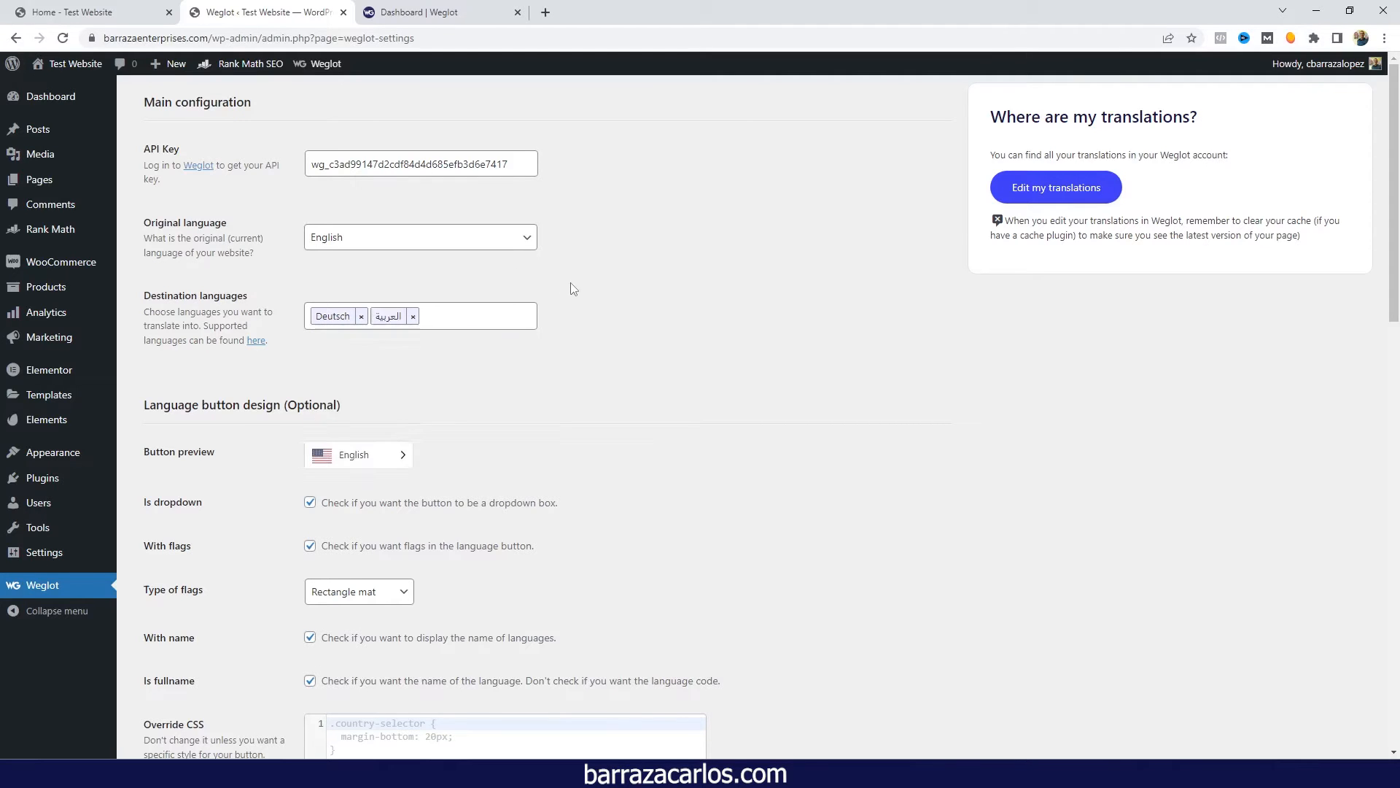
{"action": "scroll", "scroll_direction": "down", "scroll_amount": 3}
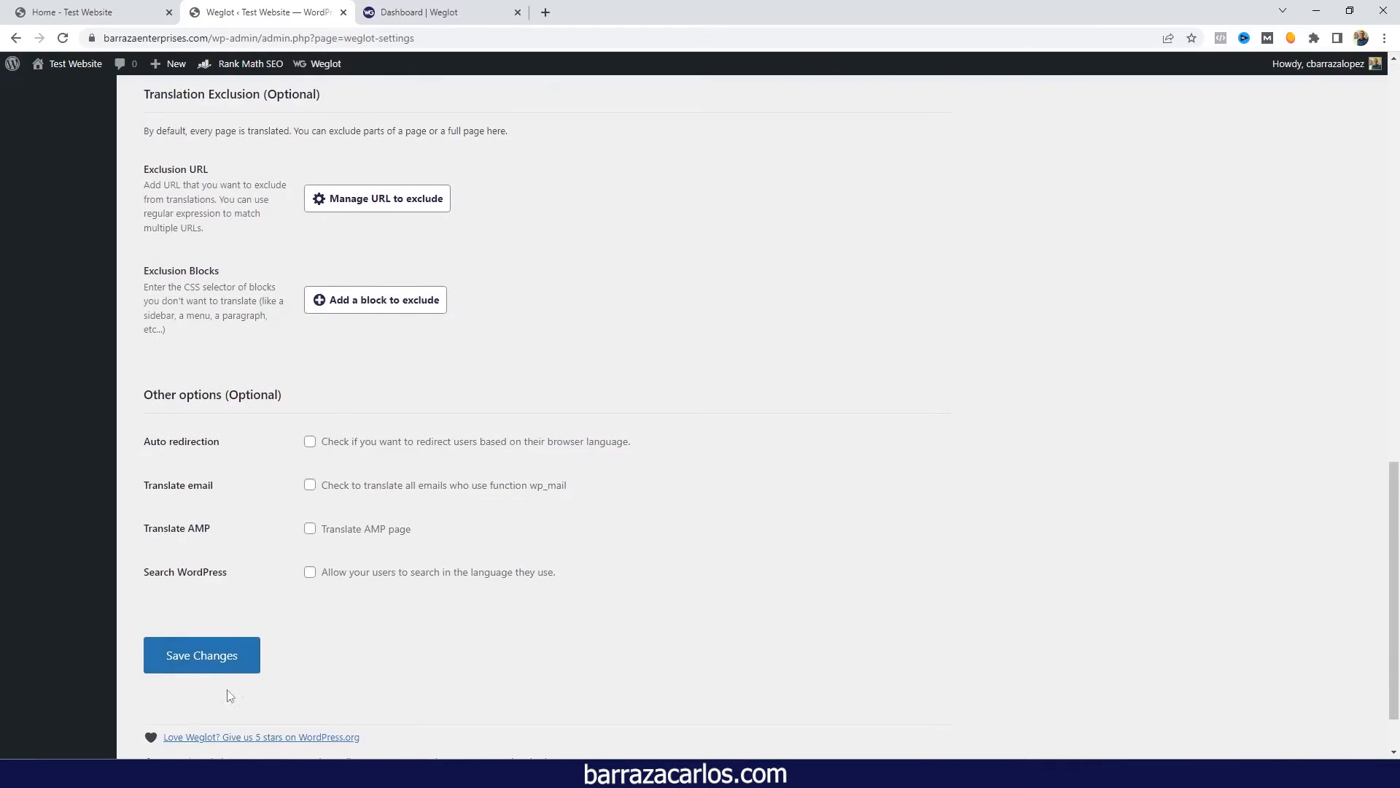
{"action": "left_click", "coordinate": [202, 655]}
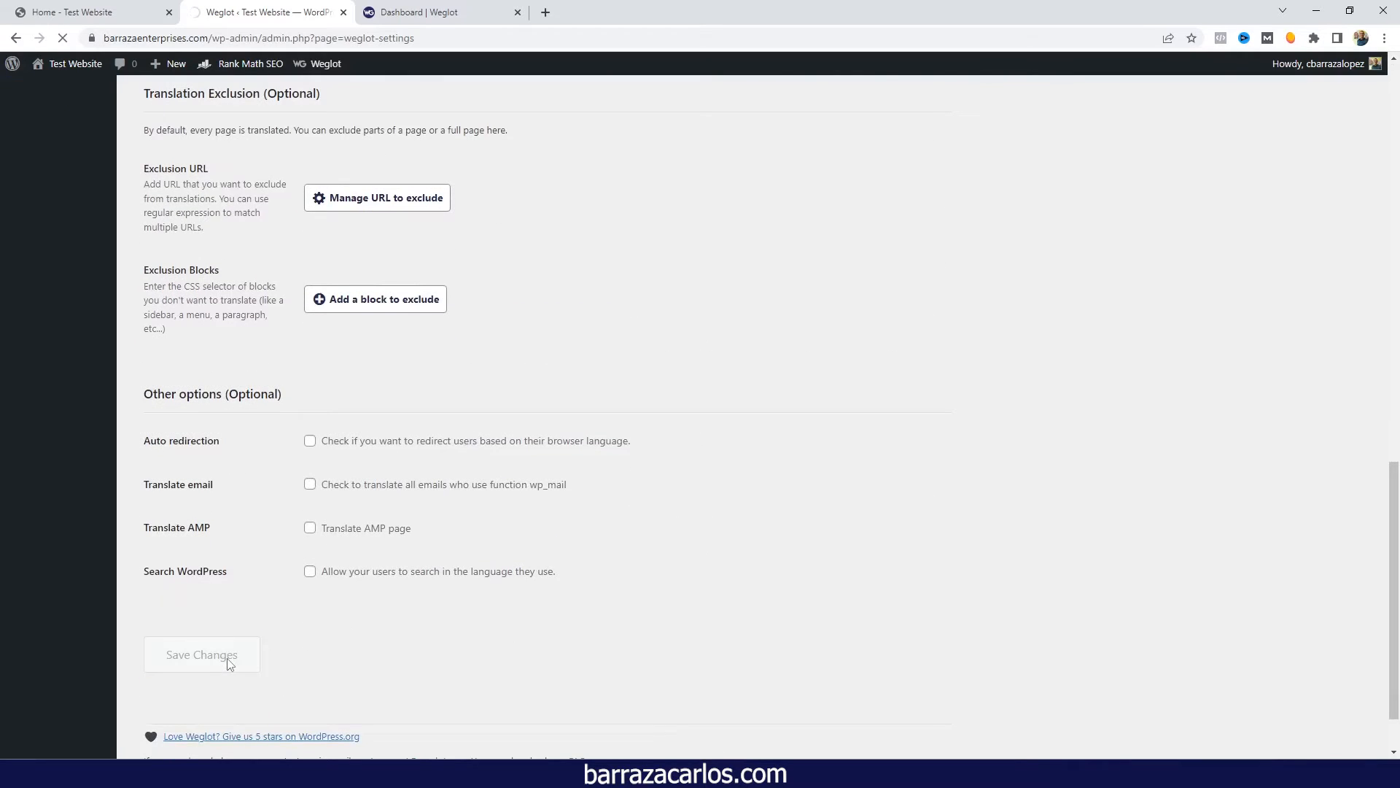
{"action": "left_click", "coordinate": [201, 655]}
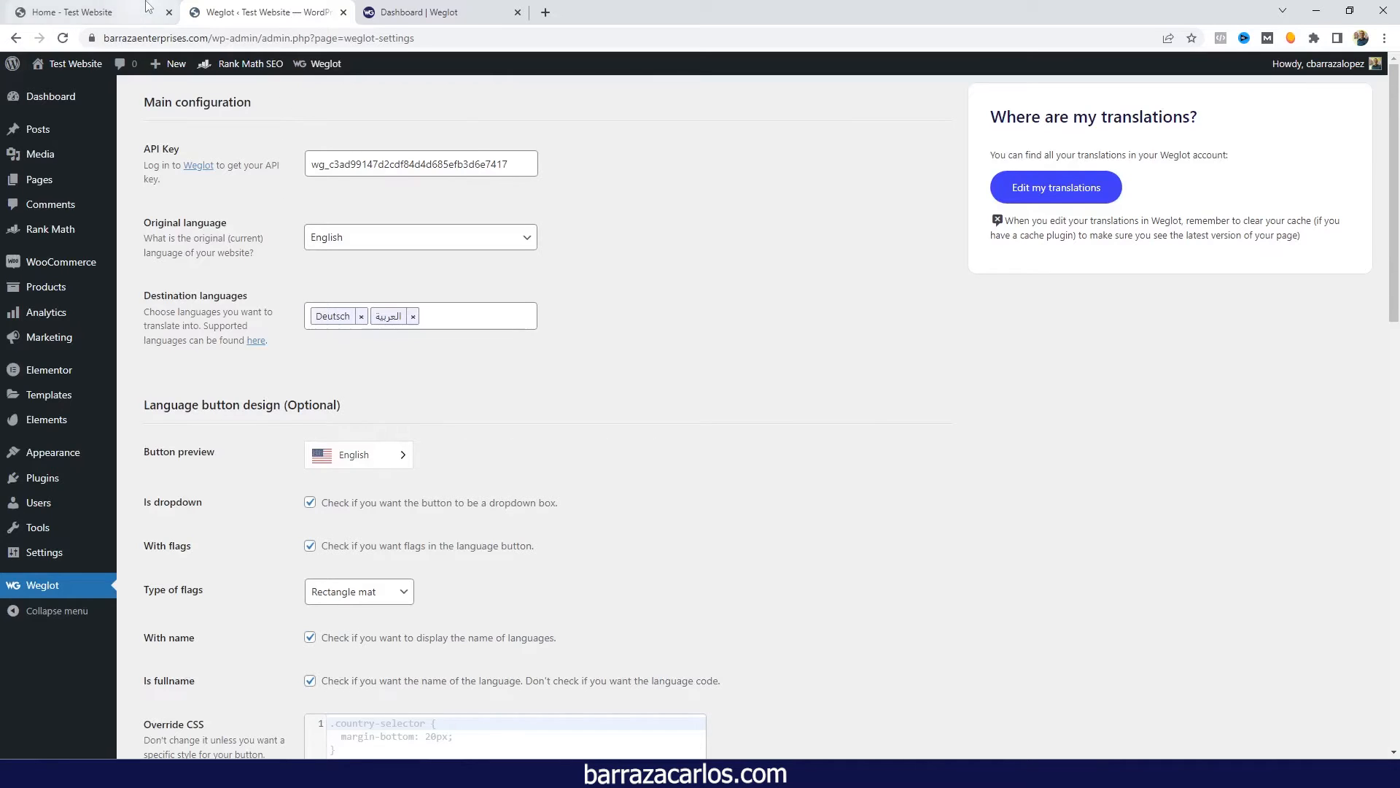
- Reload the live homepage and switch its language switcher to العربية (Arabic)
{"action": "left_click", "coordinate": [67, 11]}
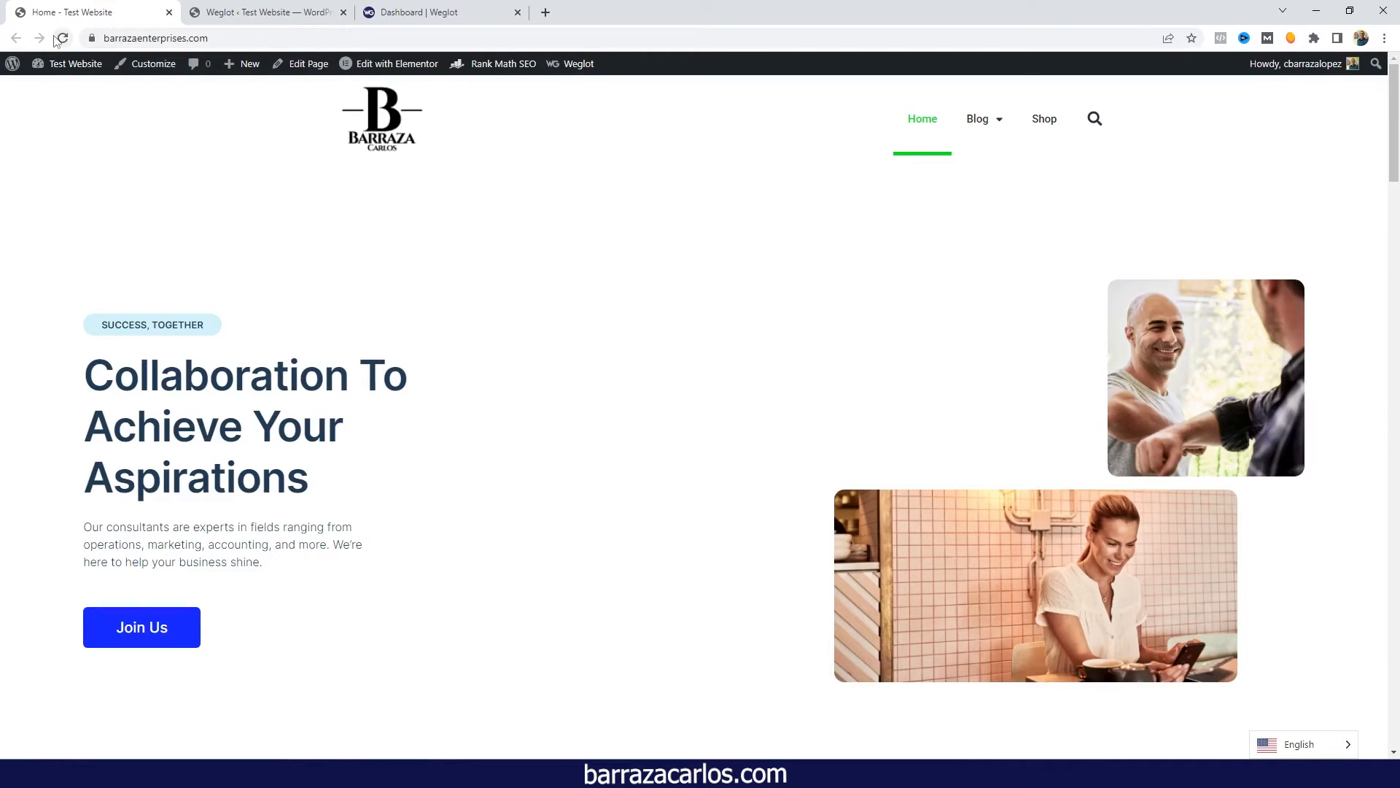
{"action": "mouse_move", "coordinate": [61, 38]}
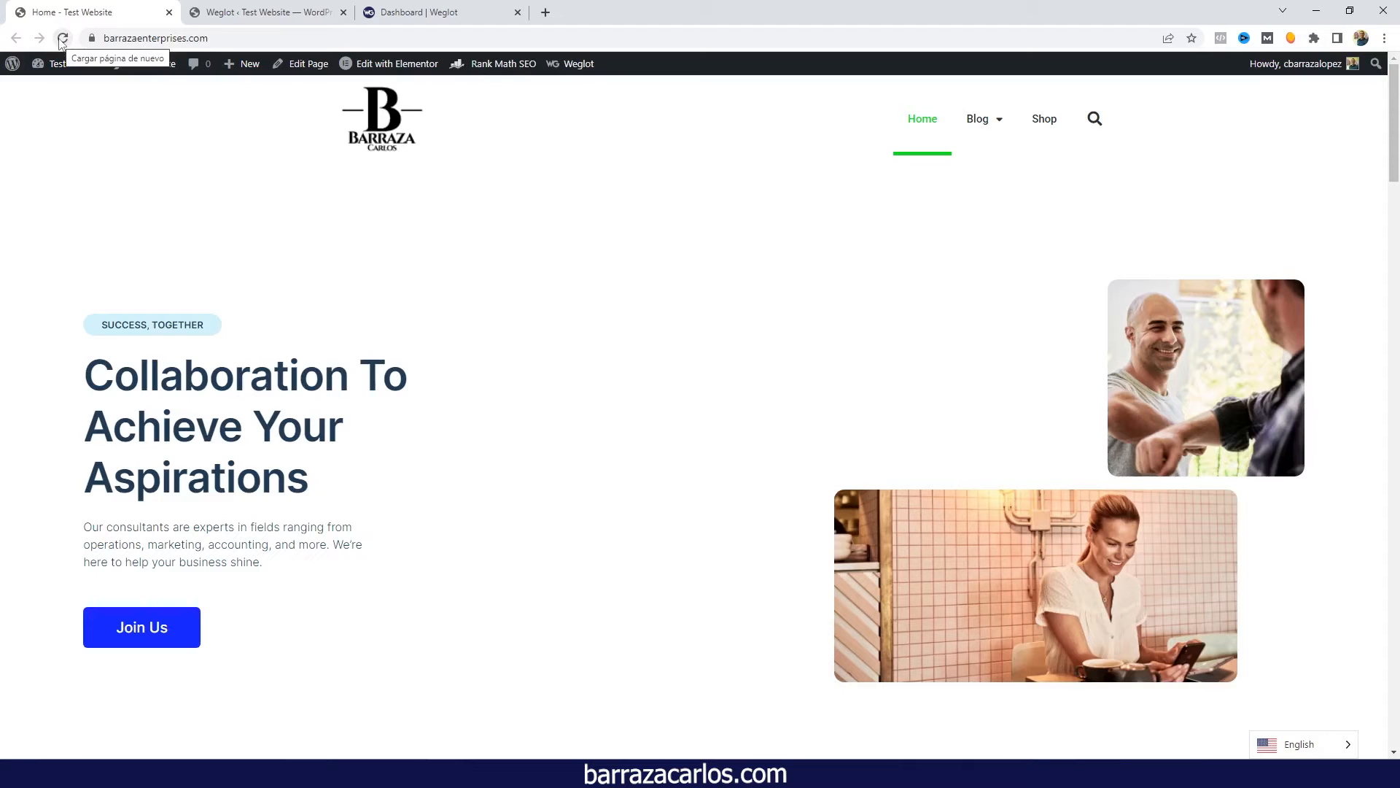
{"action": "left_click", "coordinate": [61, 38]}
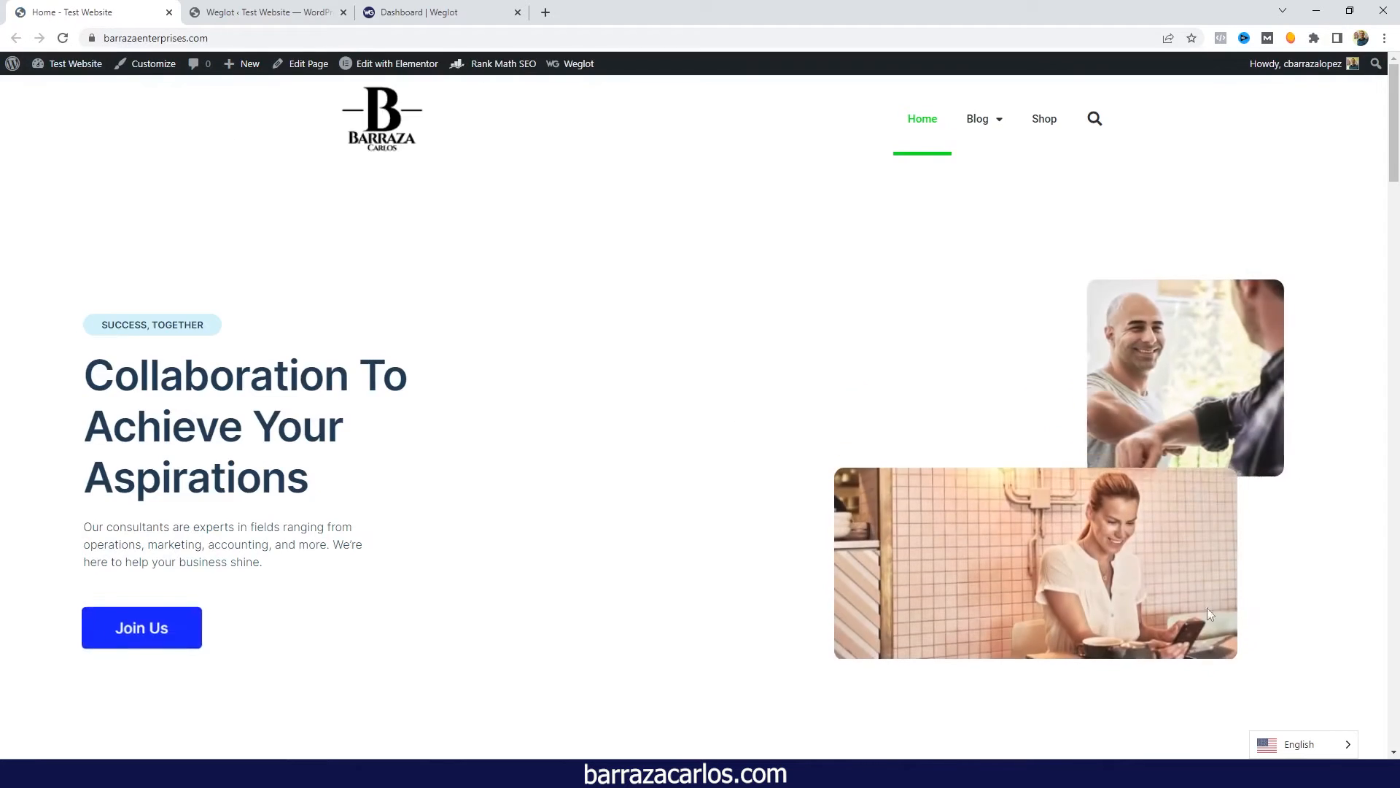
{"action": "left_click", "coordinate": [1300, 744]}
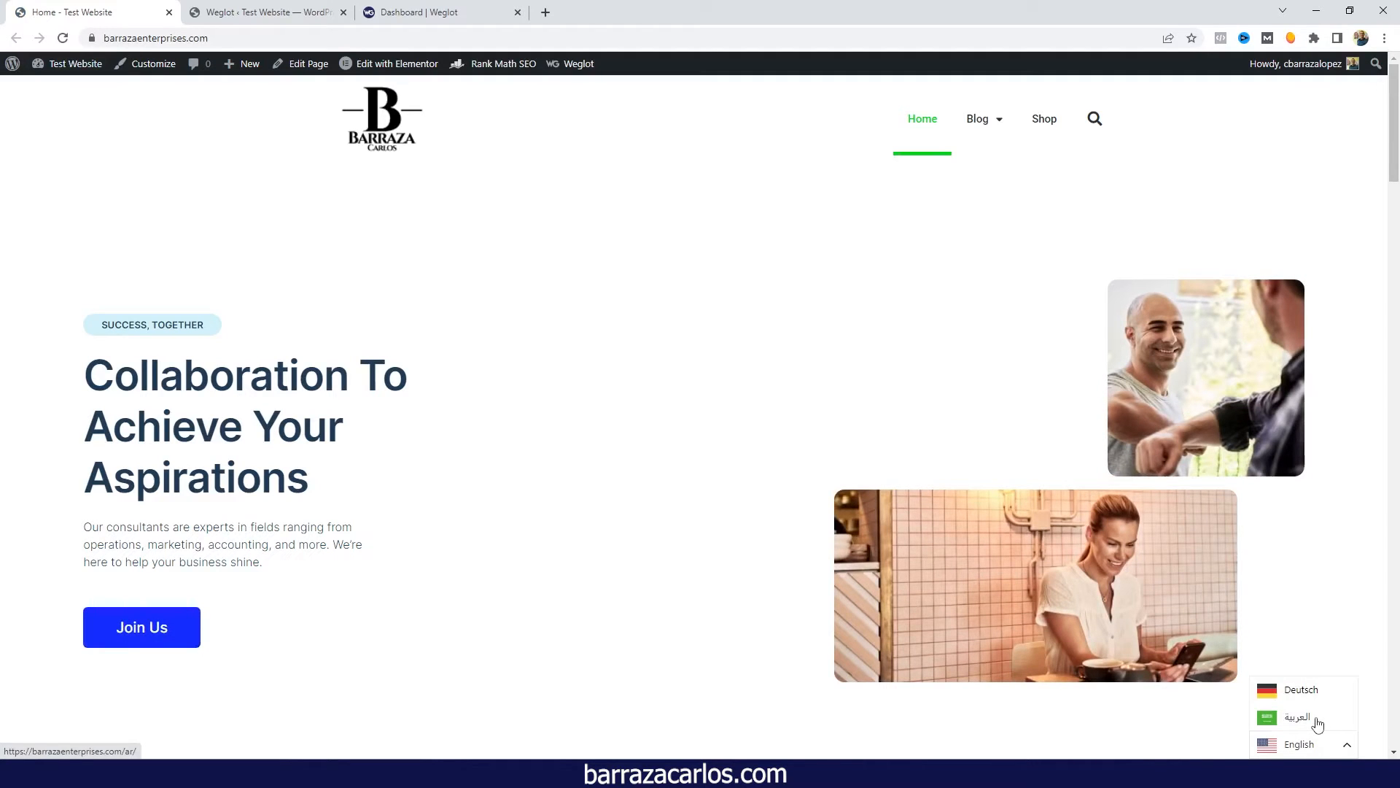
{"action": "left_click", "coordinate": [1299, 717]}
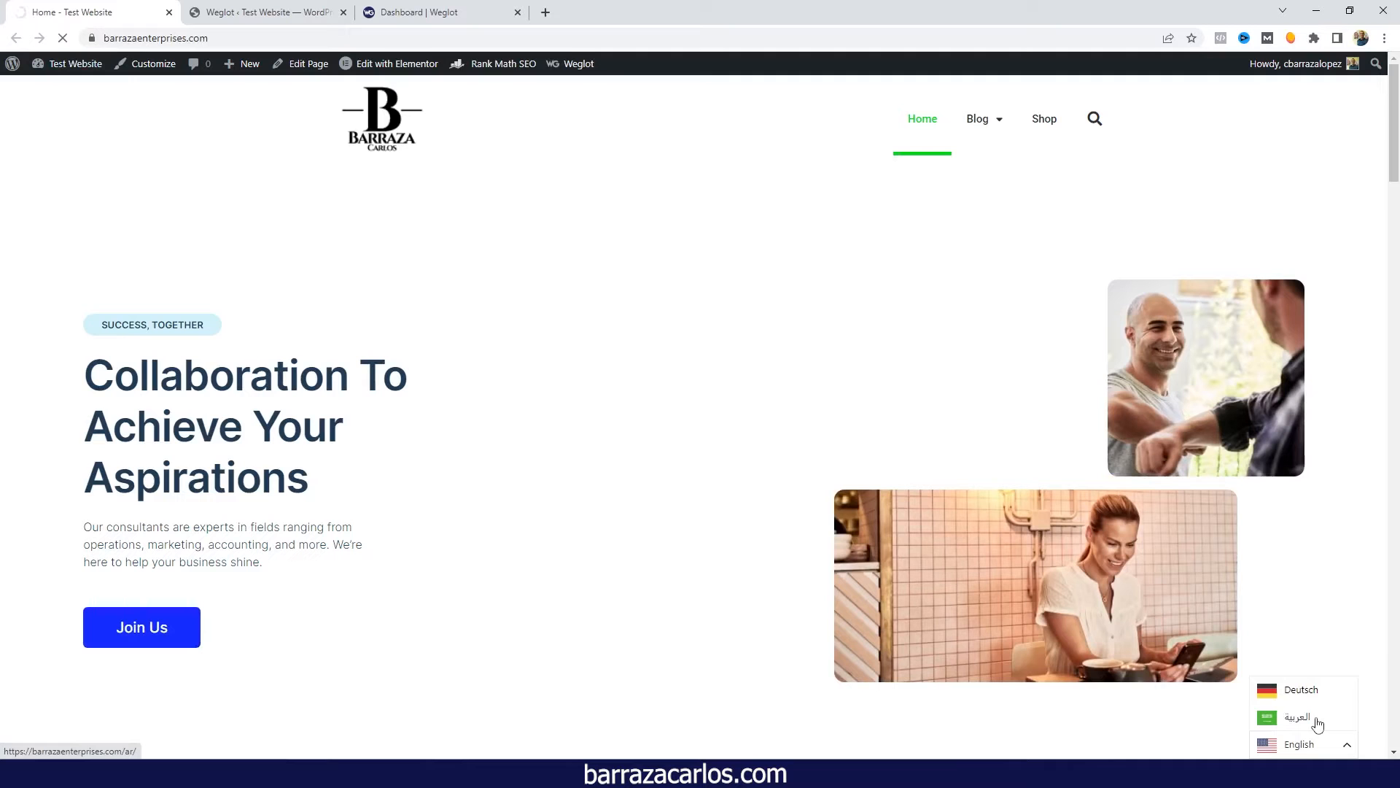
{"action": "left_click", "coordinate": [1298, 717]}
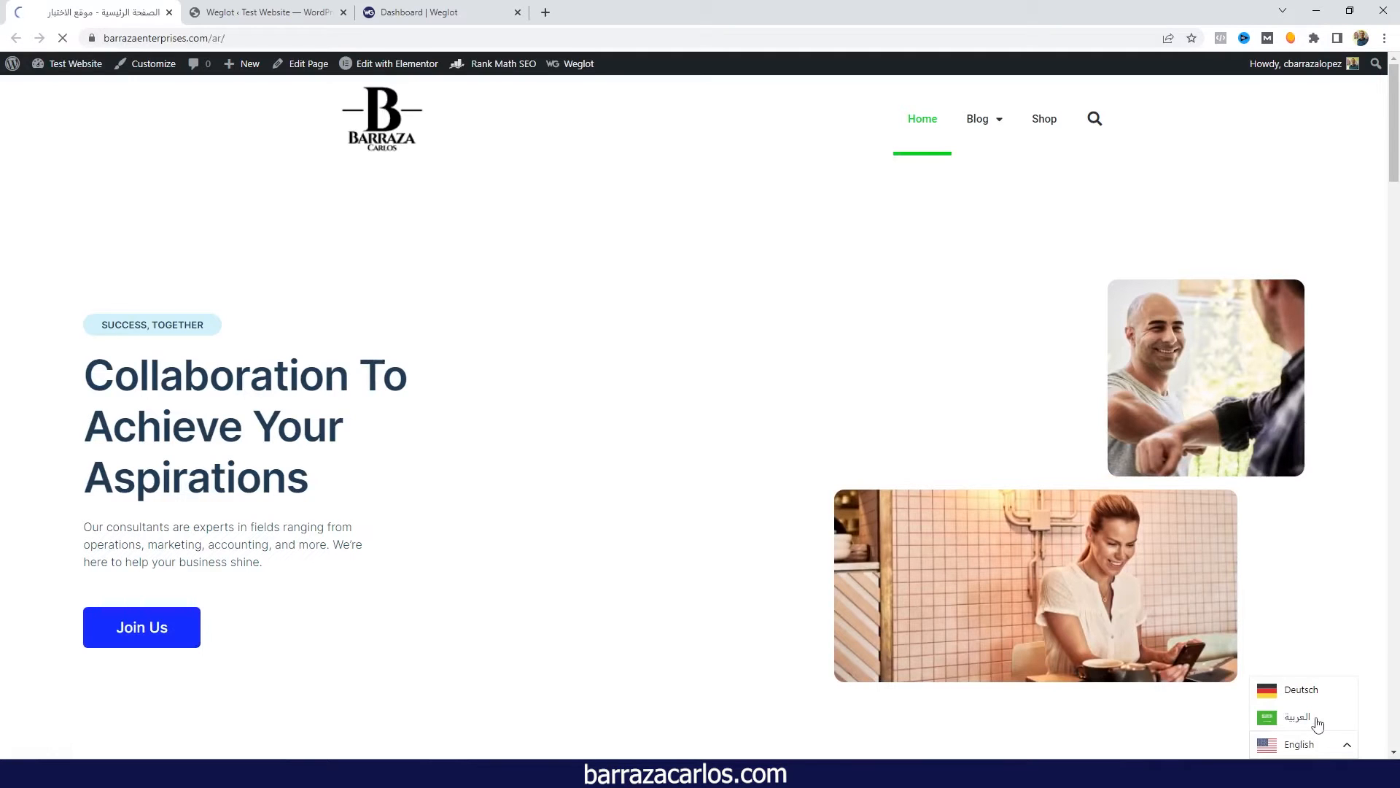
{"action": "left_click", "coordinate": [1297, 717]}
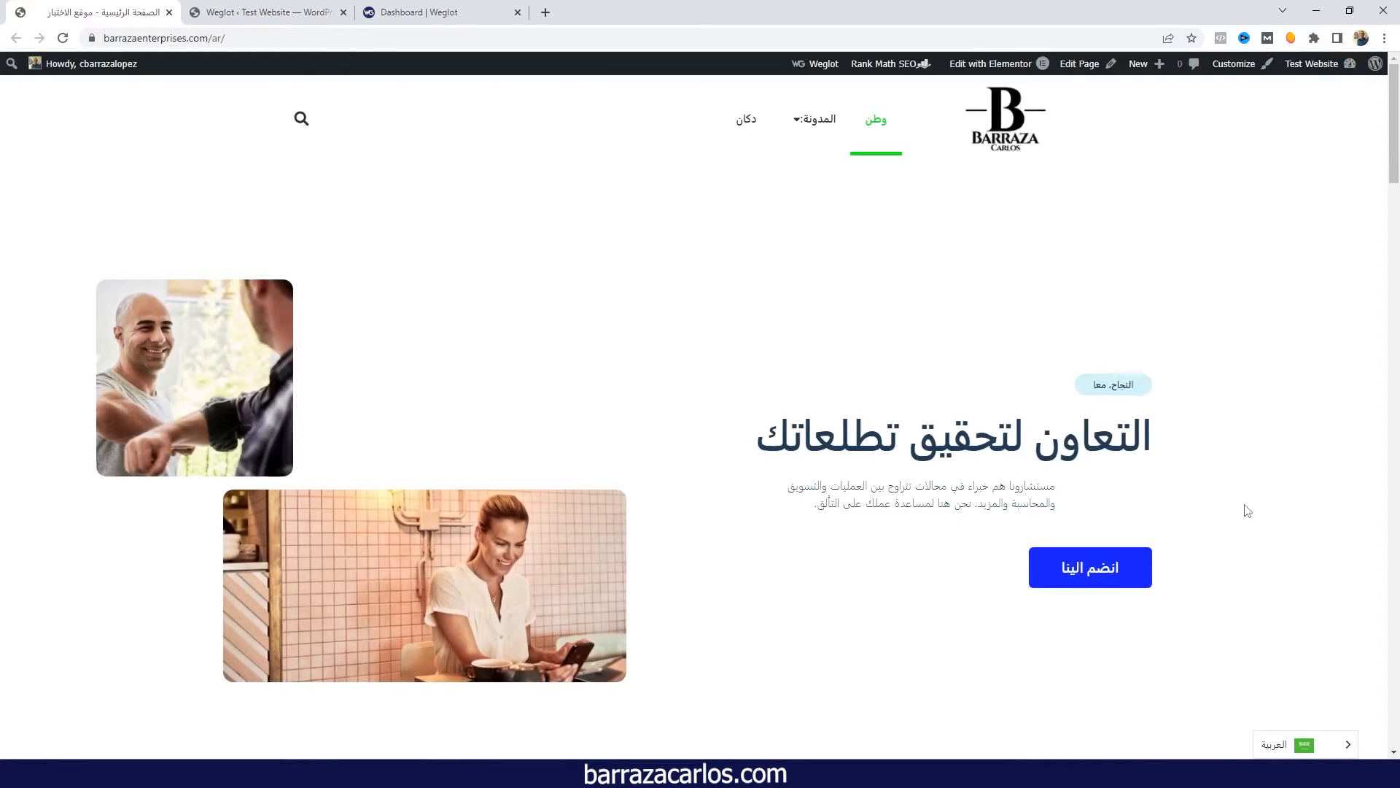
{"action": "mouse_move", "coordinate": [1214, 266]}
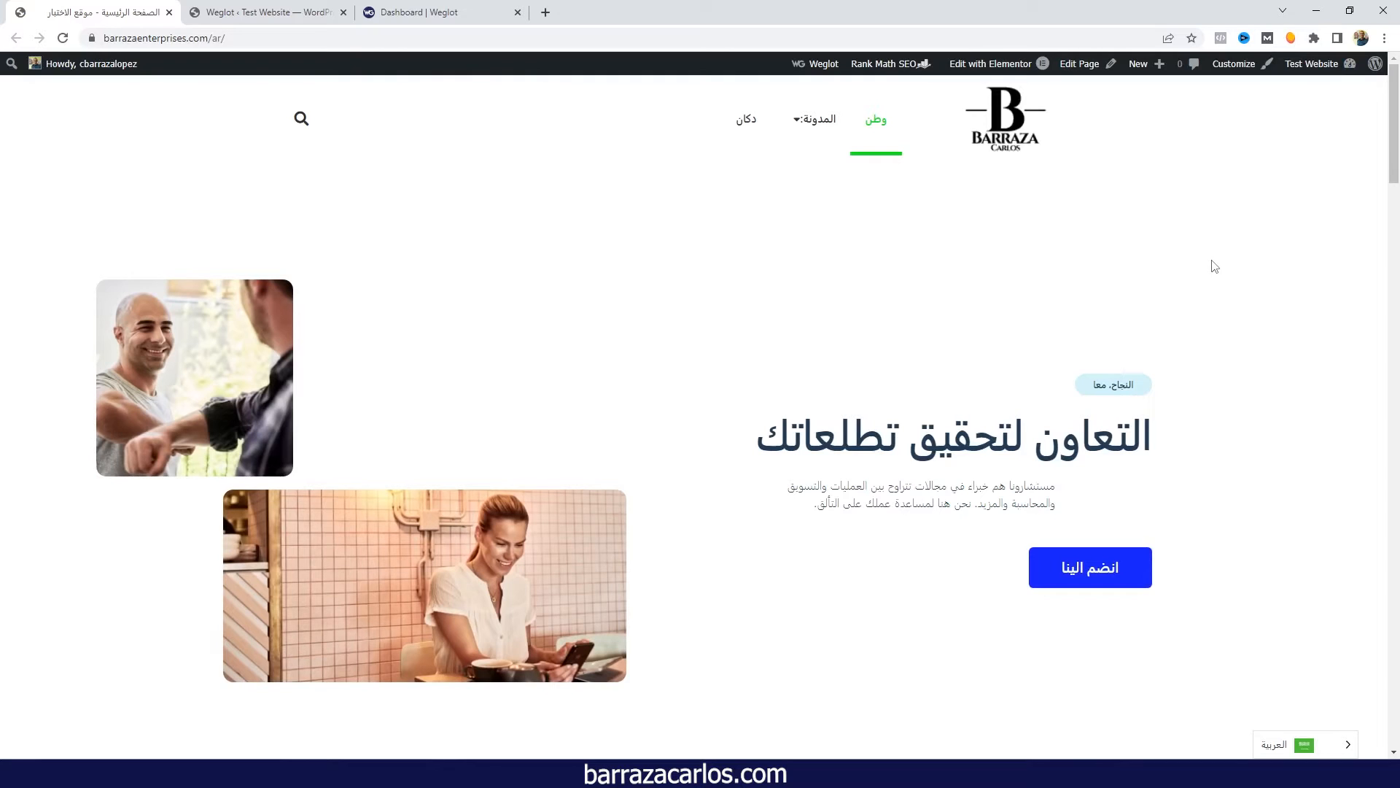
- Scroll through the right-to-left Arabic homepage sections
{"action": "scroll", "scroll_direction": "down", "scroll_amount": 3}
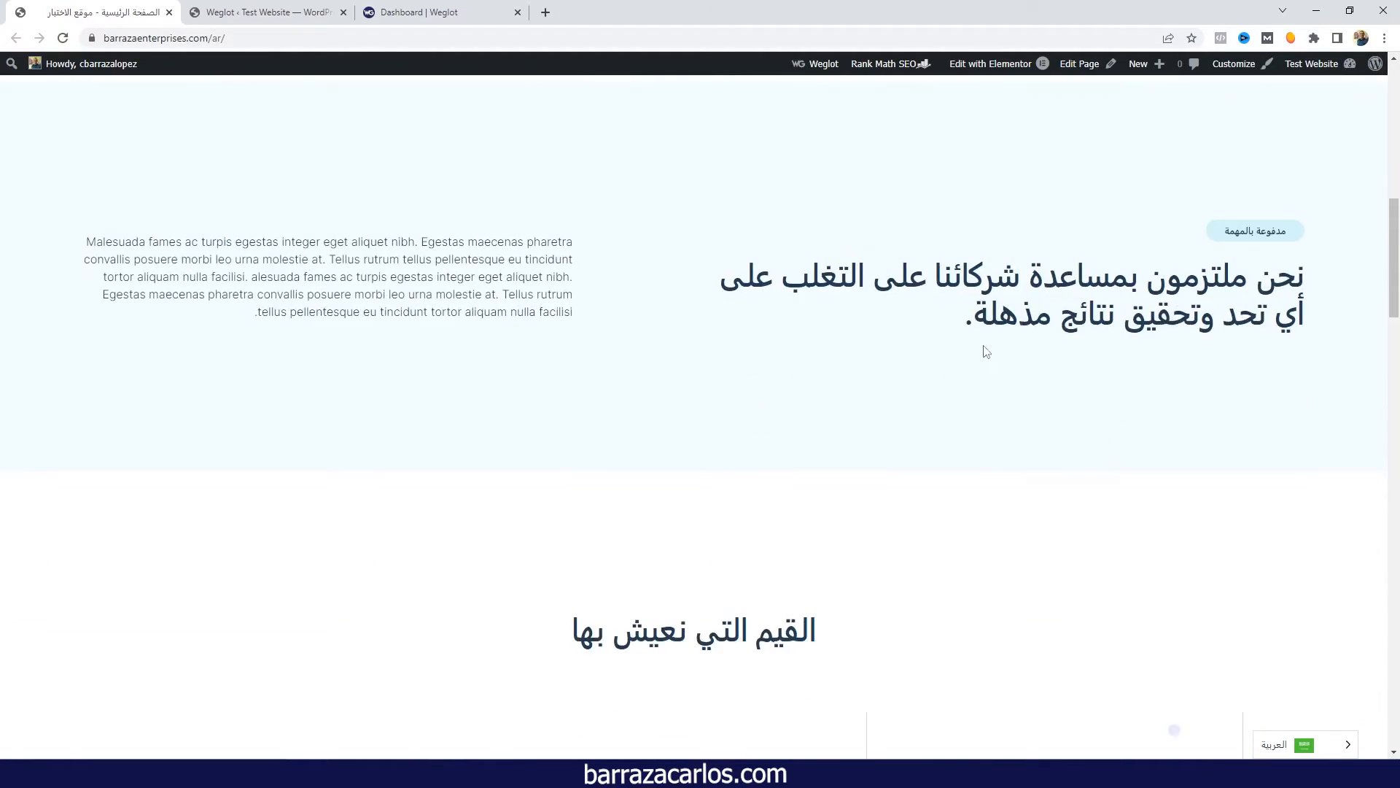
{"action": "scroll", "scroll_direction": "down", "scroll_amount": 3}
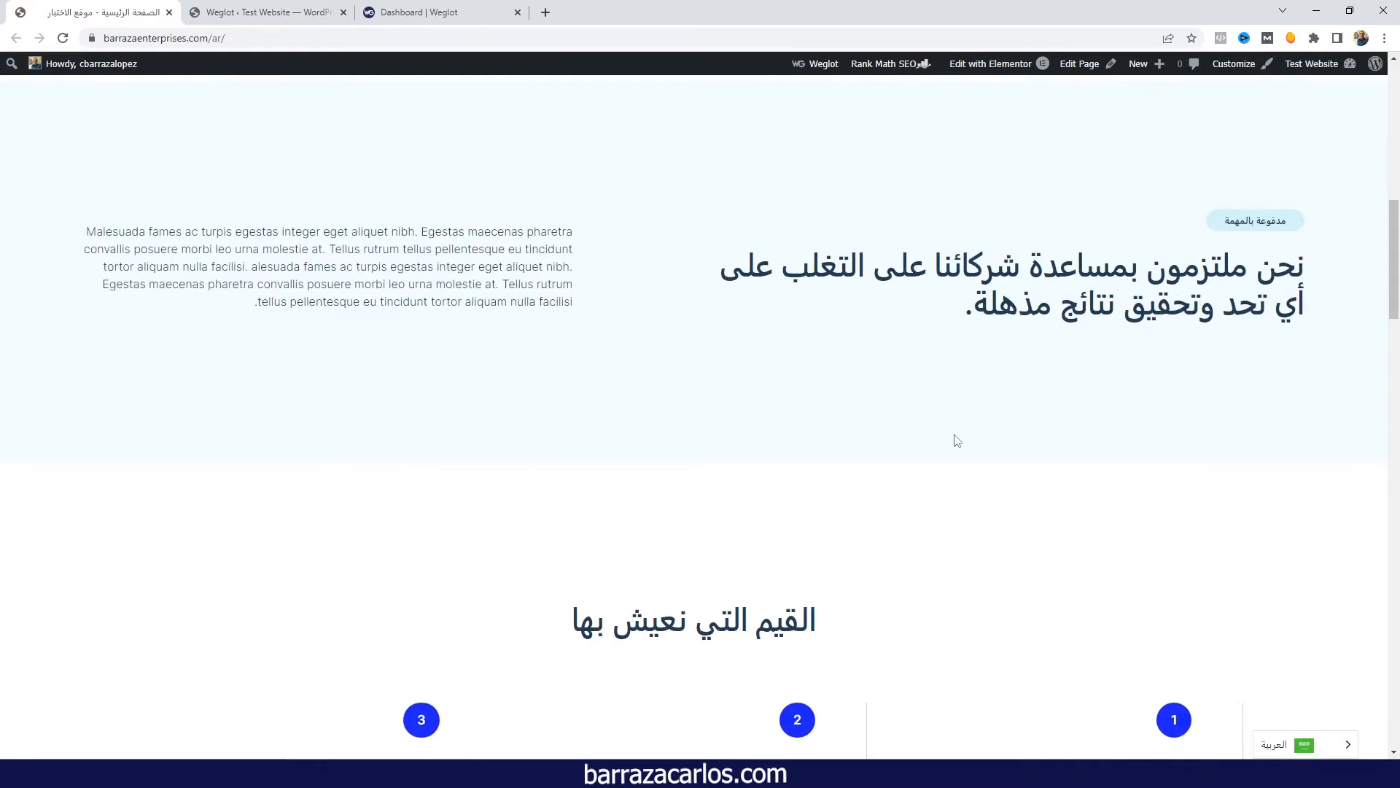
{"action": "scroll", "scroll_direction": "down", "scroll_amount": 3}
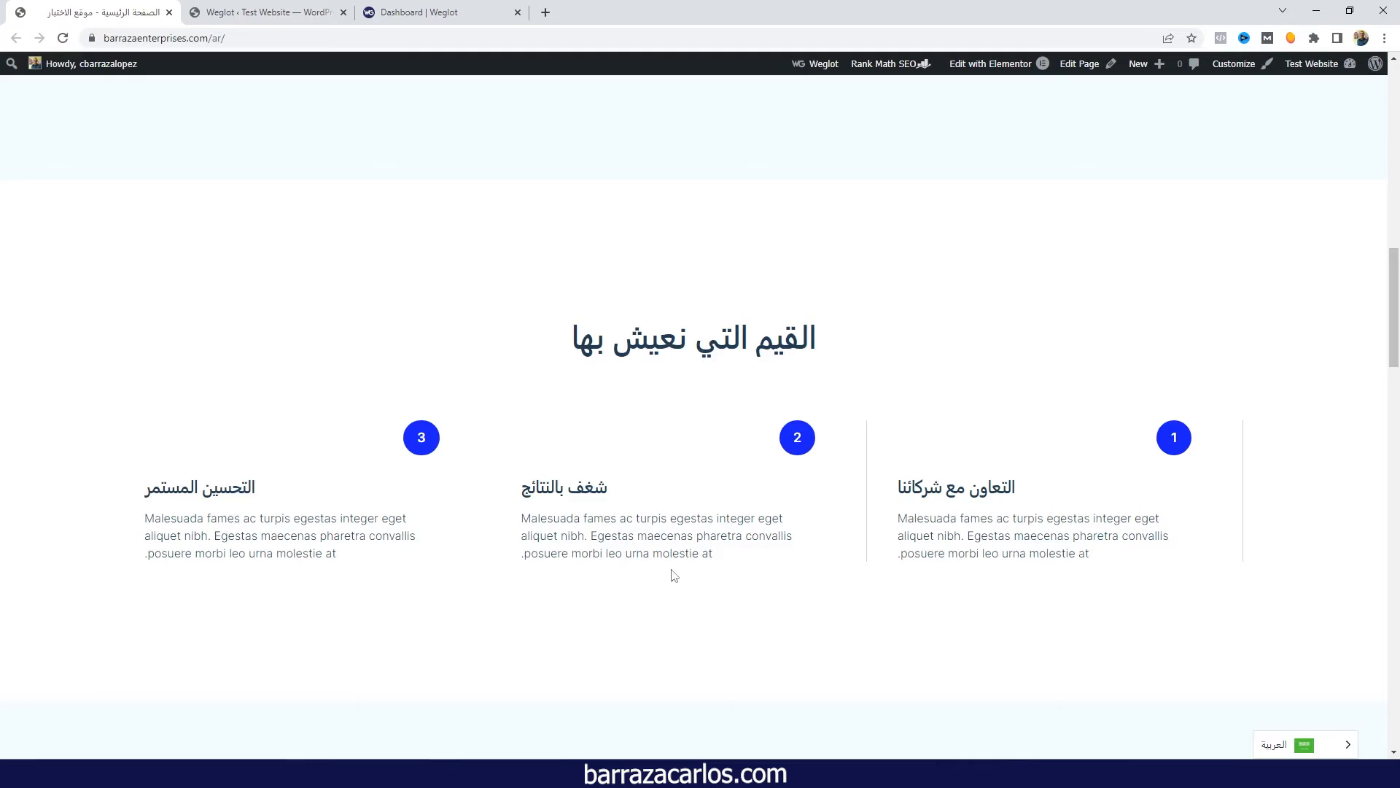
{"action": "scroll", "scroll_direction": "up", "scroll_amount": 3}
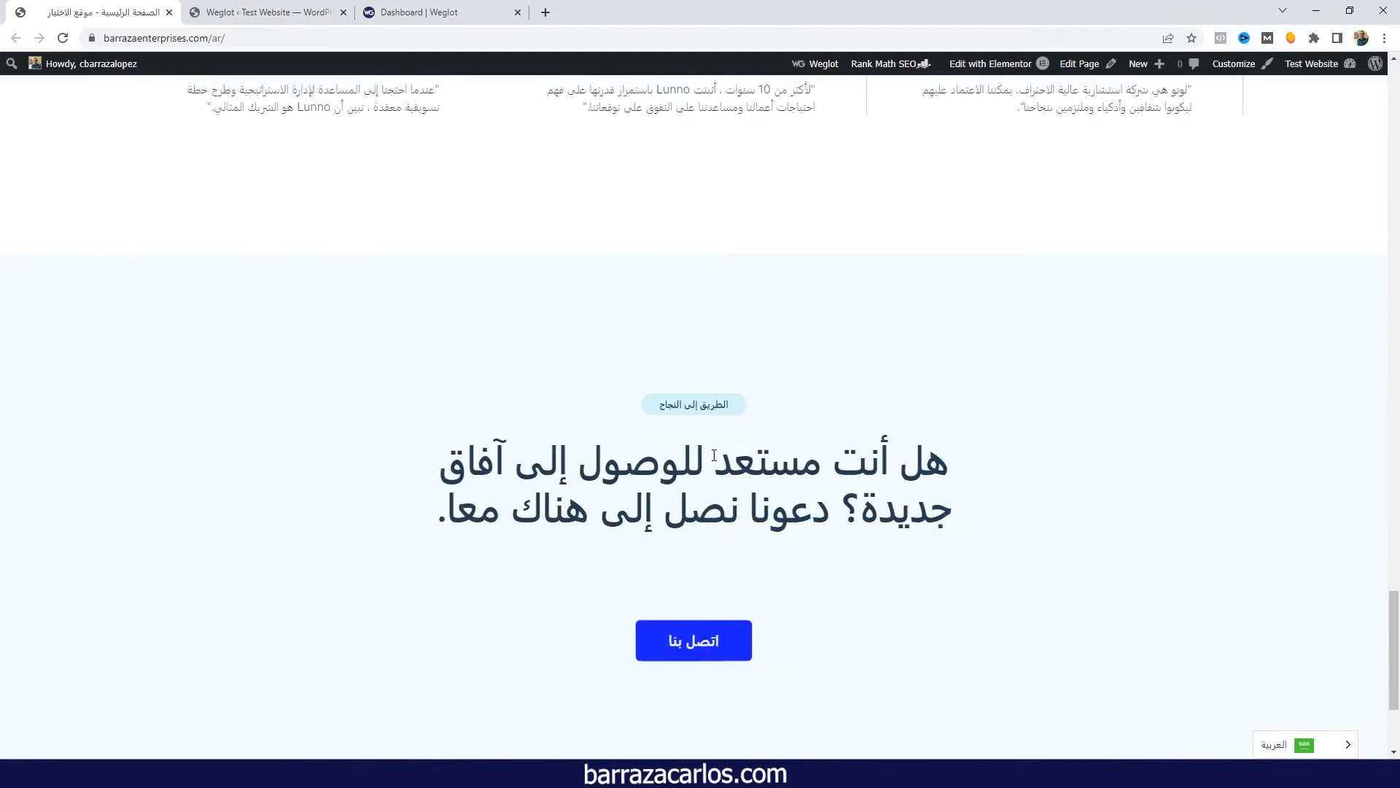
{"action": "scroll", "scroll_direction": "down", "scroll_amount": 3}
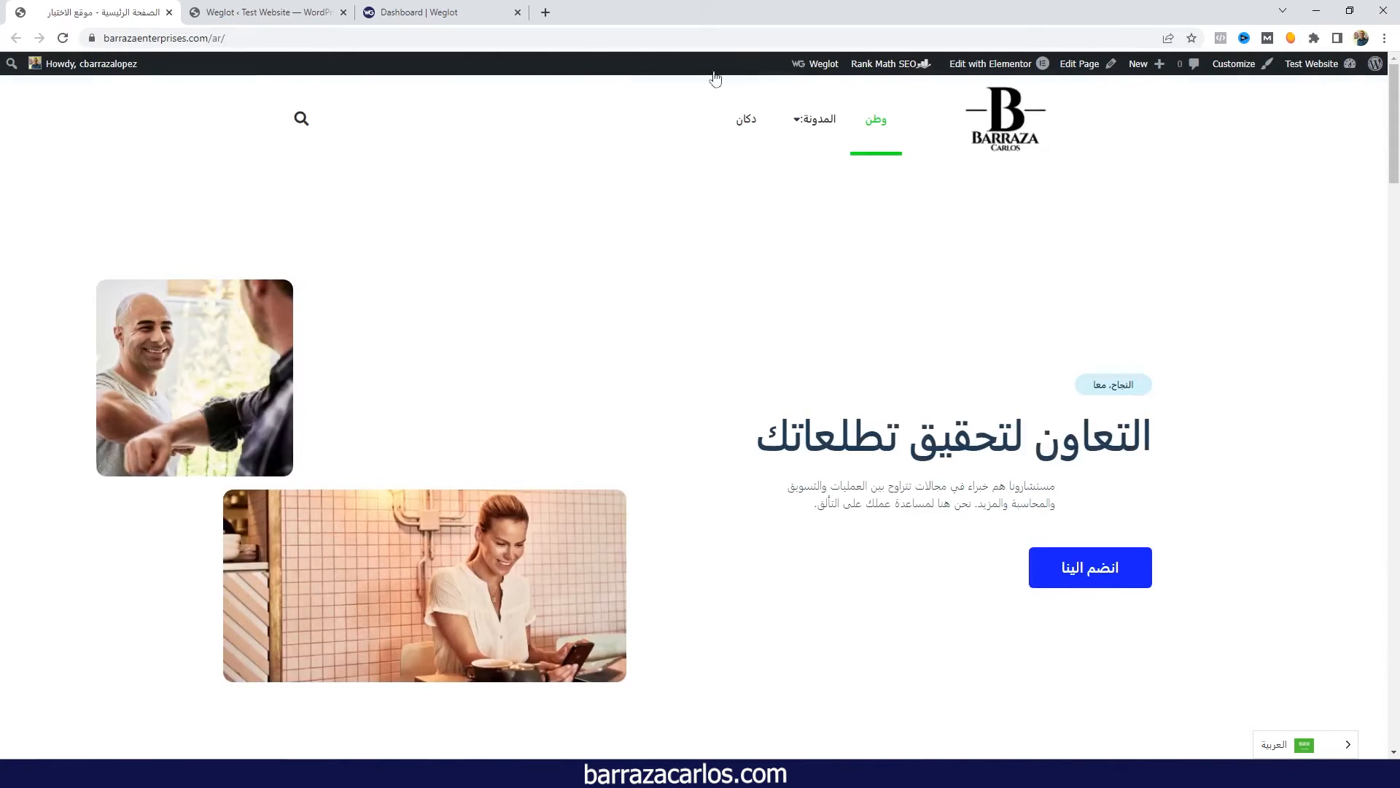
- Refresh the Weglot account dashboard so the English-to-Arabic pair appears
{"action": "left_click", "coordinate": [441, 12]}
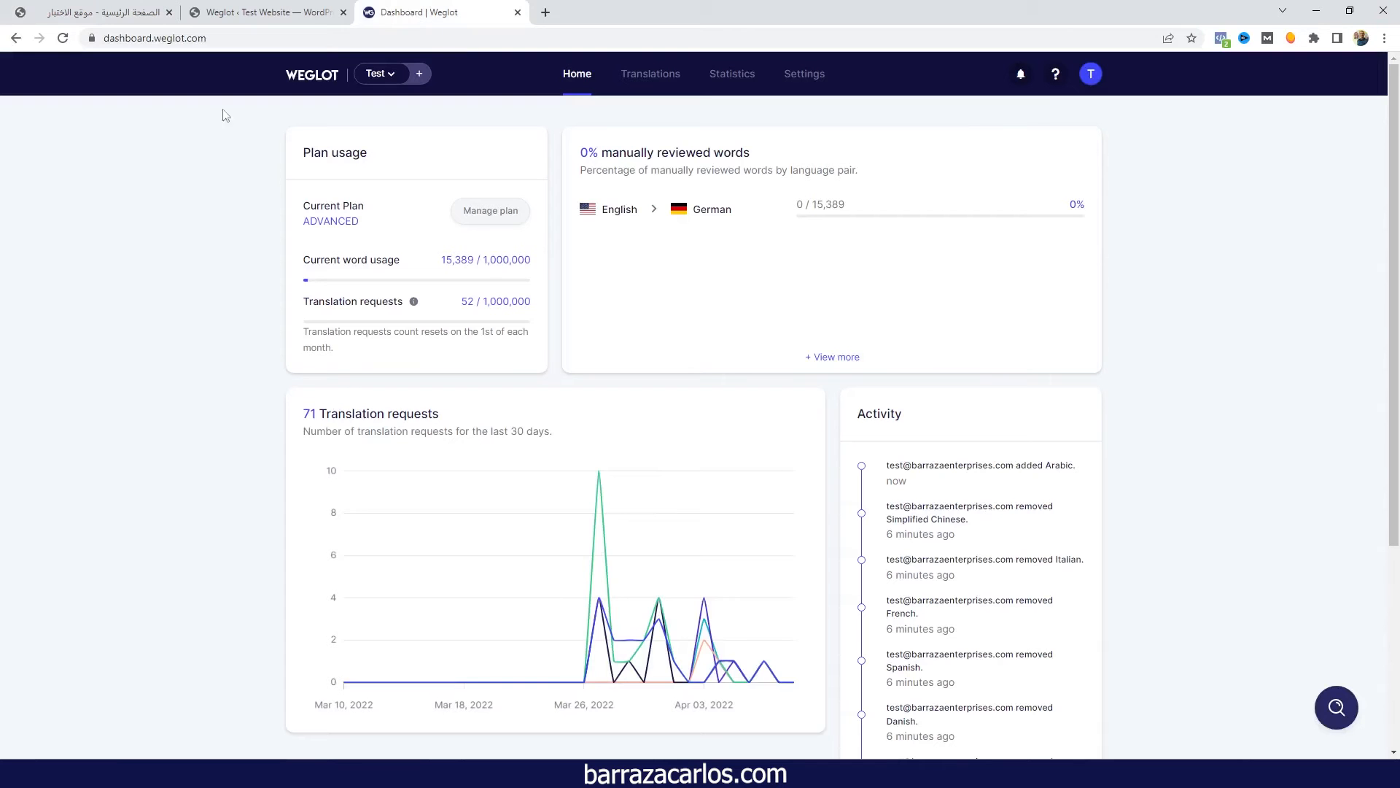
{"action": "left_click", "coordinate": [61, 38]}
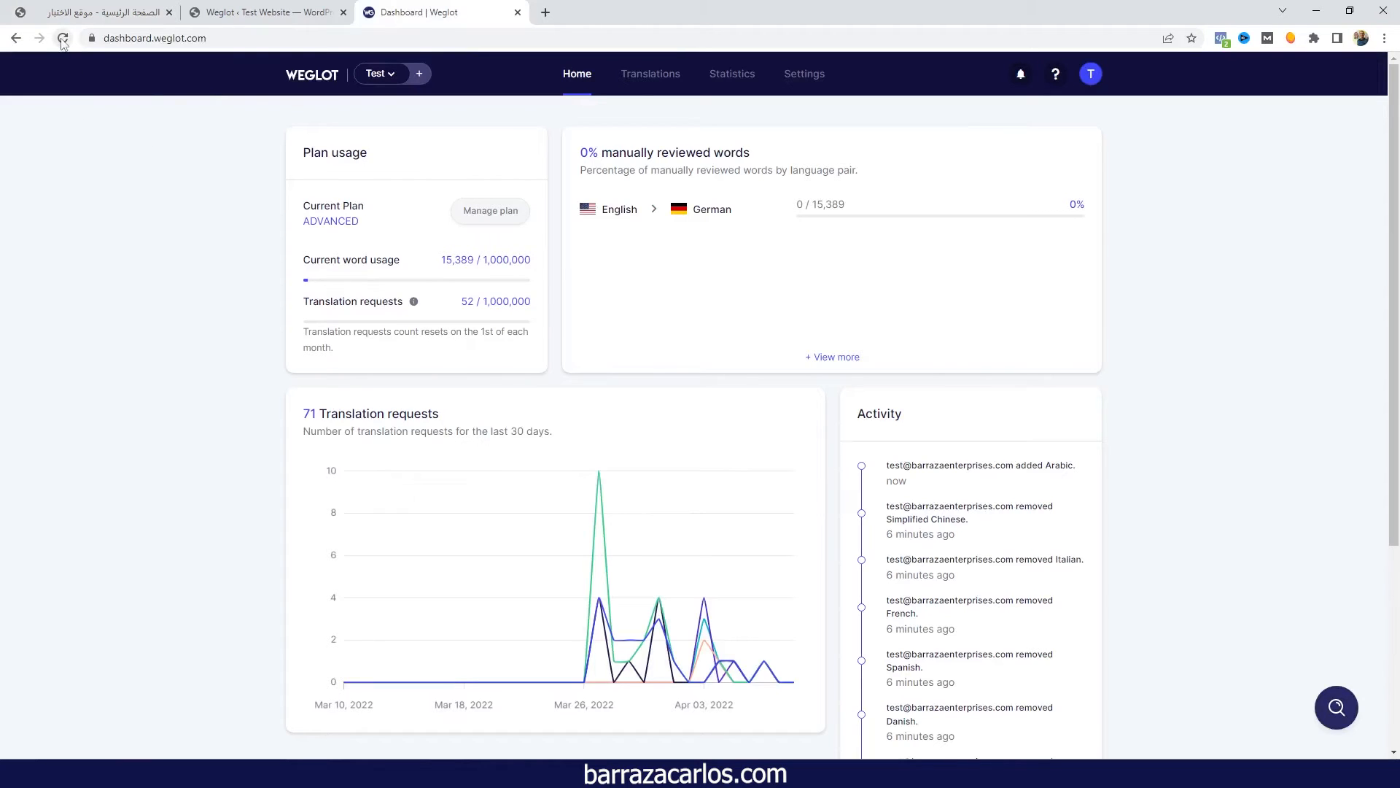
{"action": "left_click", "coordinate": [61, 38]}
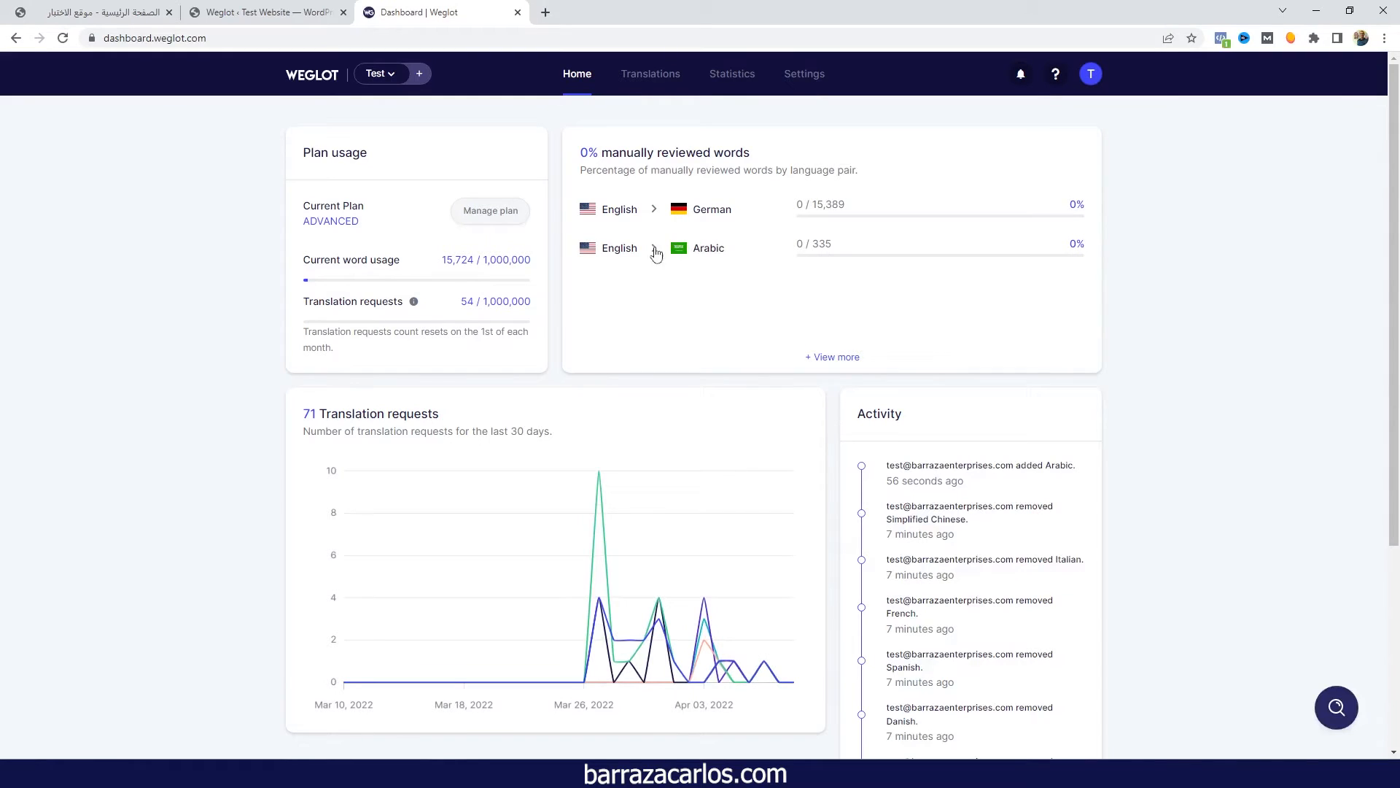
{"action": "mouse_move", "coordinate": [692, 253]}
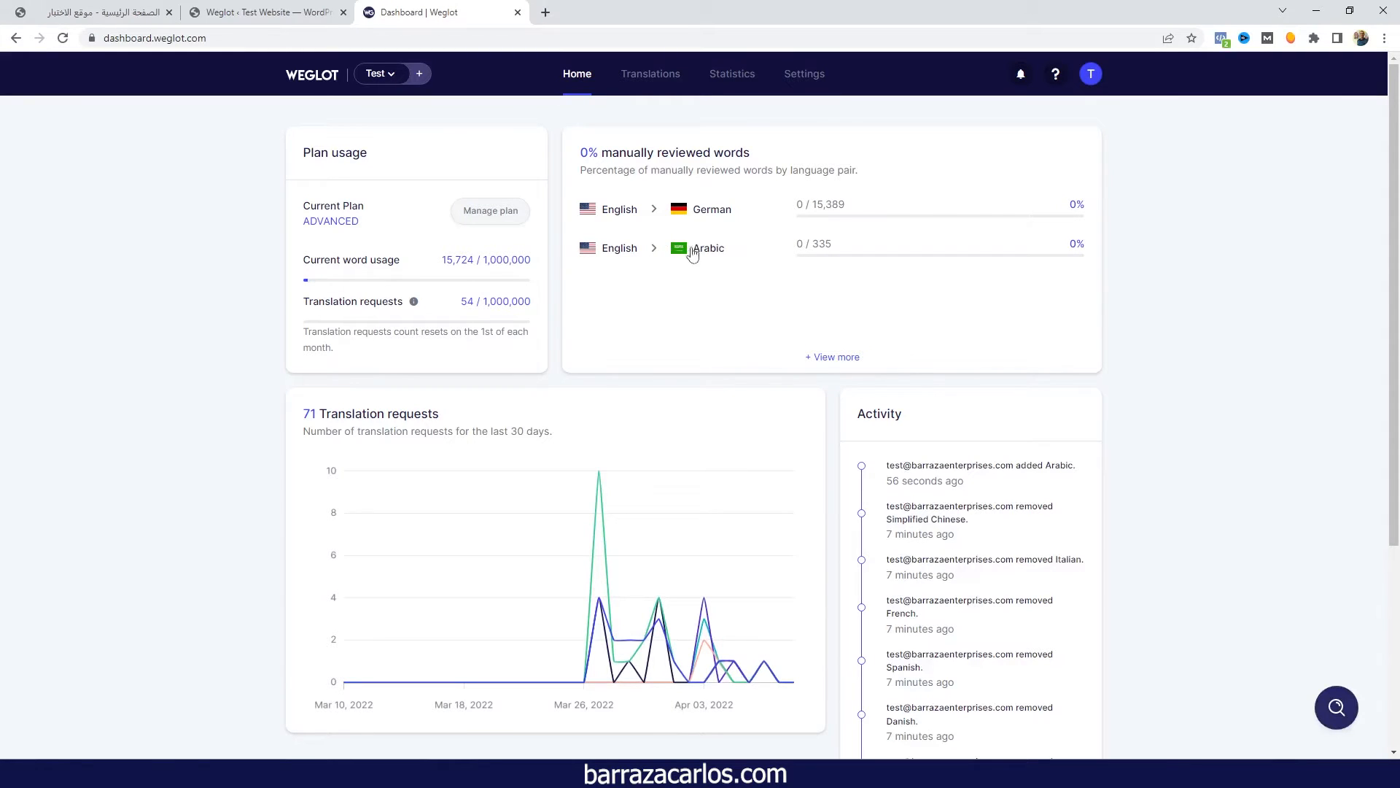
{"action": "mouse_move", "coordinate": [823, 99]}
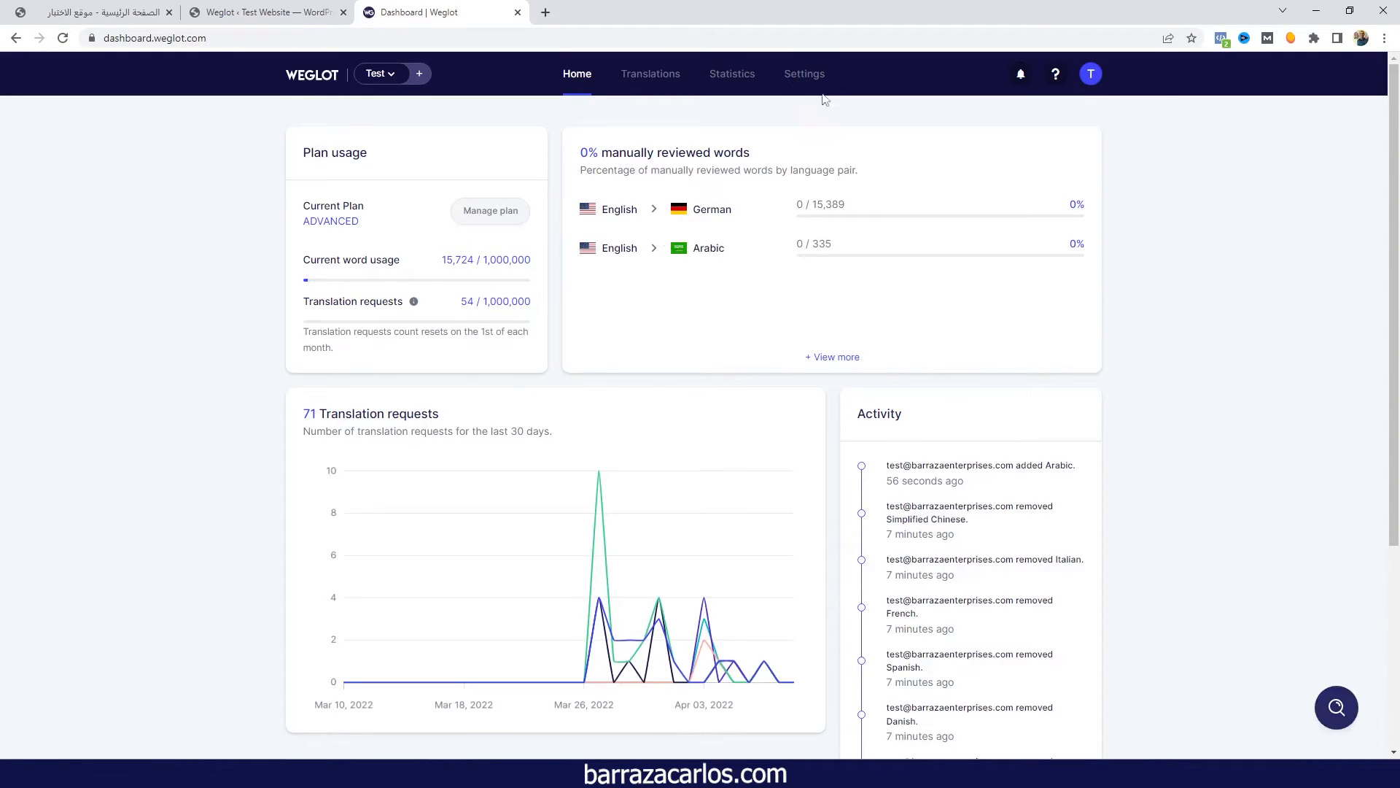
- Open Weglot's Language Switcher settings showing English, German and Arabic
{"action": "left_click", "coordinate": [804, 73]}
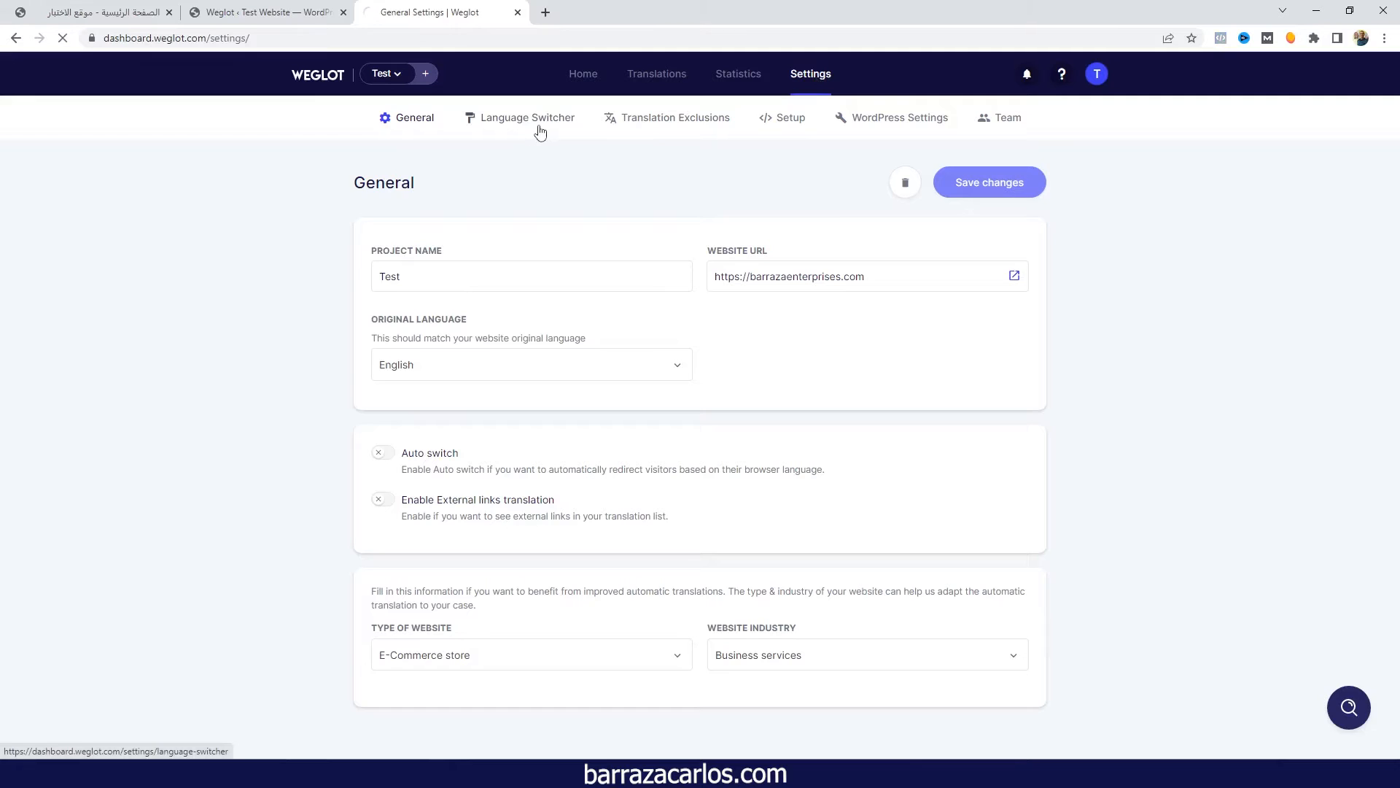
{"action": "left_click", "coordinate": [526, 117]}
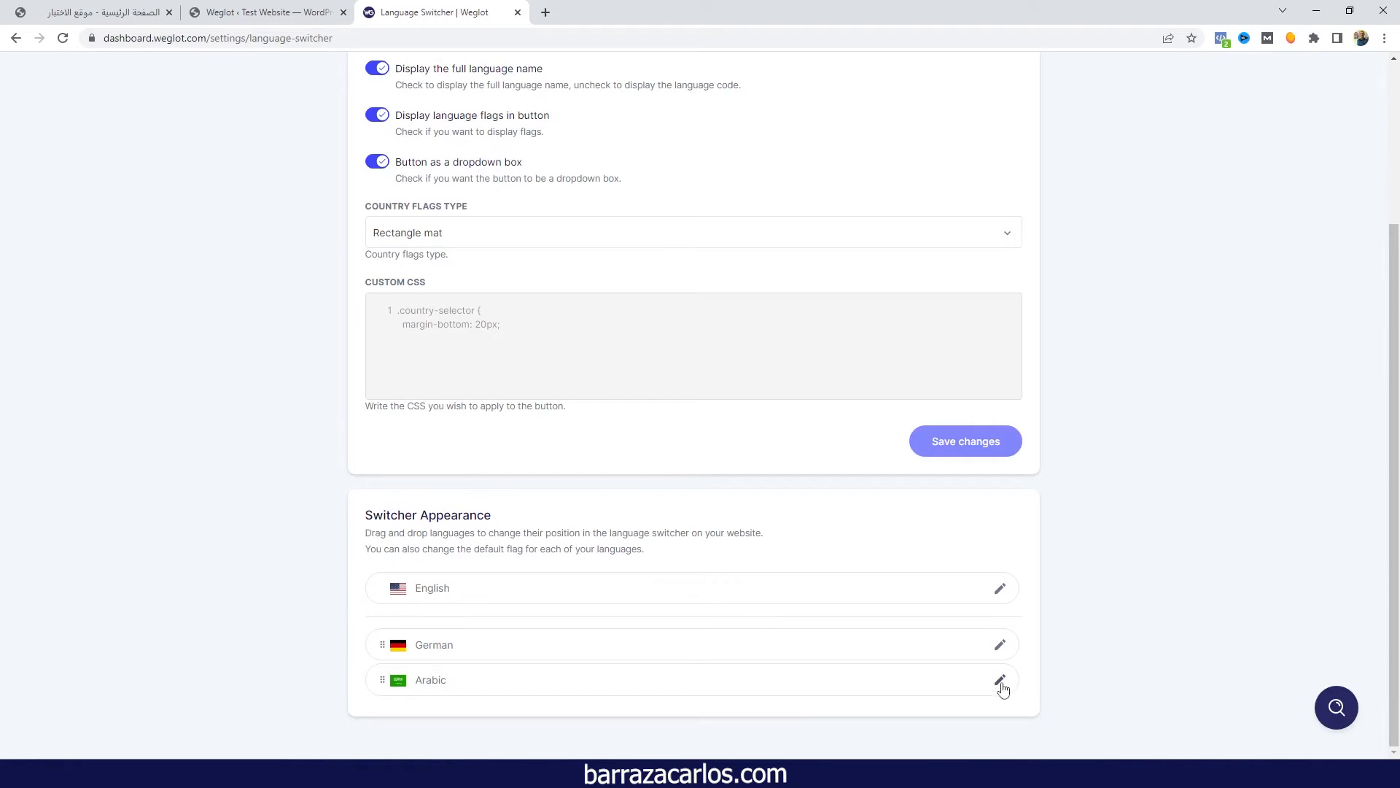
{"action": "left_click", "coordinate": [1000, 680]}
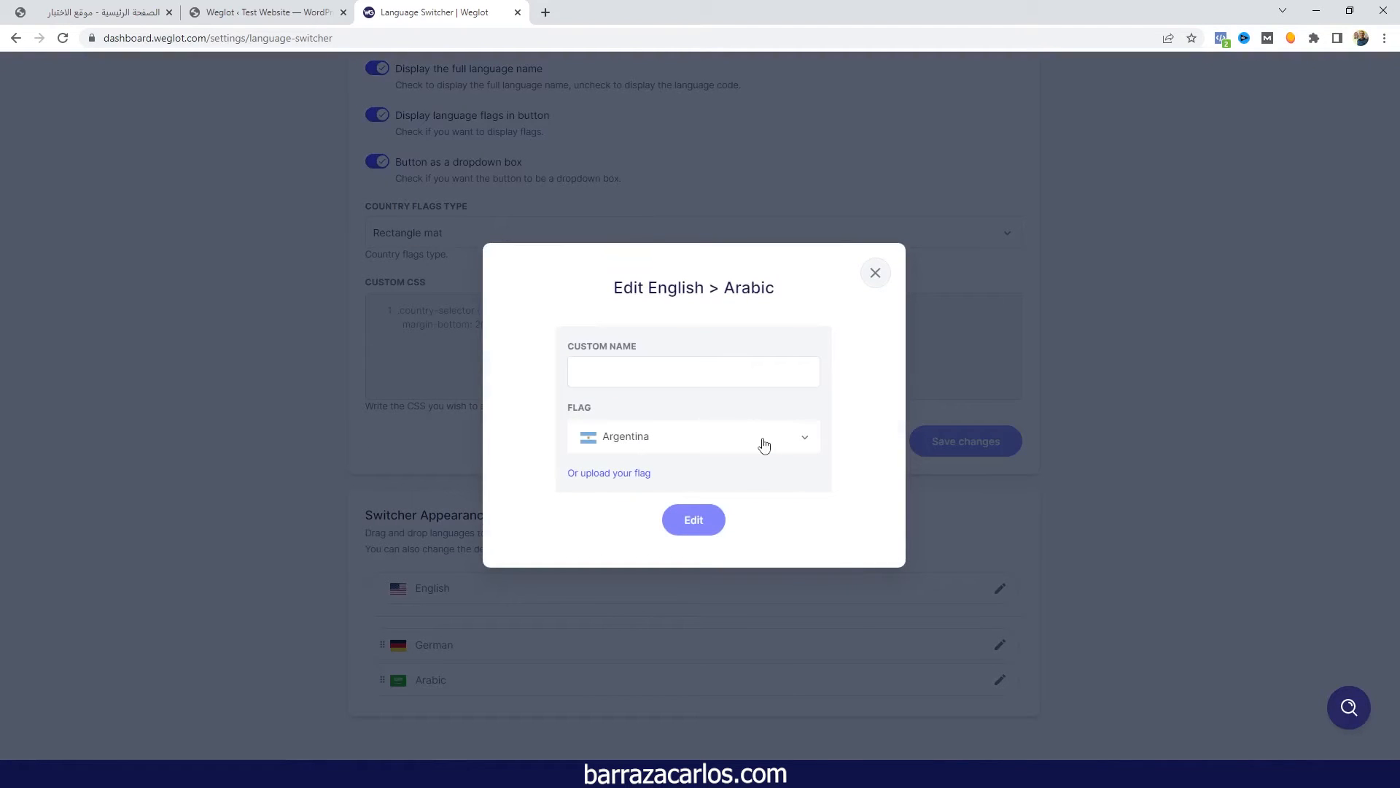
{"action": "left_click", "coordinate": [692, 437]}
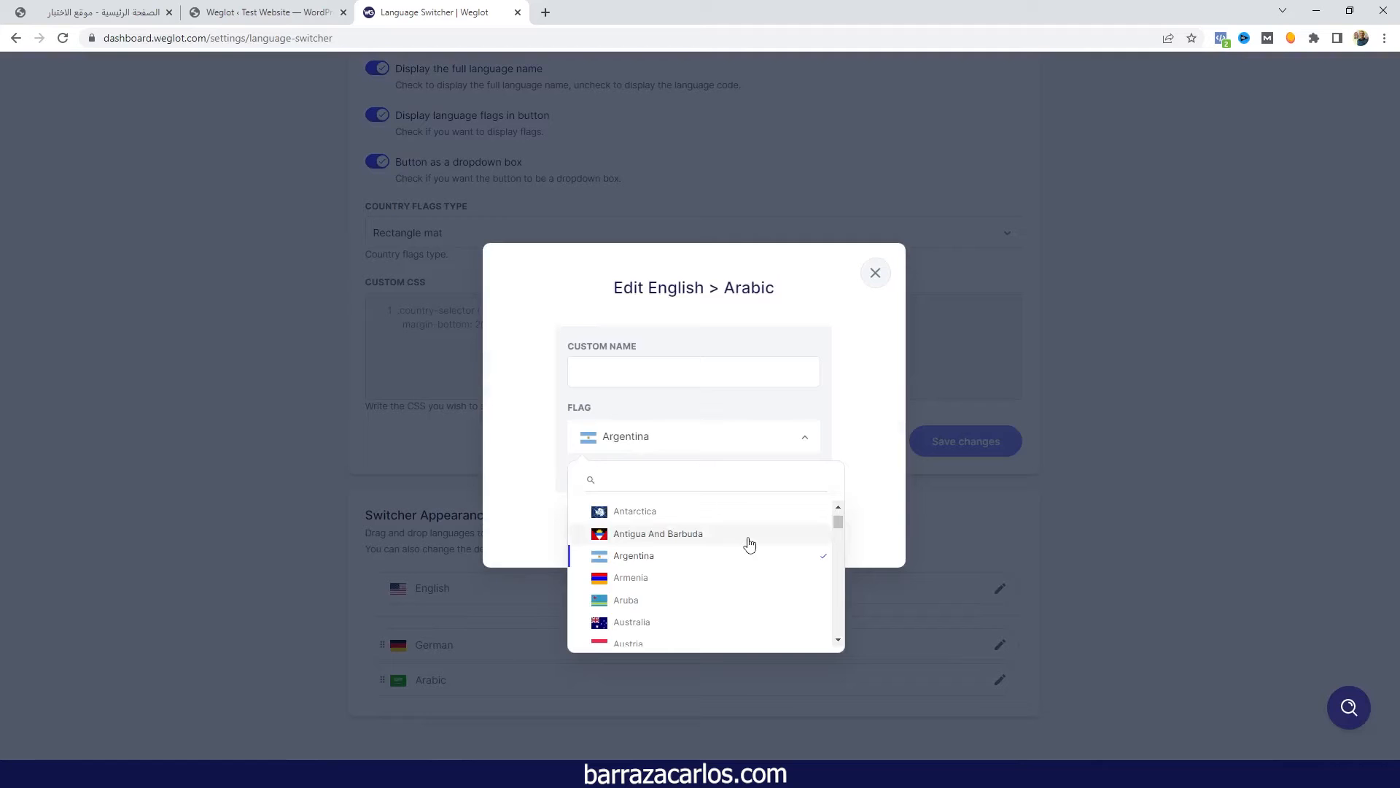
{"action": "scroll", "scroll_direction": "down", "scroll_amount": 3}
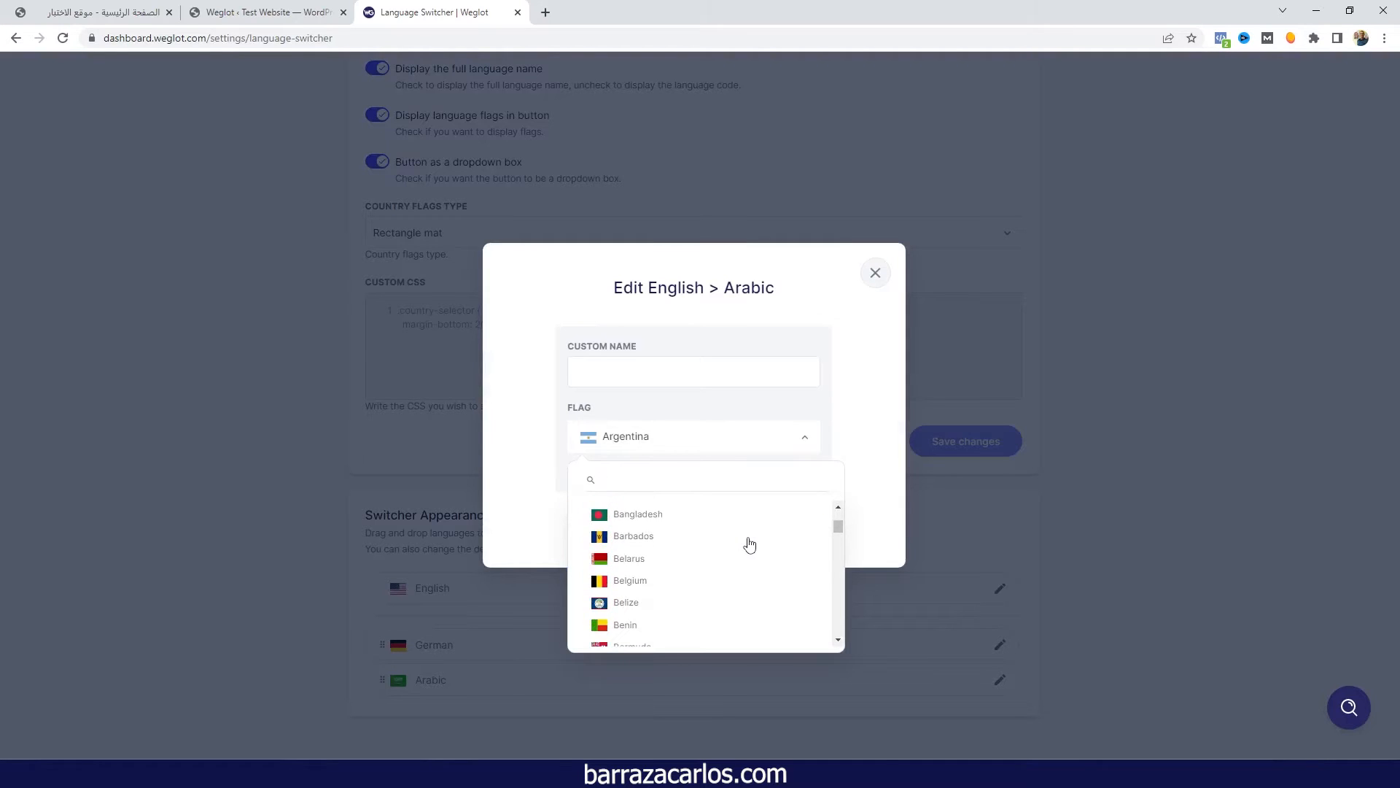
{"action": "scroll", "scroll_direction": "down", "scroll_amount": 3}
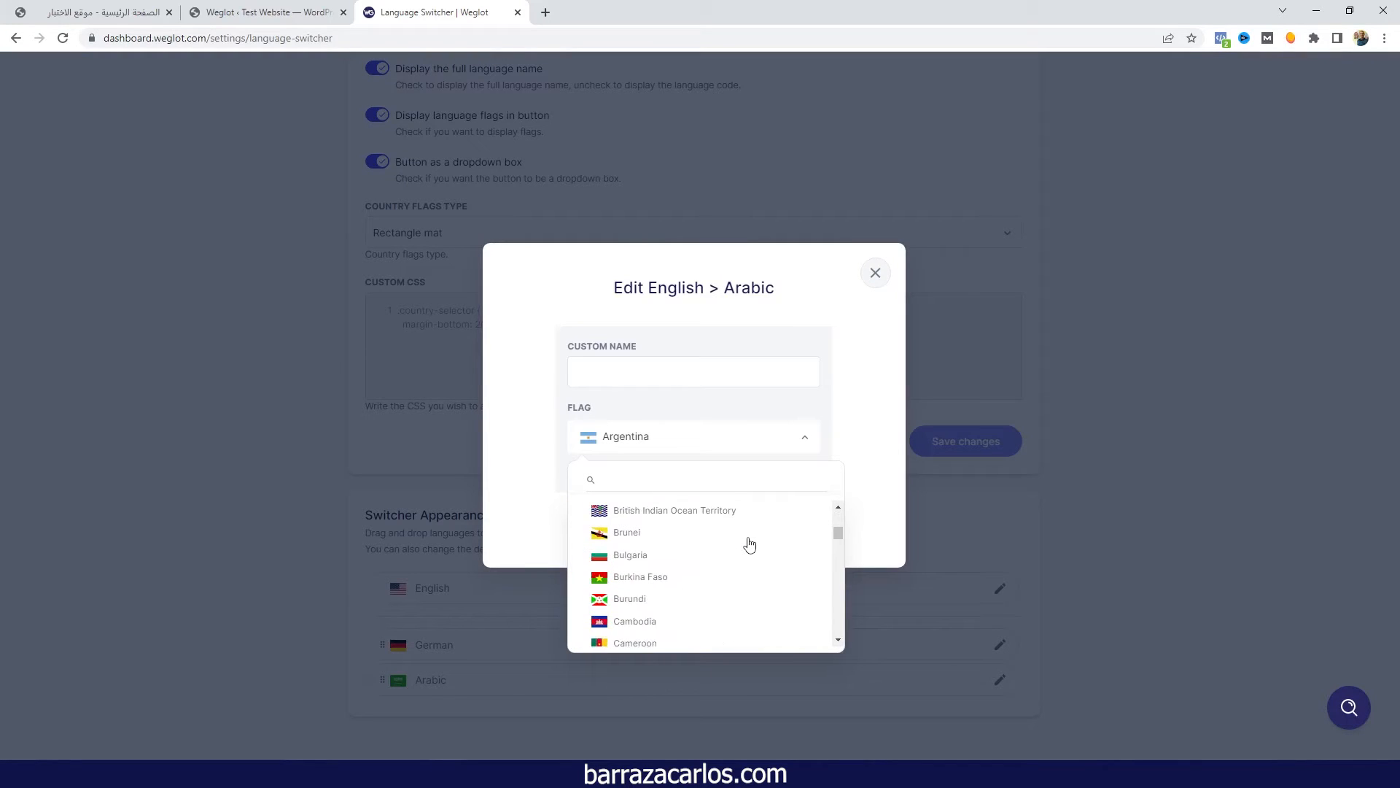
{"action": "scroll", "scroll_direction": "down", "scroll_amount": 3}
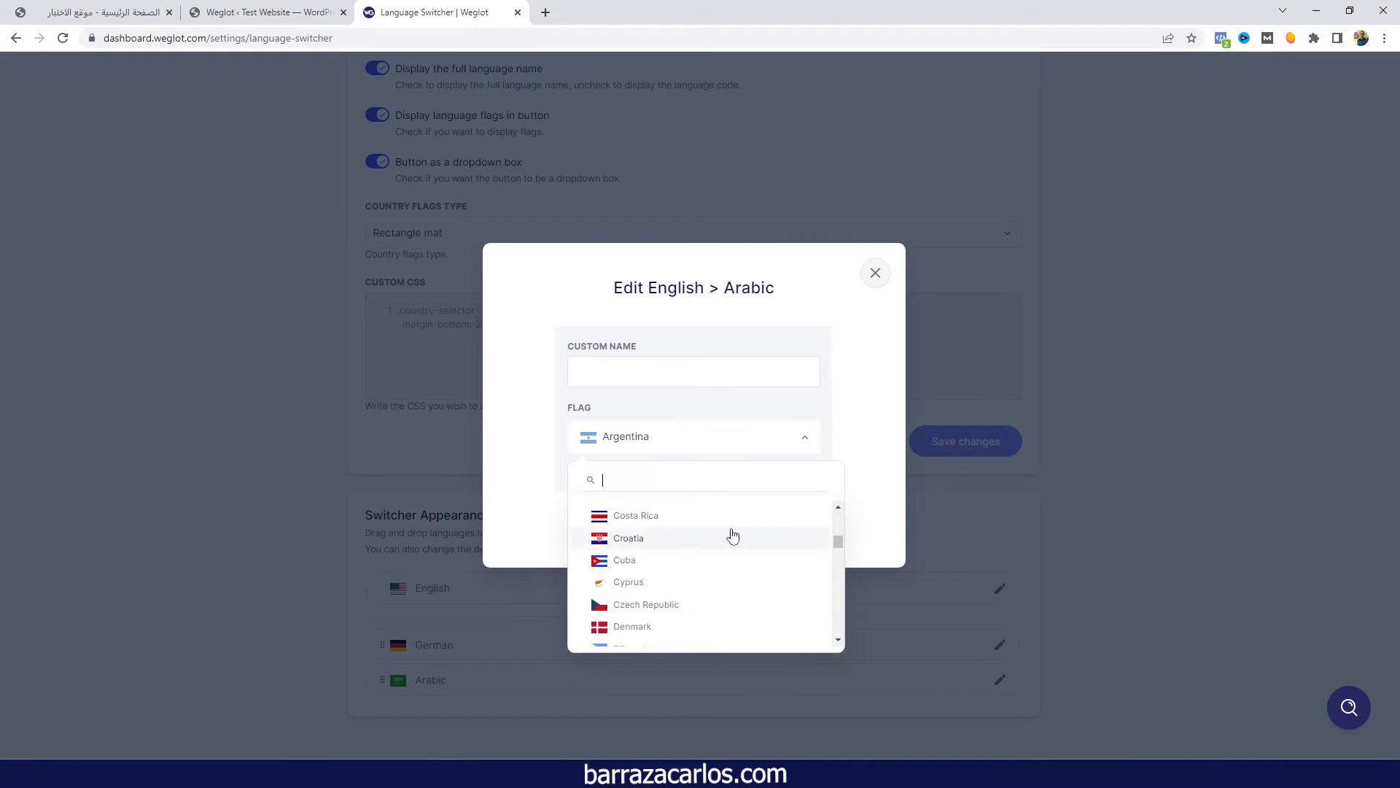
{"action": "scroll", "scroll_direction": "down", "scroll_amount": 3}
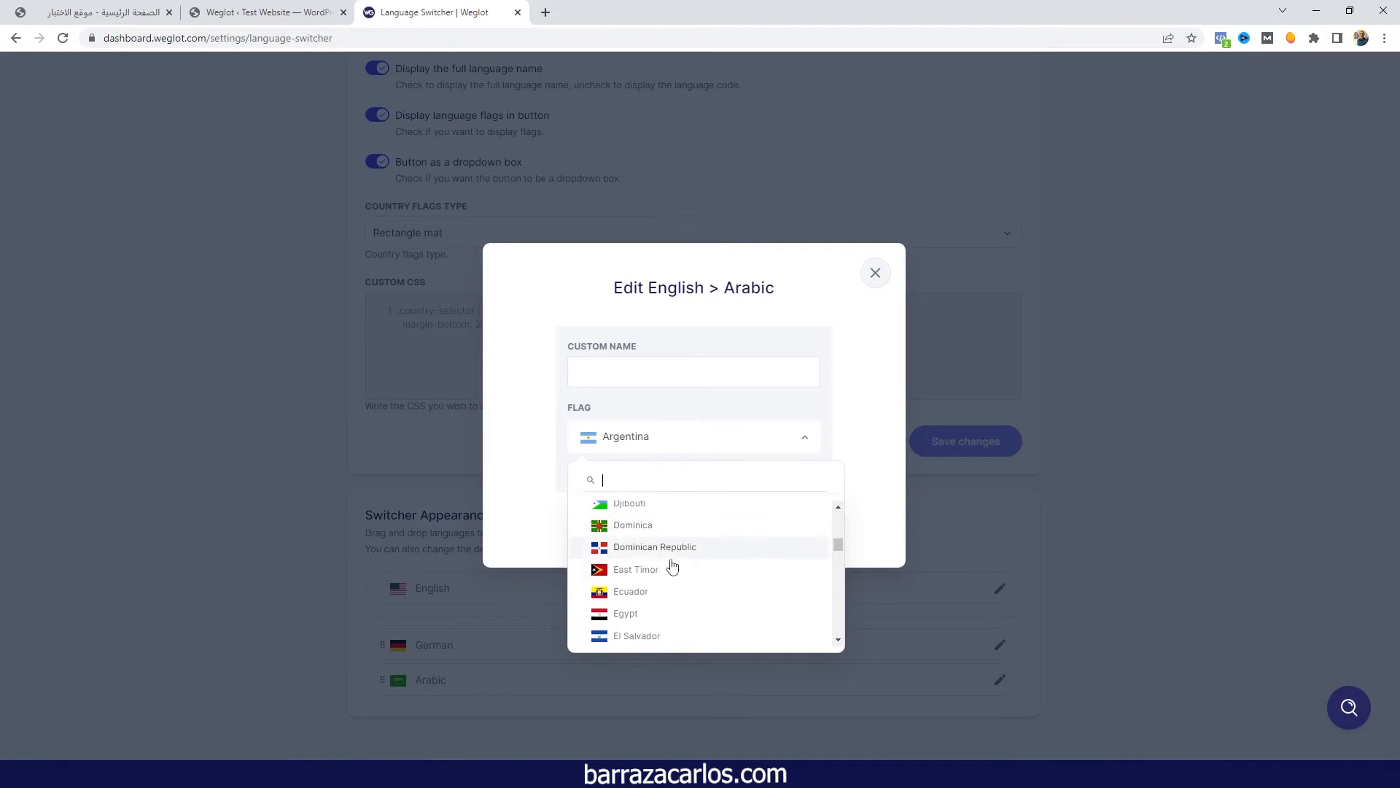
{"action": "scroll", "scroll_direction": "down", "scroll_amount": 3}
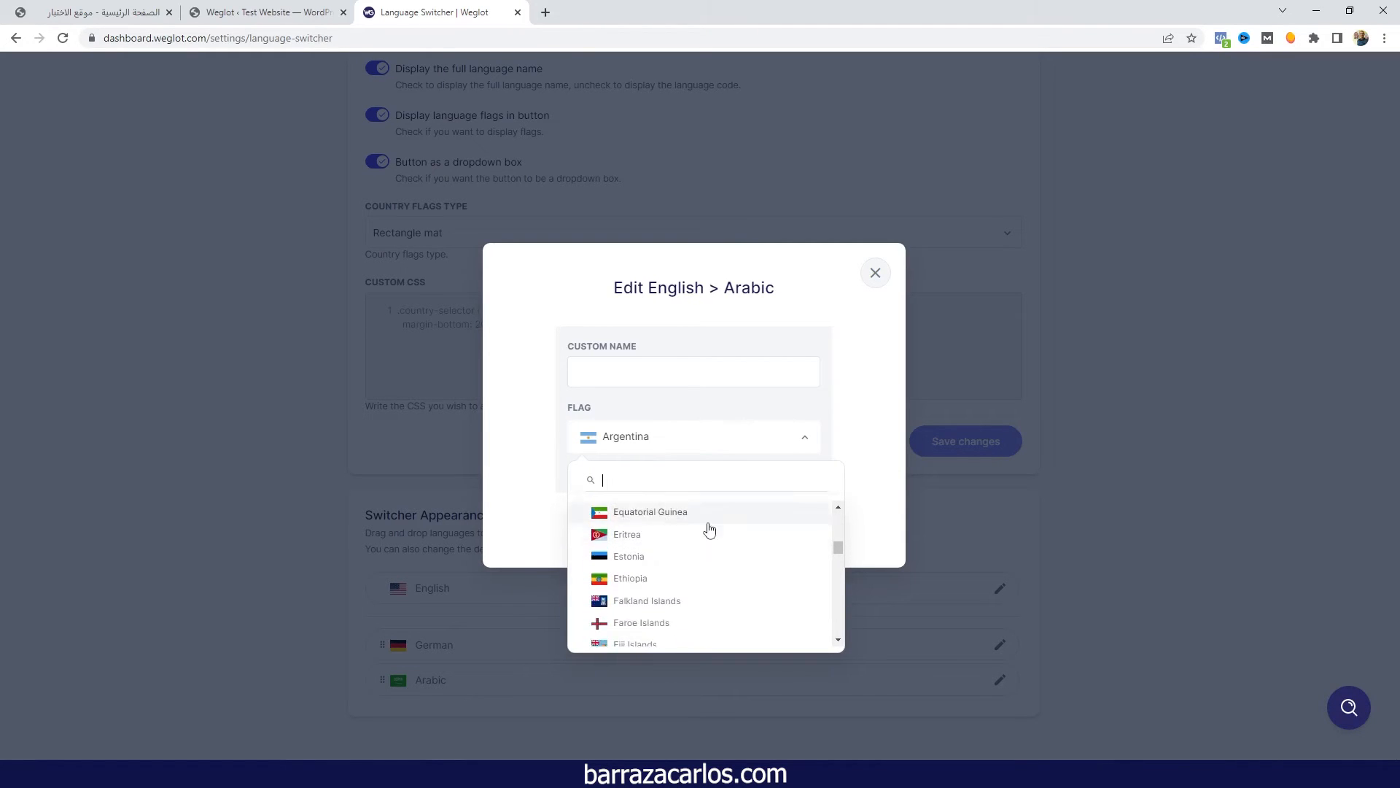
{"action": "scroll", "scroll_direction": "down", "scroll_amount": 3}
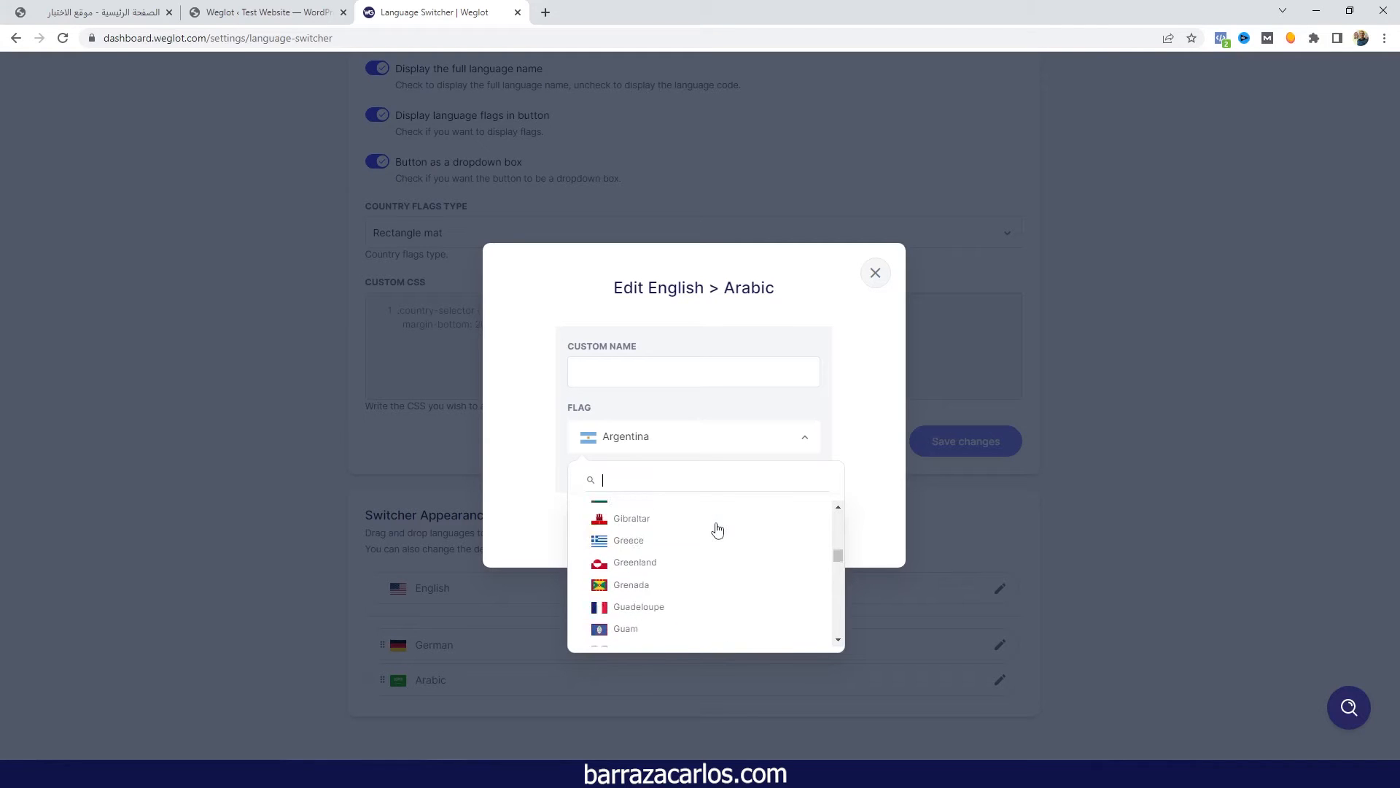
{"action": "scroll", "scroll_direction": "down", "scroll_amount": 3}
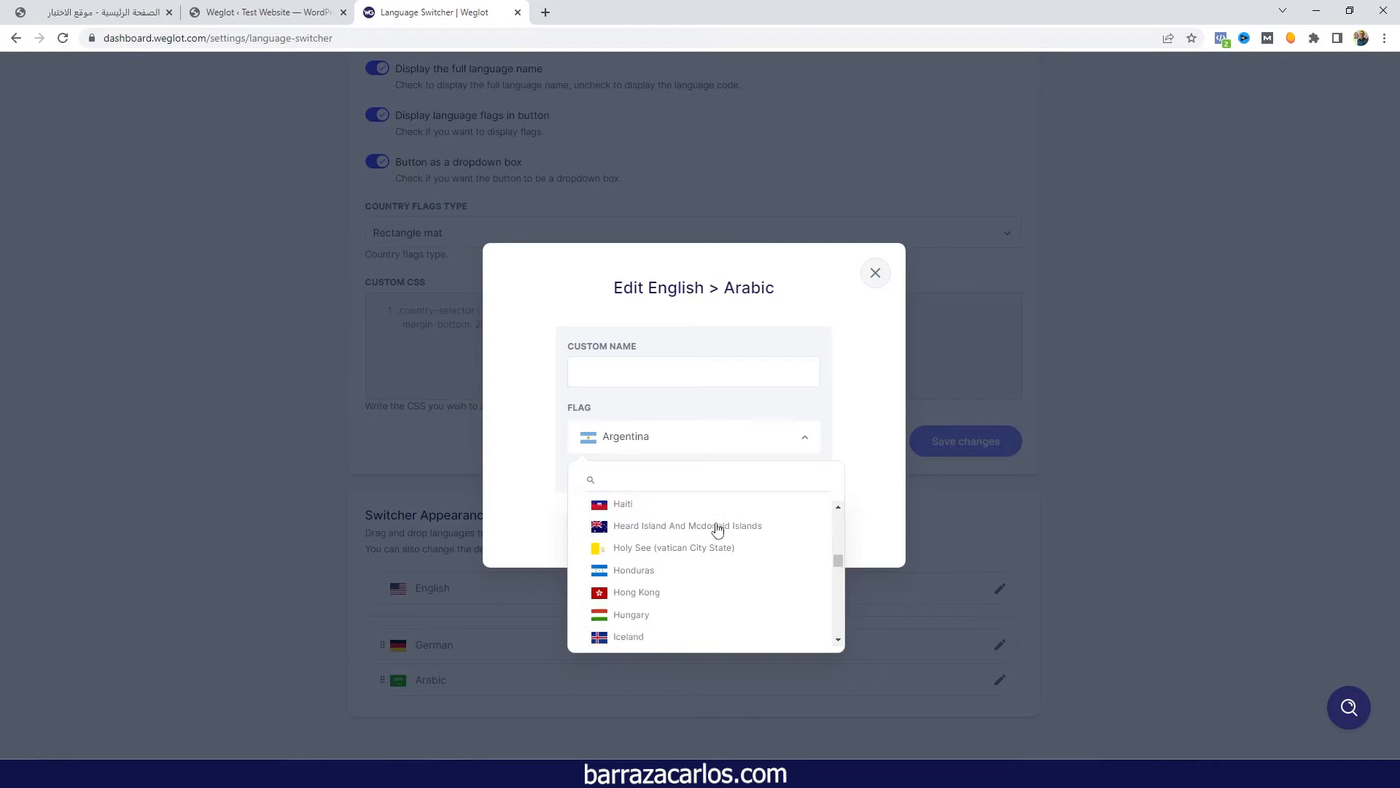
{"action": "scroll", "scroll_direction": "down", "scroll_amount": 3}
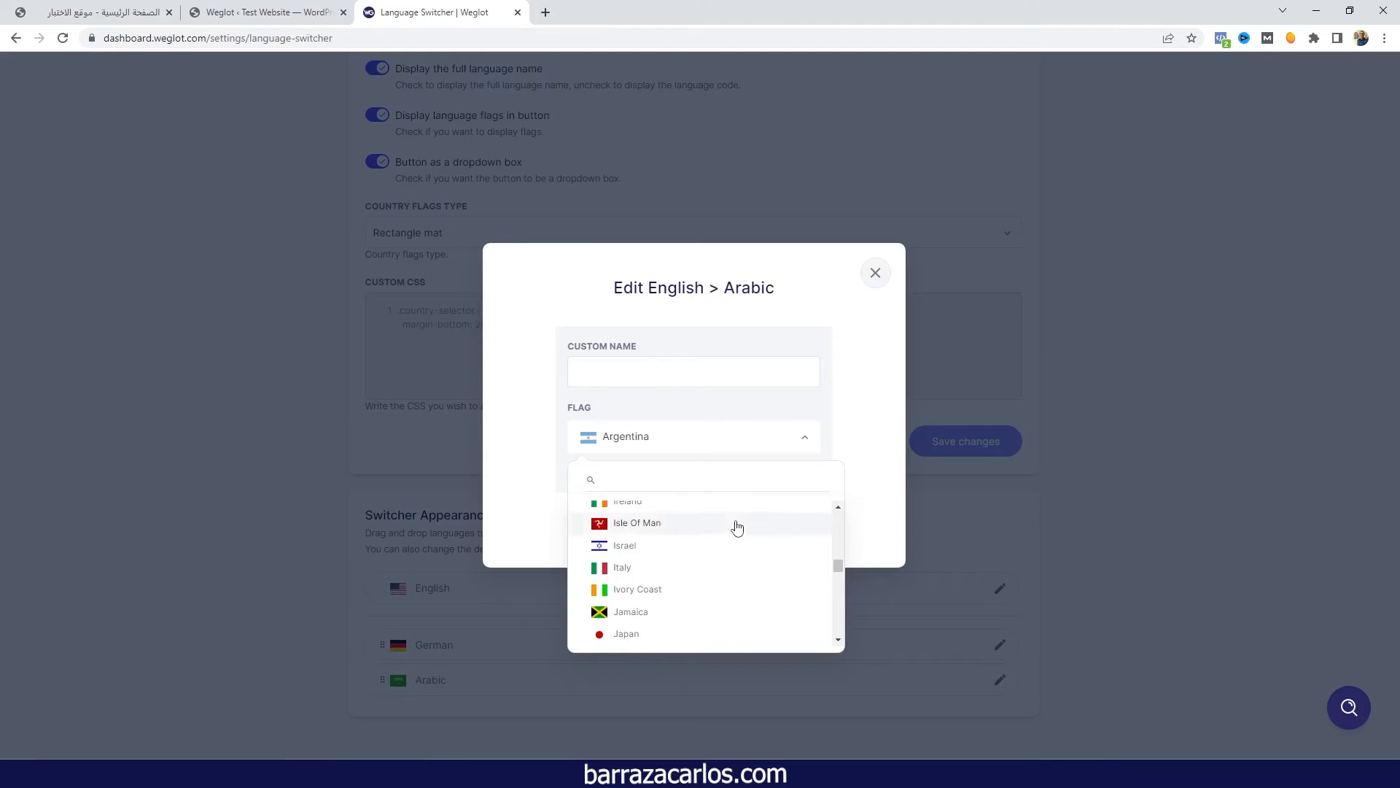
{"action": "scroll", "scroll_direction": "down", "scroll_amount": 3}
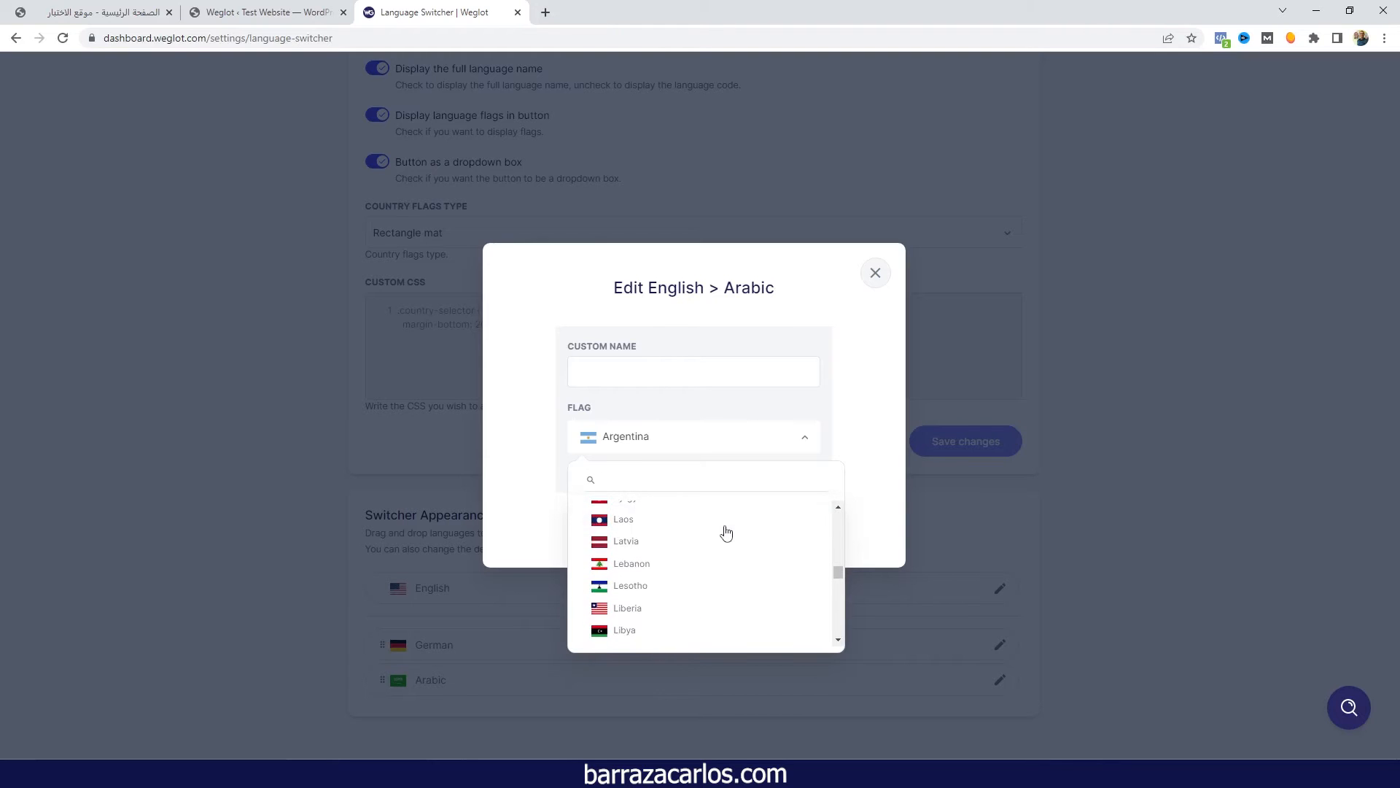
{"action": "scroll", "scroll_direction": "down", "scroll_amount": 3}
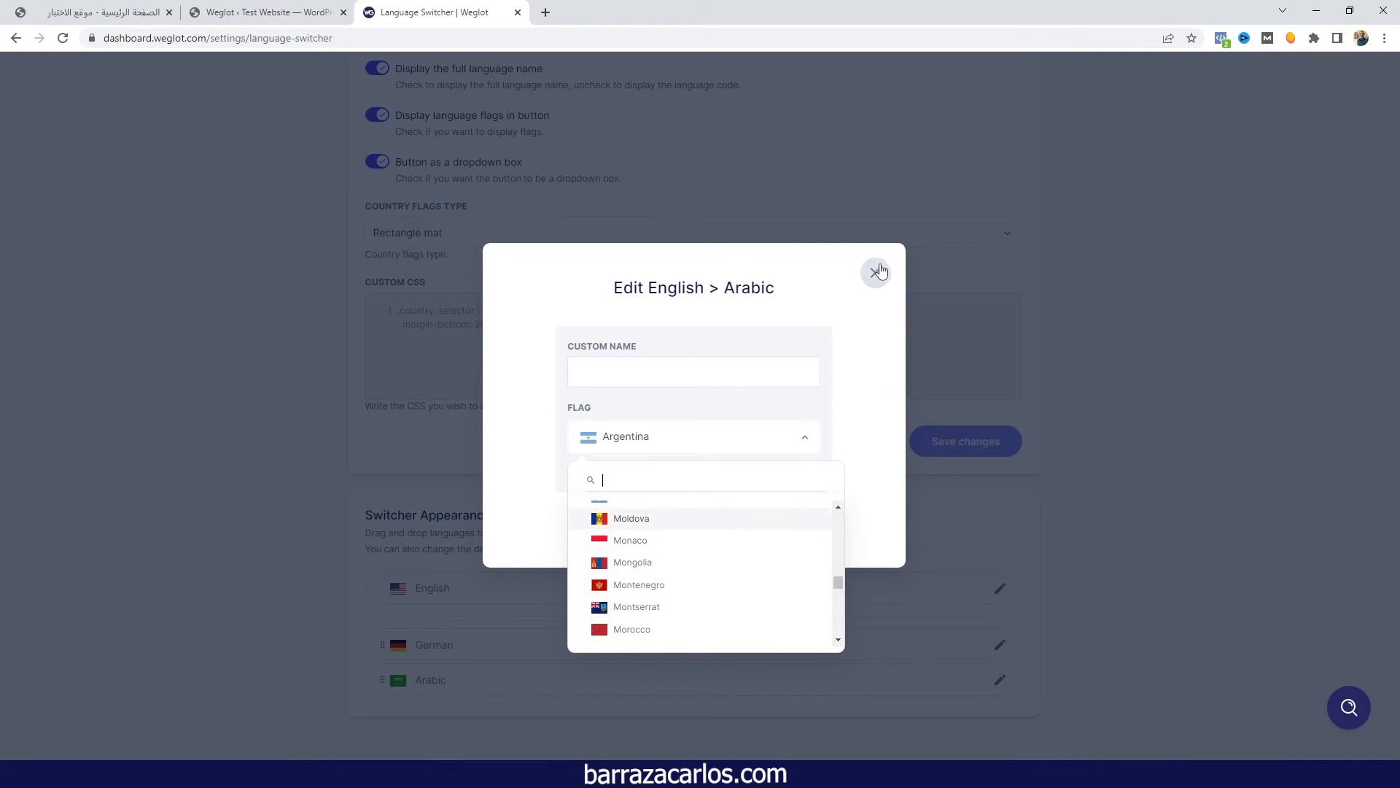
{"action": "left_click", "coordinate": [878, 271]}
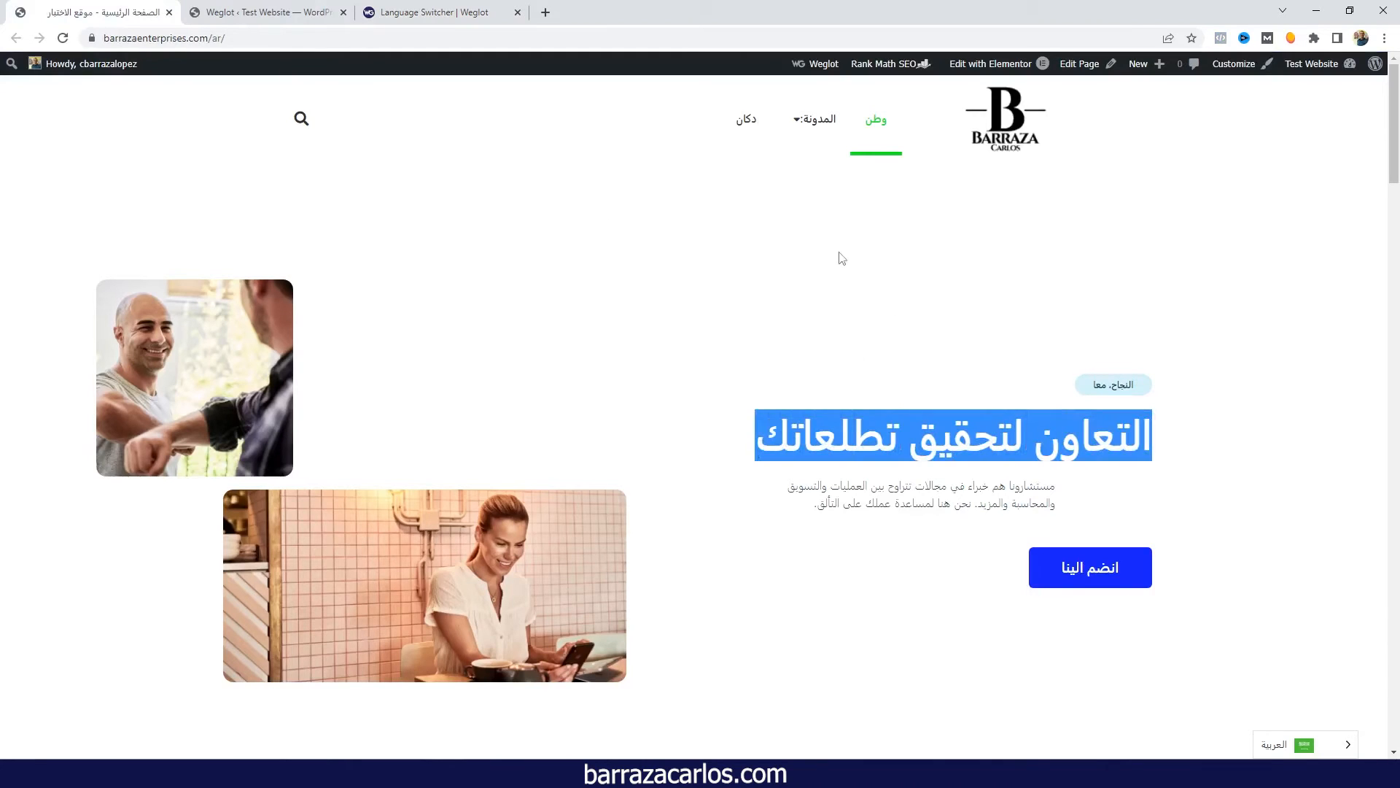
{"action": "mouse_move", "coordinate": [813, 119]}
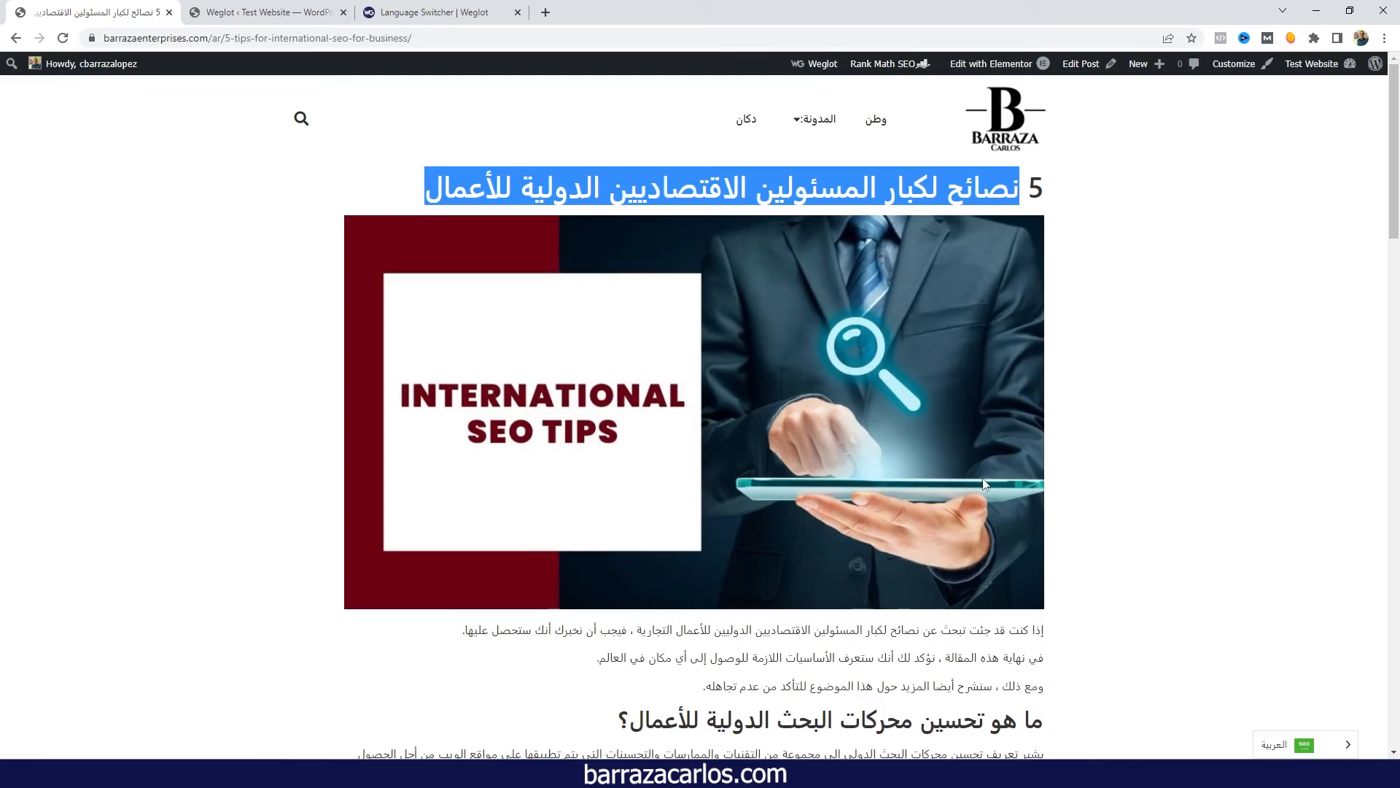
{"action": "mouse_move", "coordinate": [1013, 282]}
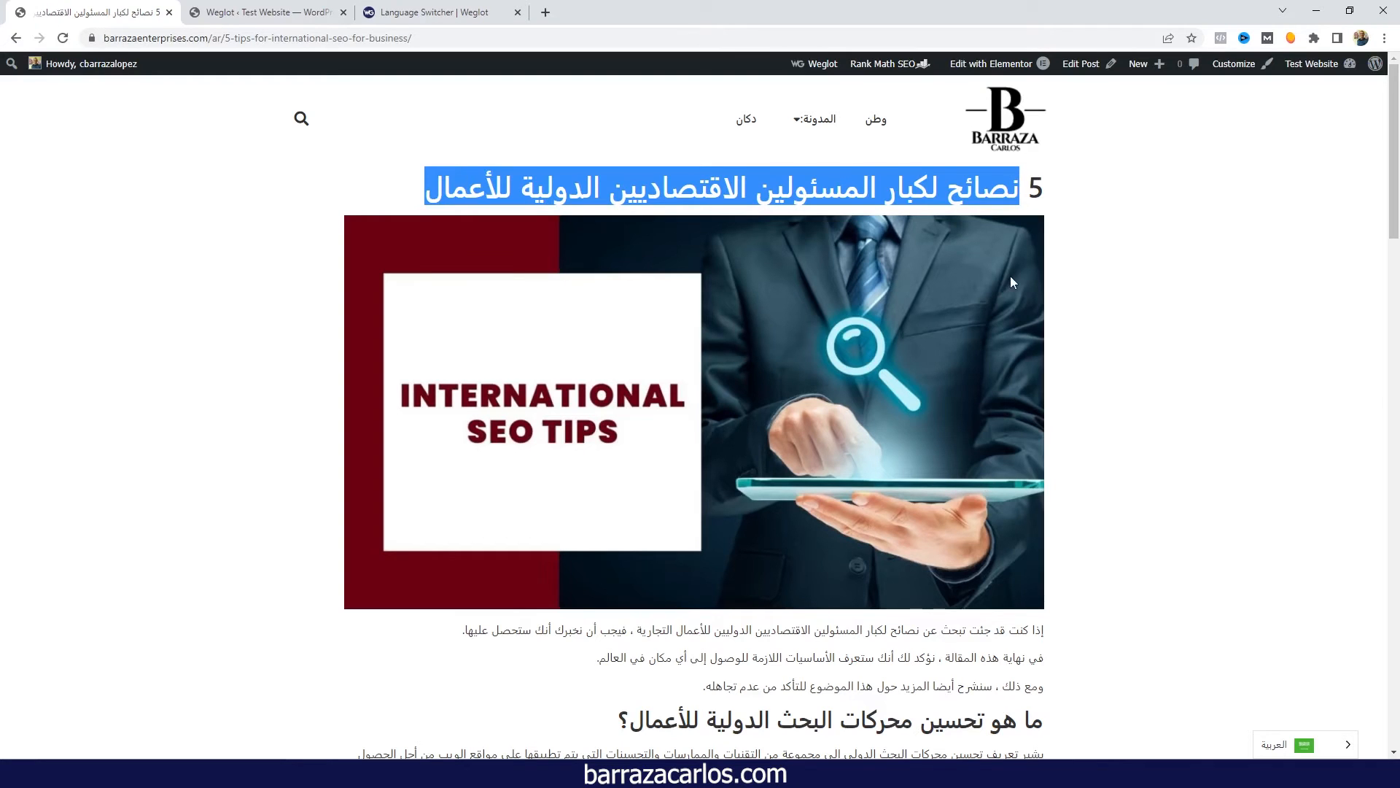
- Scroll through the Arabic Importance of Business Development post, selecting a translated subheading
{"action": "scroll", "scroll_direction": "down", "scroll_amount": 3}
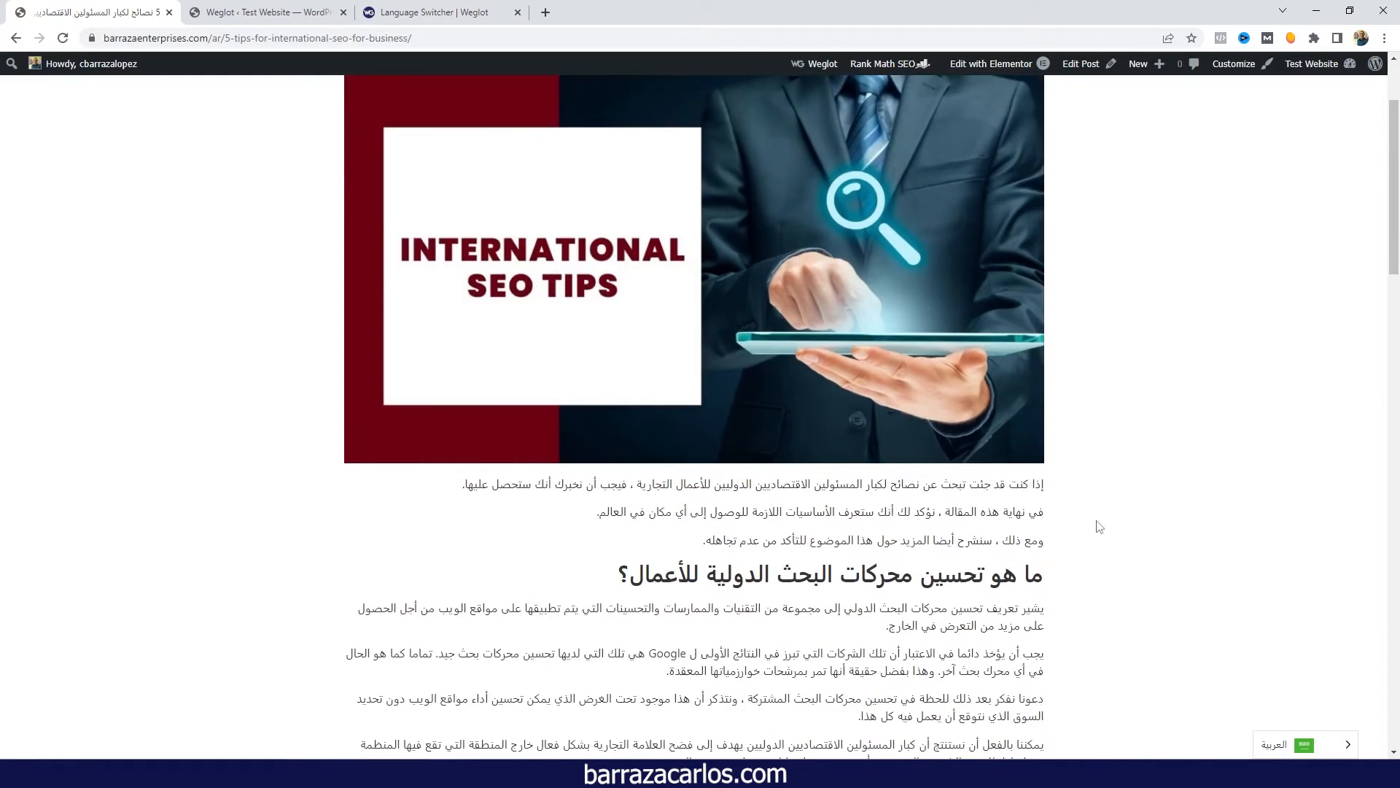
{"action": "mouse_move", "coordinate": [460, 496]}
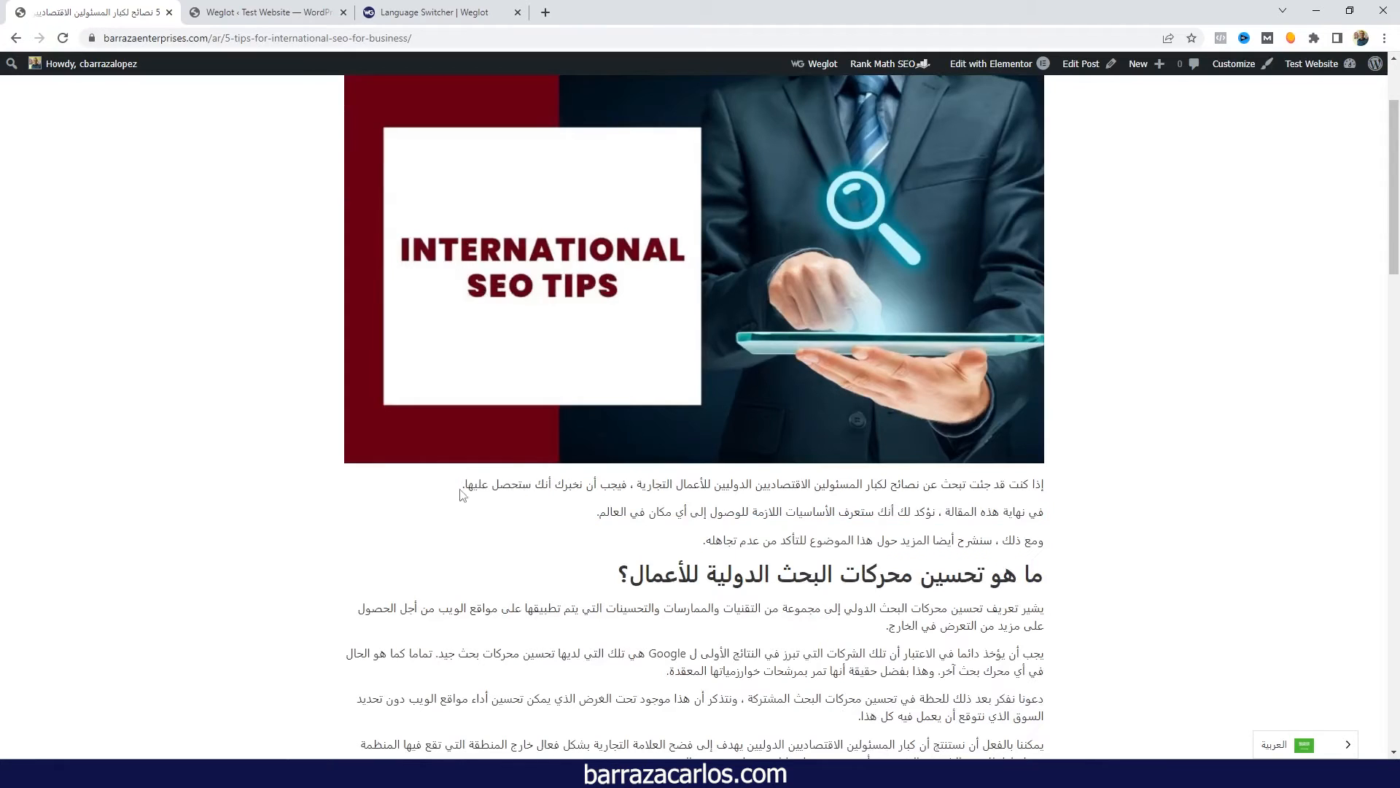
{"action": "mouse_move", "coordinate": [1077, 488]}
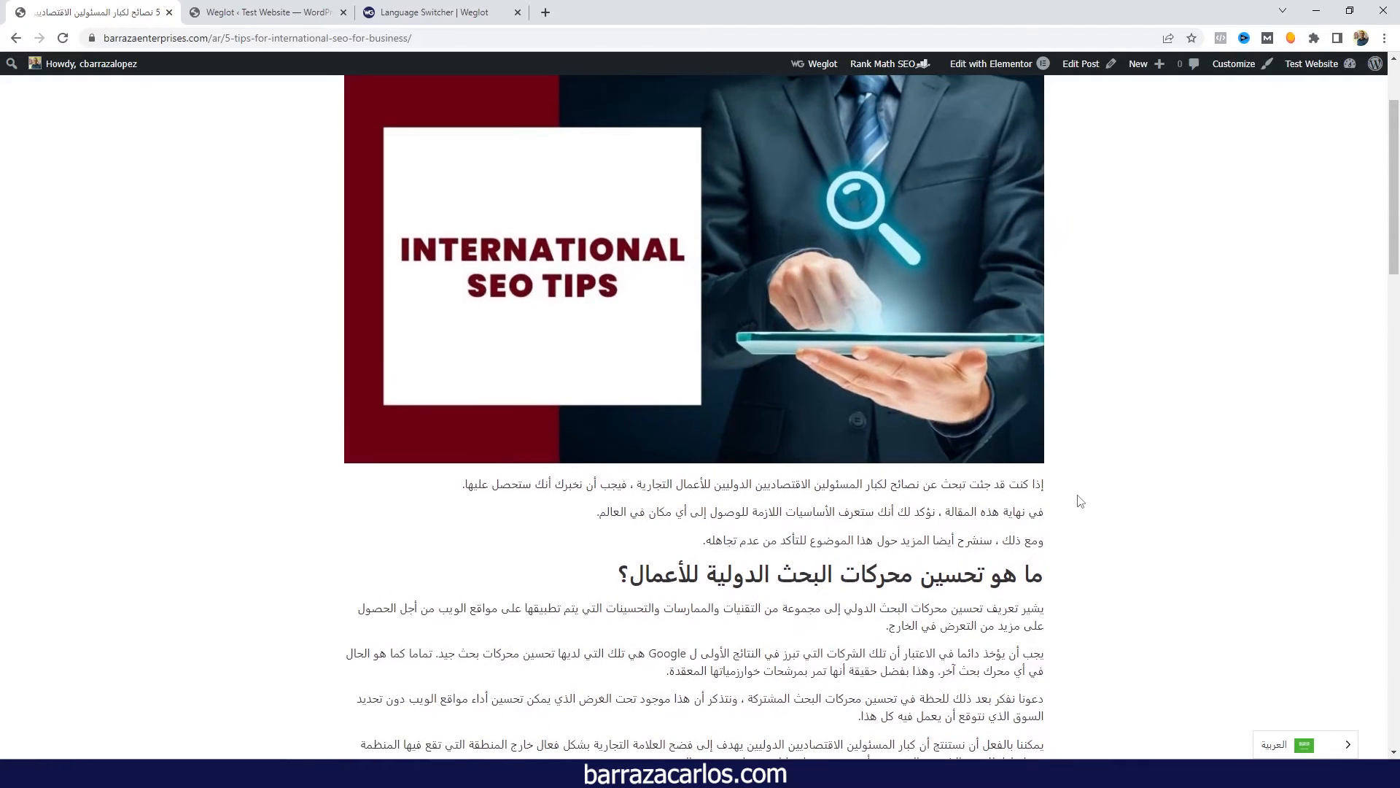
{"action": "mouse_move", "coordinate": [1085, 510]}
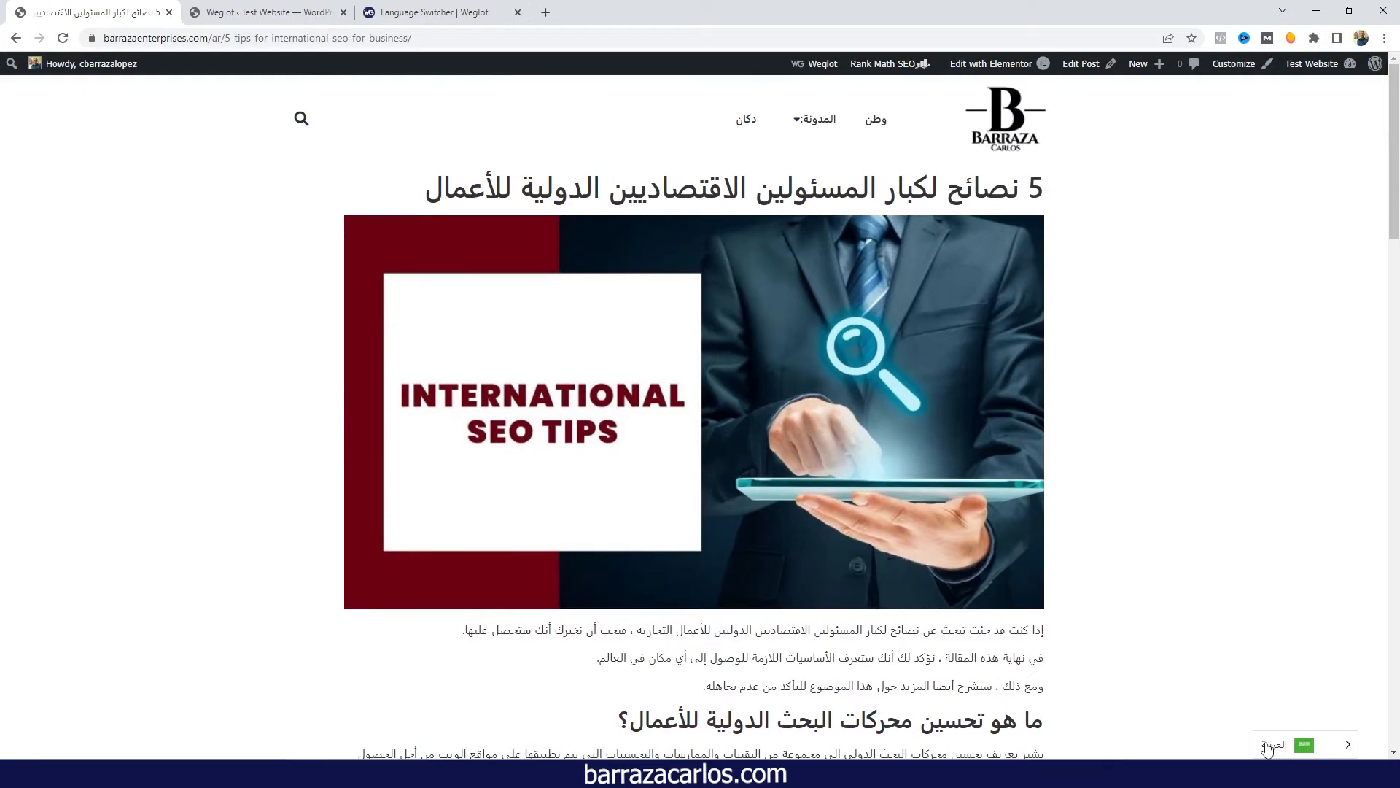
{"action": "scroll", "scroll_direction": "down", "scroll_amount": 3}
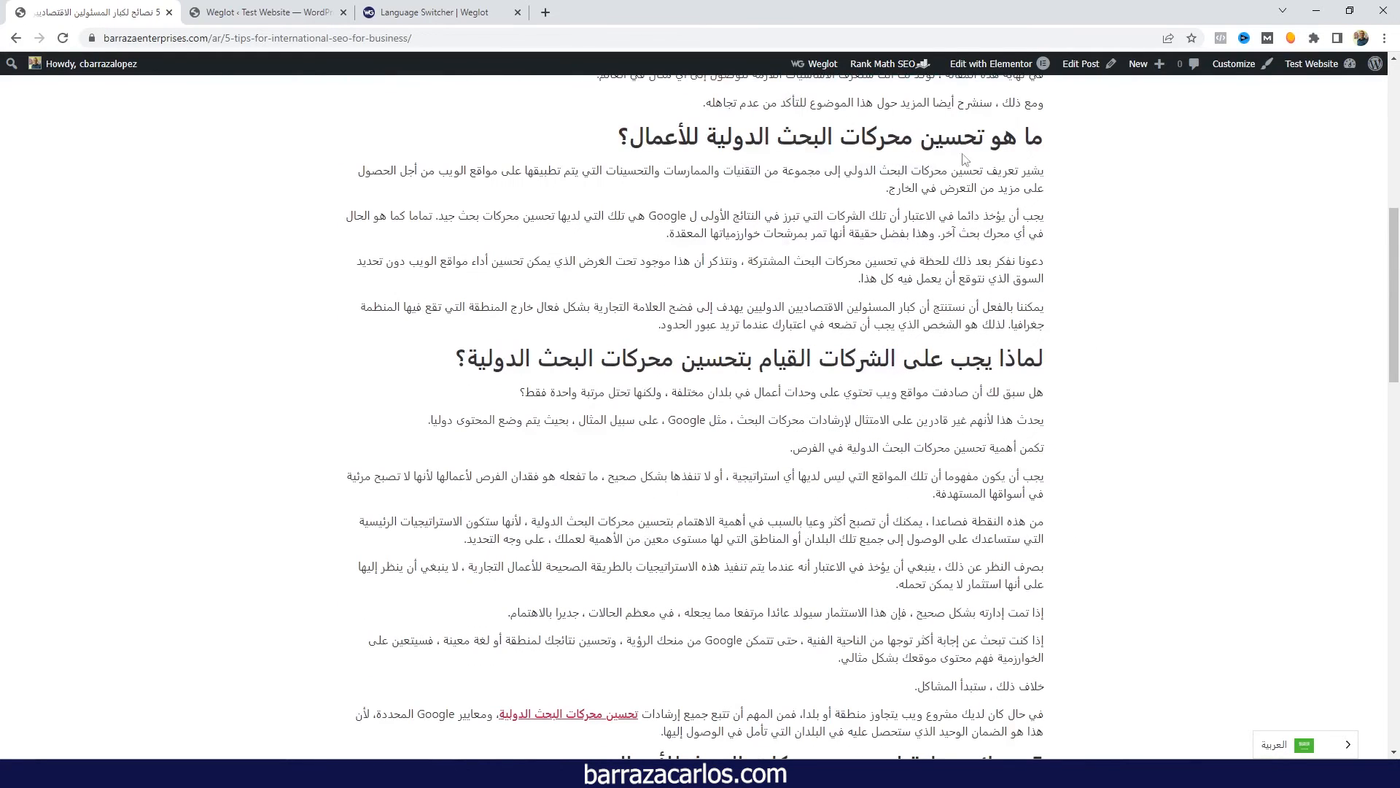
{"action": "triple_click", "coordinate": [759, 359]}
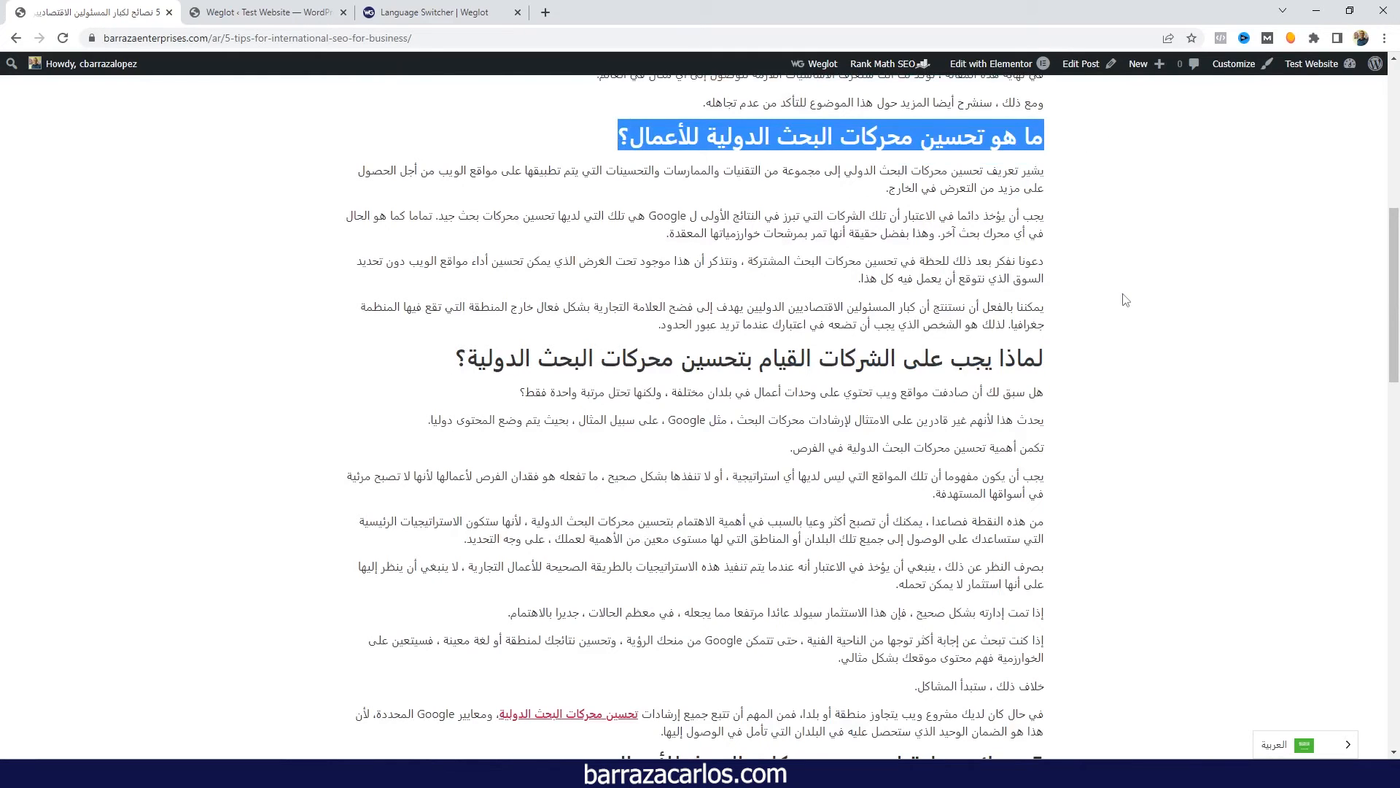
{"action": "scroll", "scroll_direction": "down", "scroll_amount": 3}
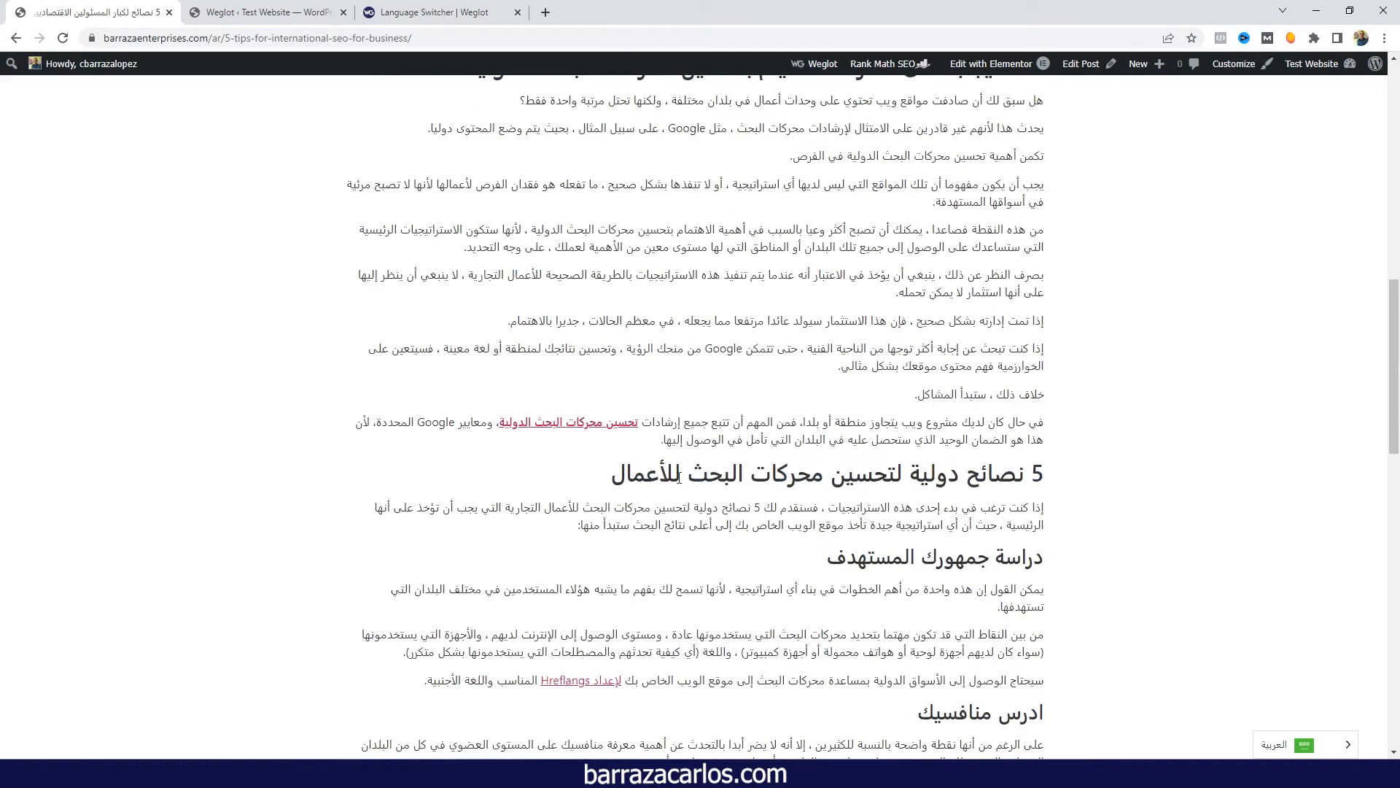
{"action": "scroll", "scroll_direction": "down", "scroll_amount": 3}
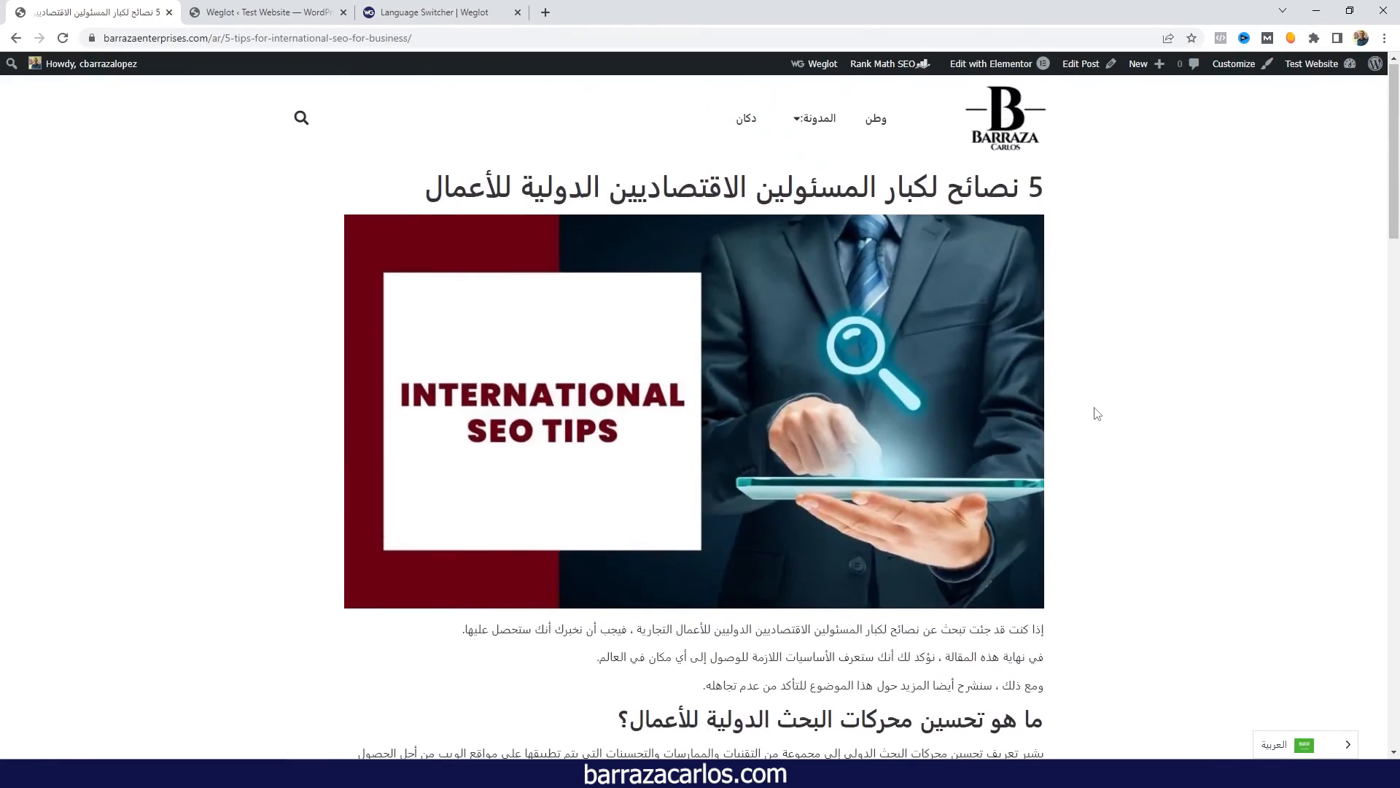
{"action": "left_click", "coordinate": [801, 251]}
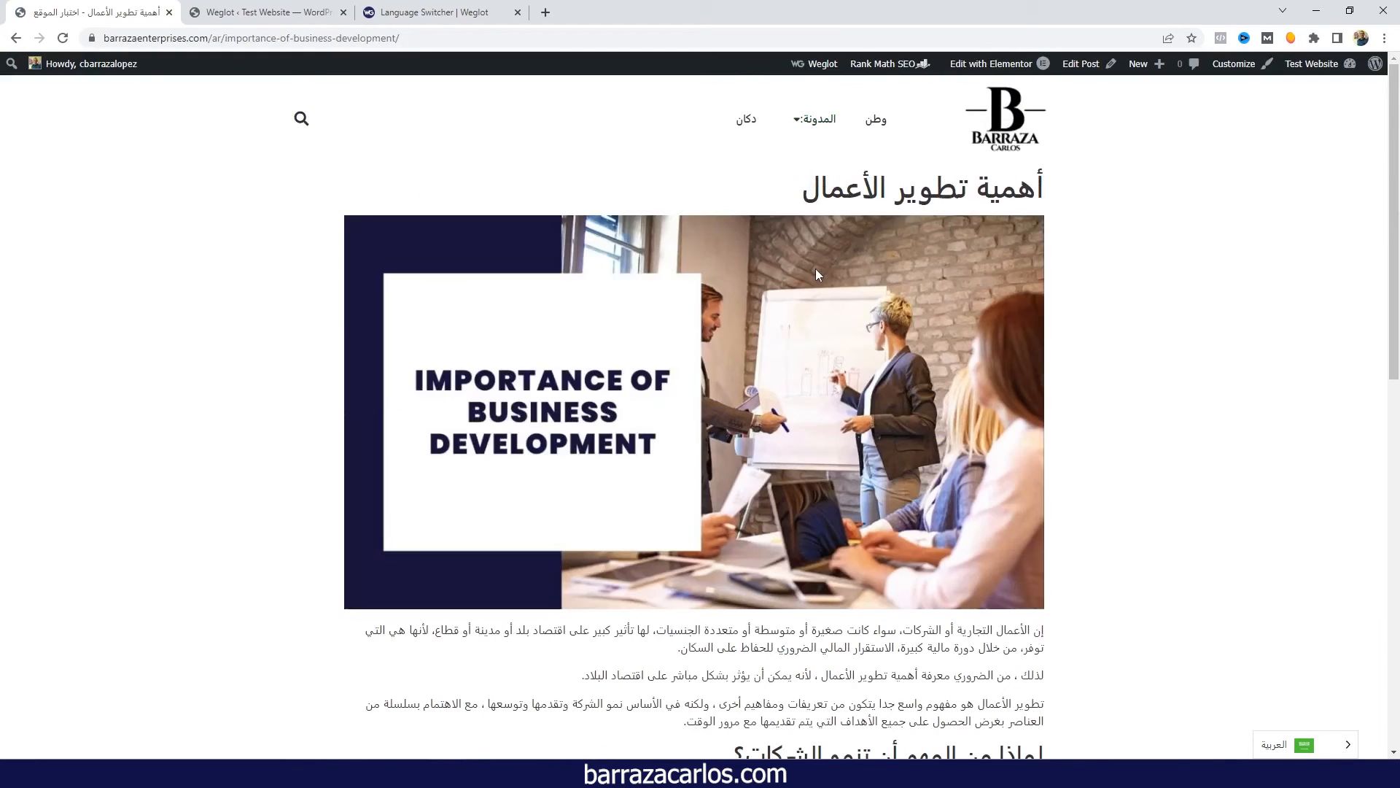
{"action": "mouse_move", "coordinate": [1111, 226]}
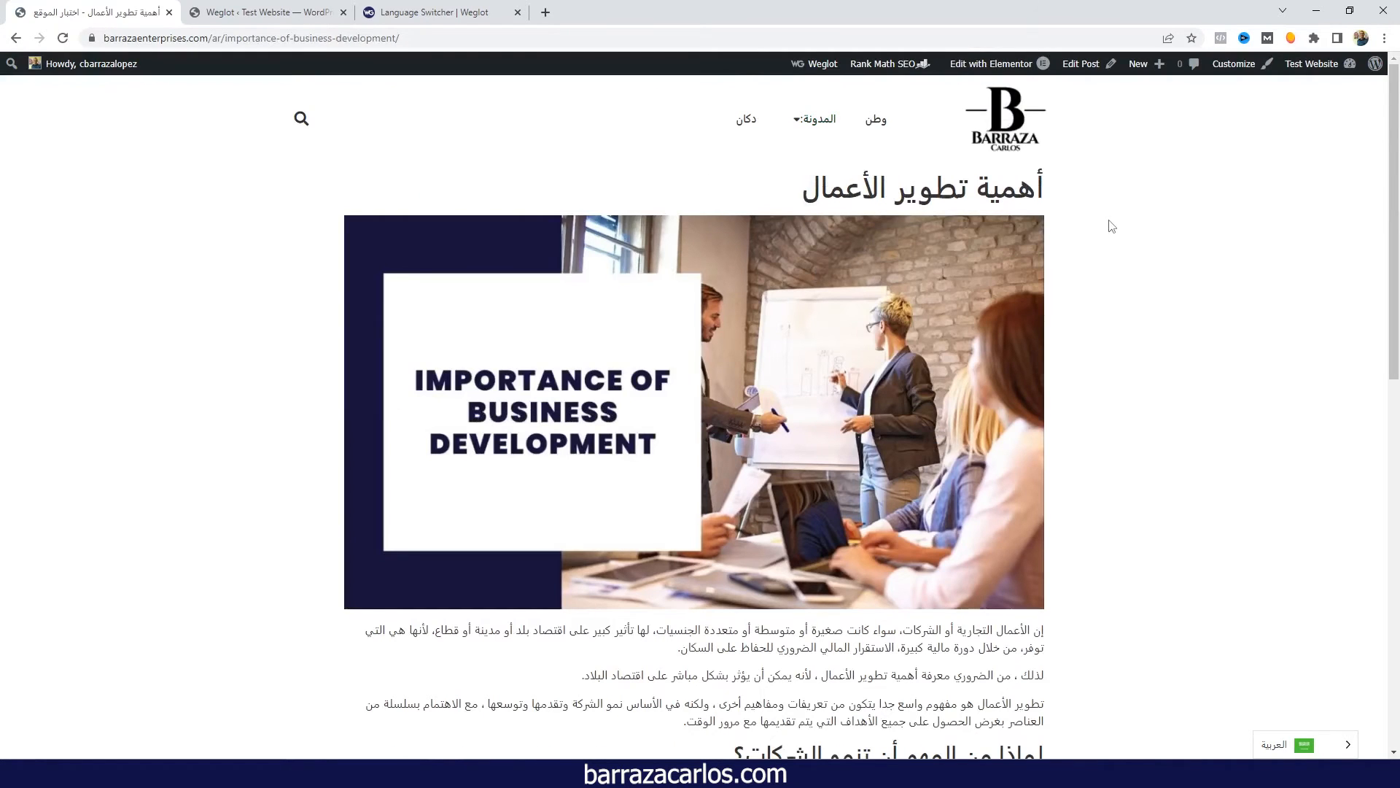
{"action": "scroll", "scroll_direction": "down", "scroll_amount": 3}
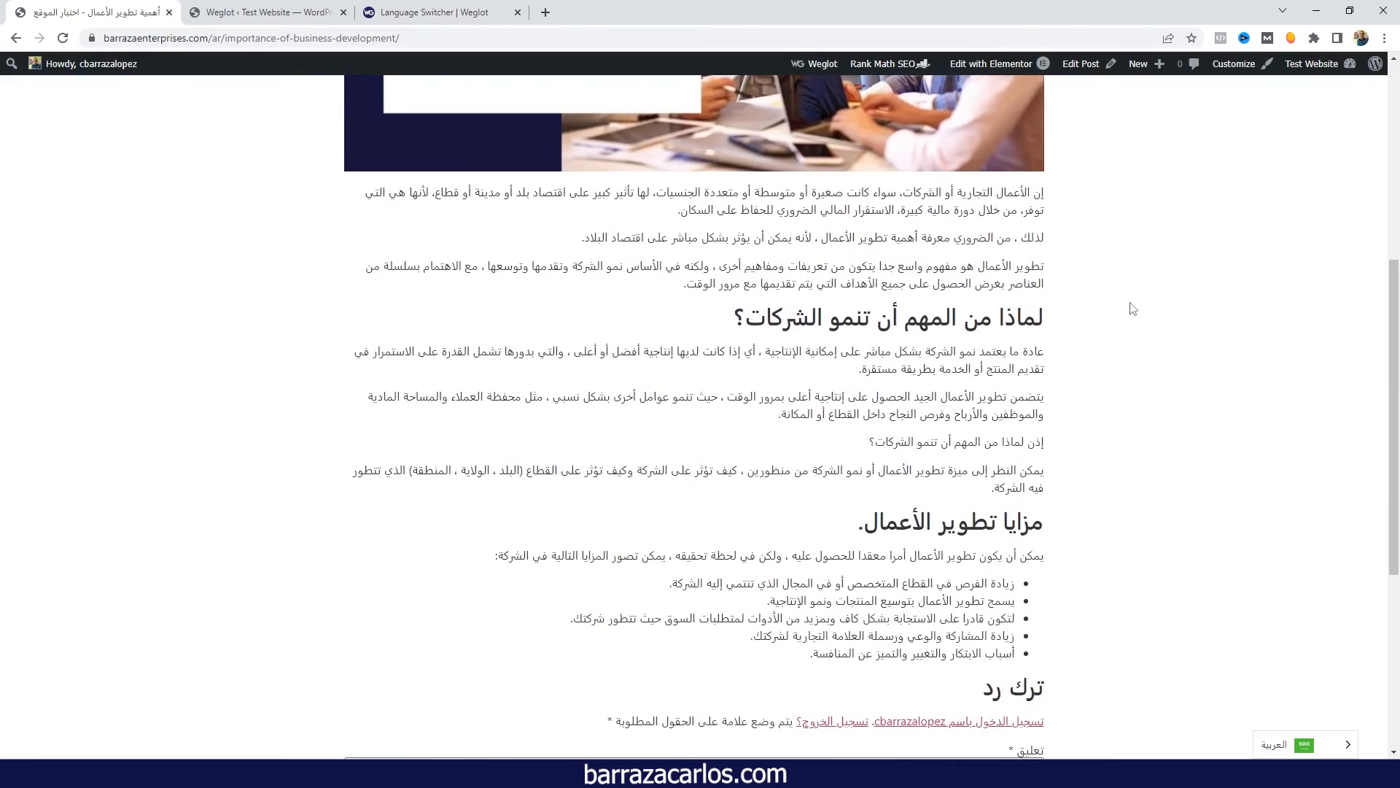
{"action": "scroll", "scroll_direction": "down", "scroll_amount": 3}
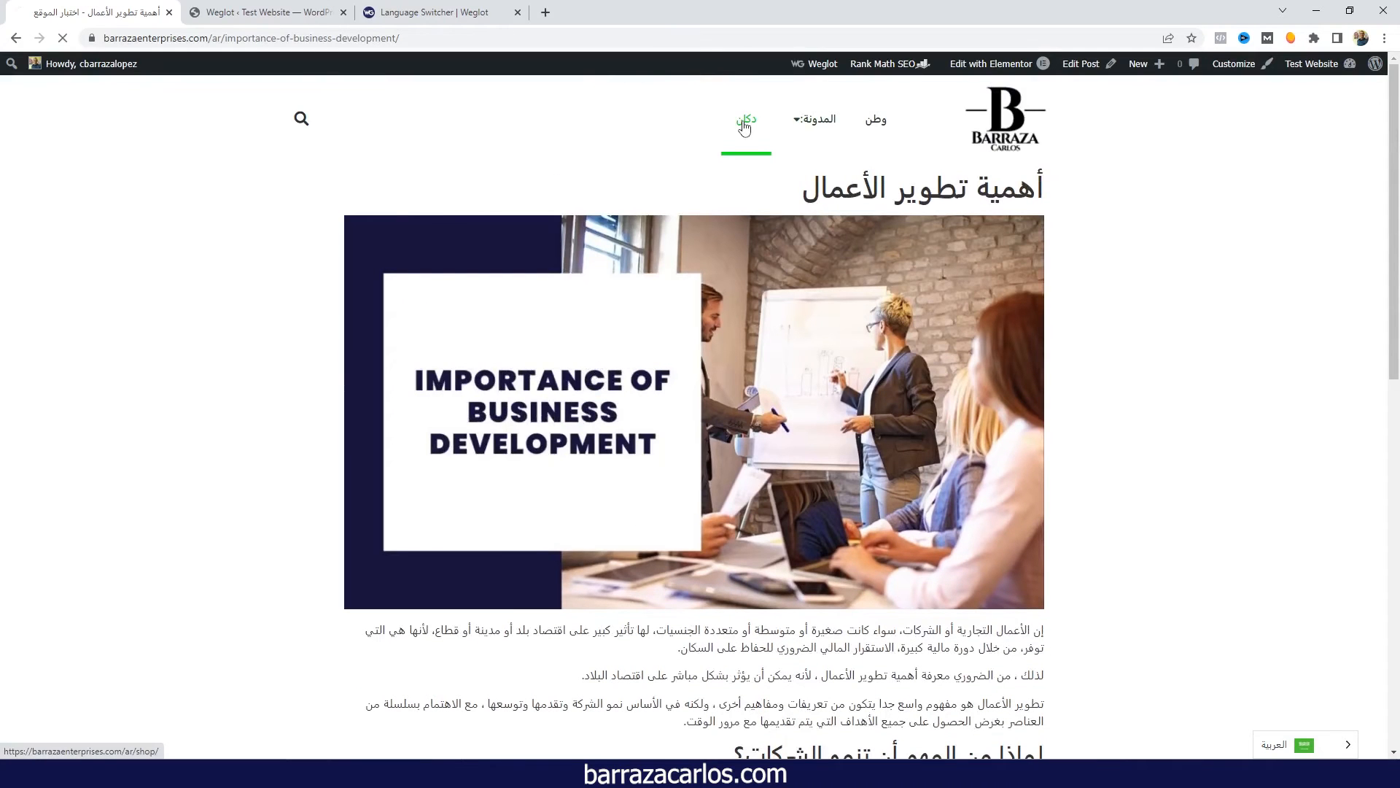
- Open the Arabic shop and the teal hoodie's translated product page
{"action": "left_click", "coordinate": [745, 119]}
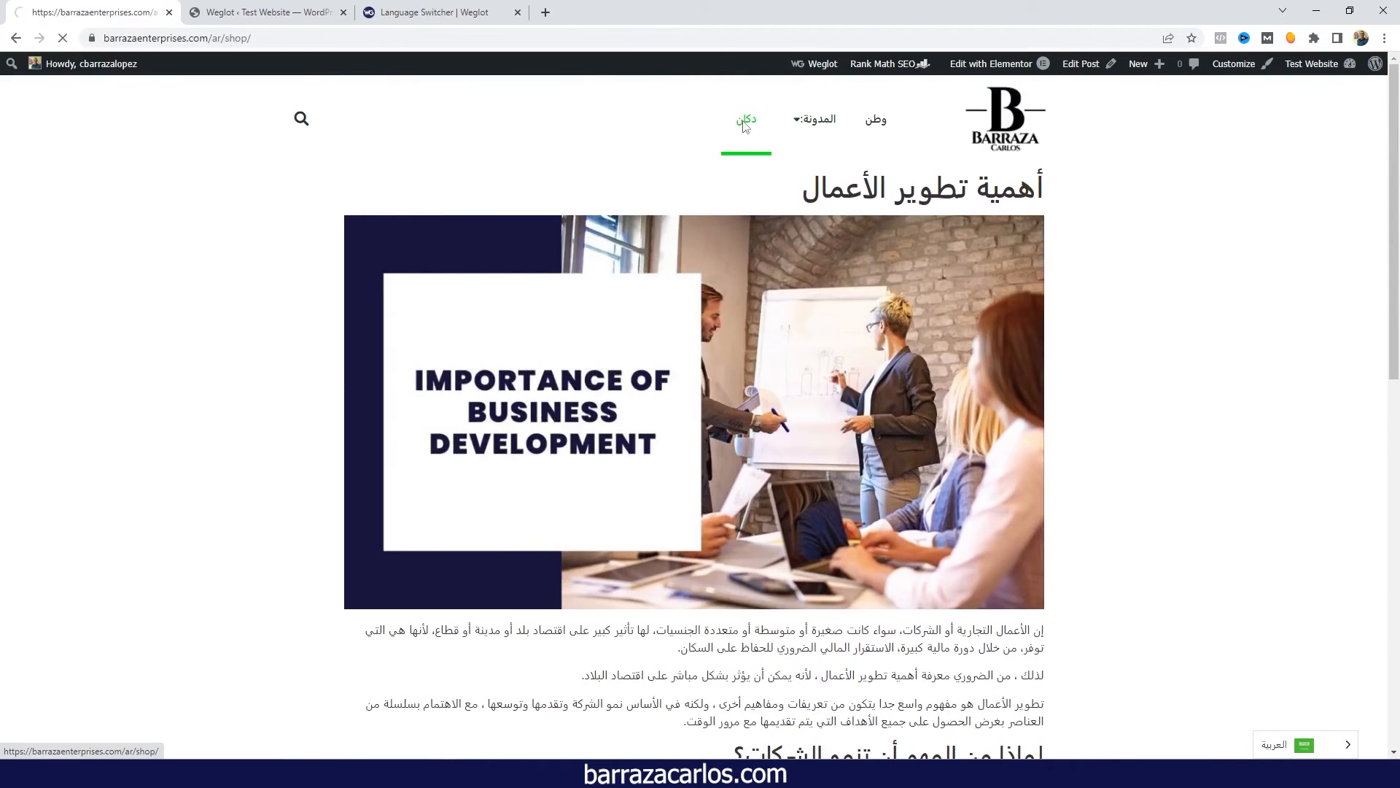
{"action": "left_click", "coordinate": [745, 119]}
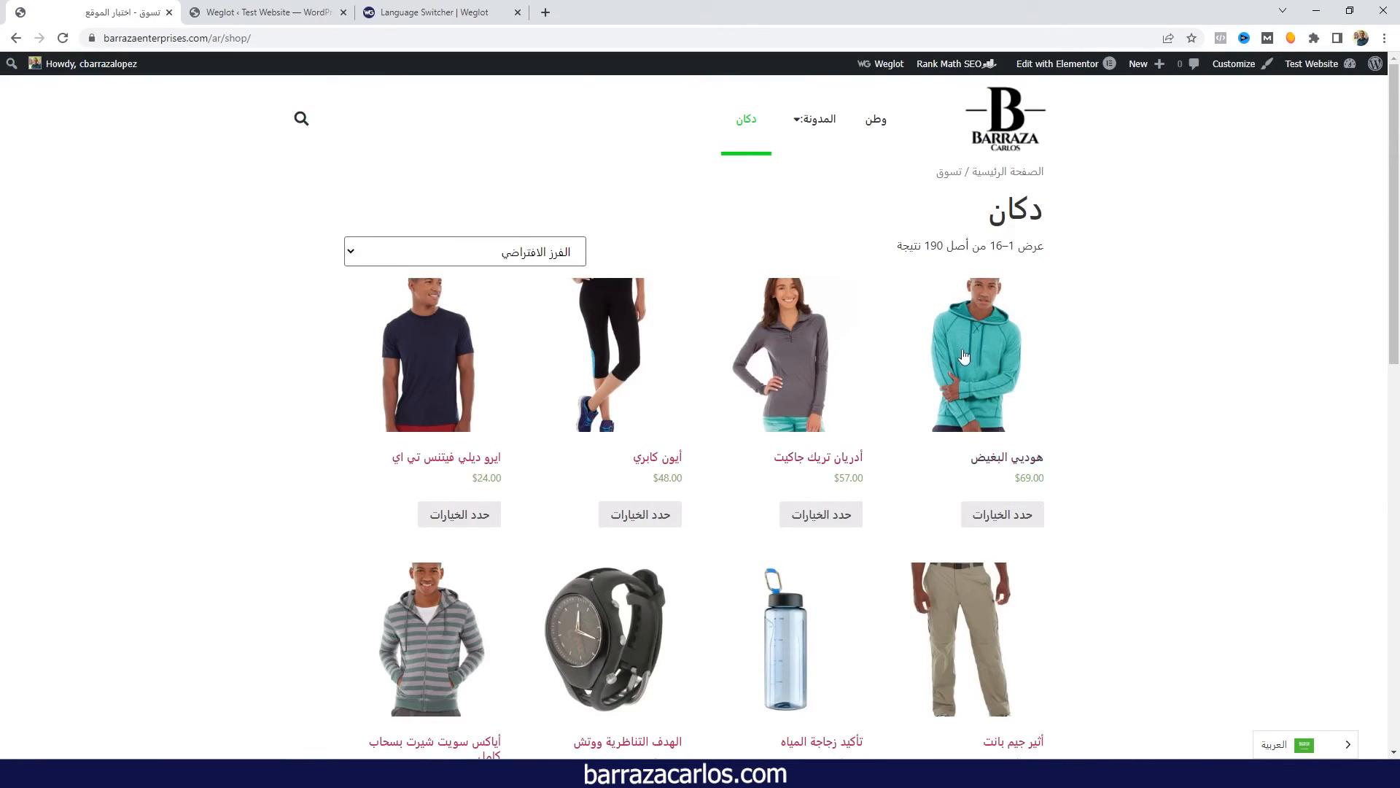
{"action": "left_click", "coordinate": [979, 353]}
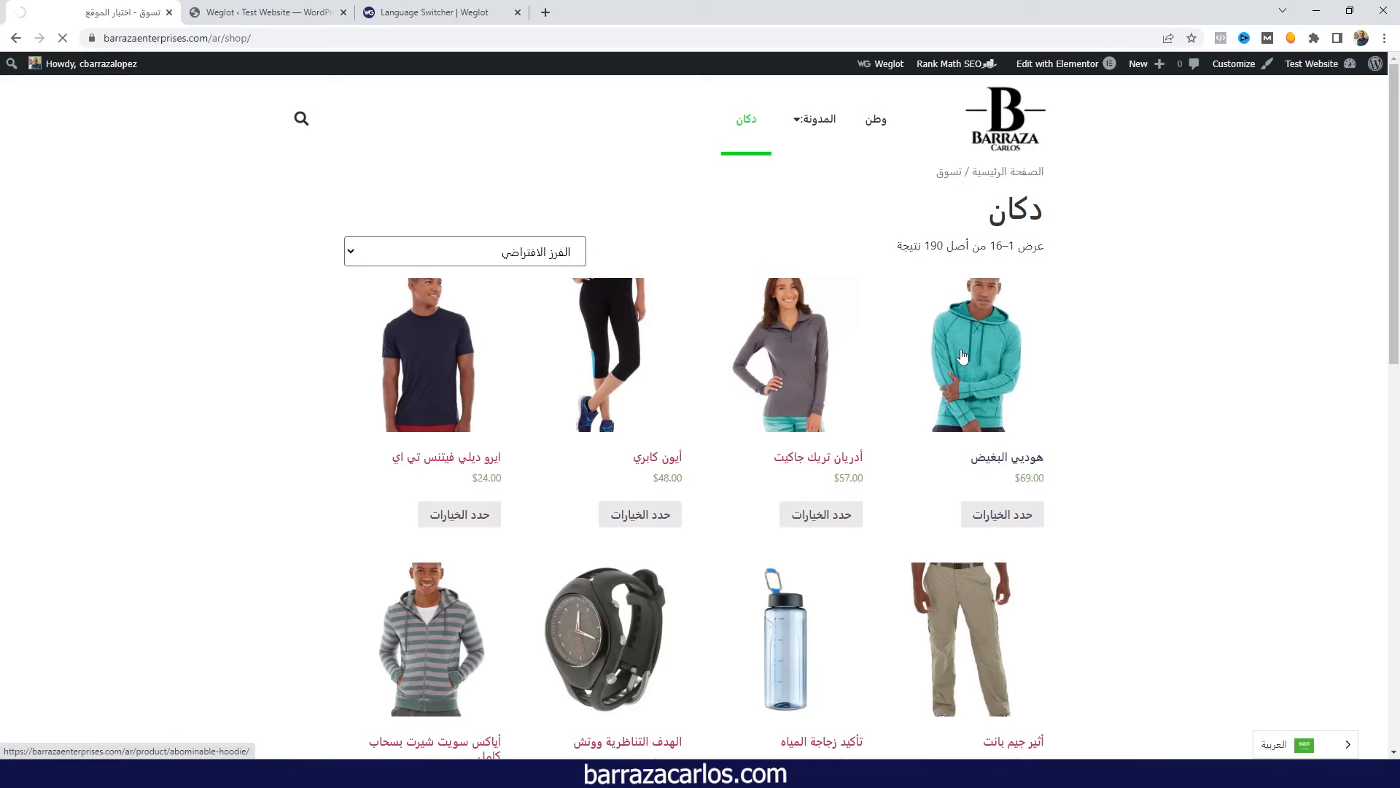
{"action": "left_click", "coordinate": [975, 353]}
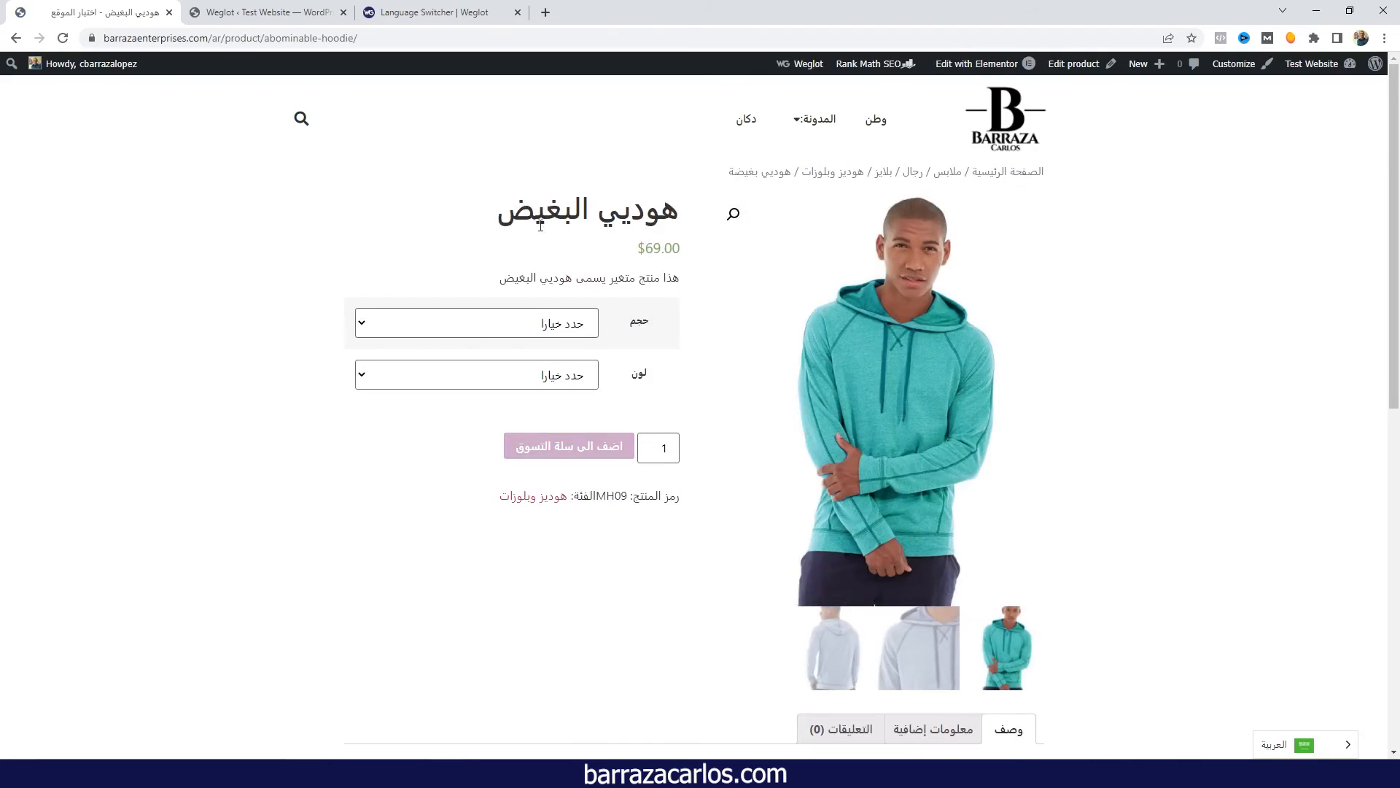
{"action": "scroll", "scroll_direction": "down", "scroll_amount": 3}
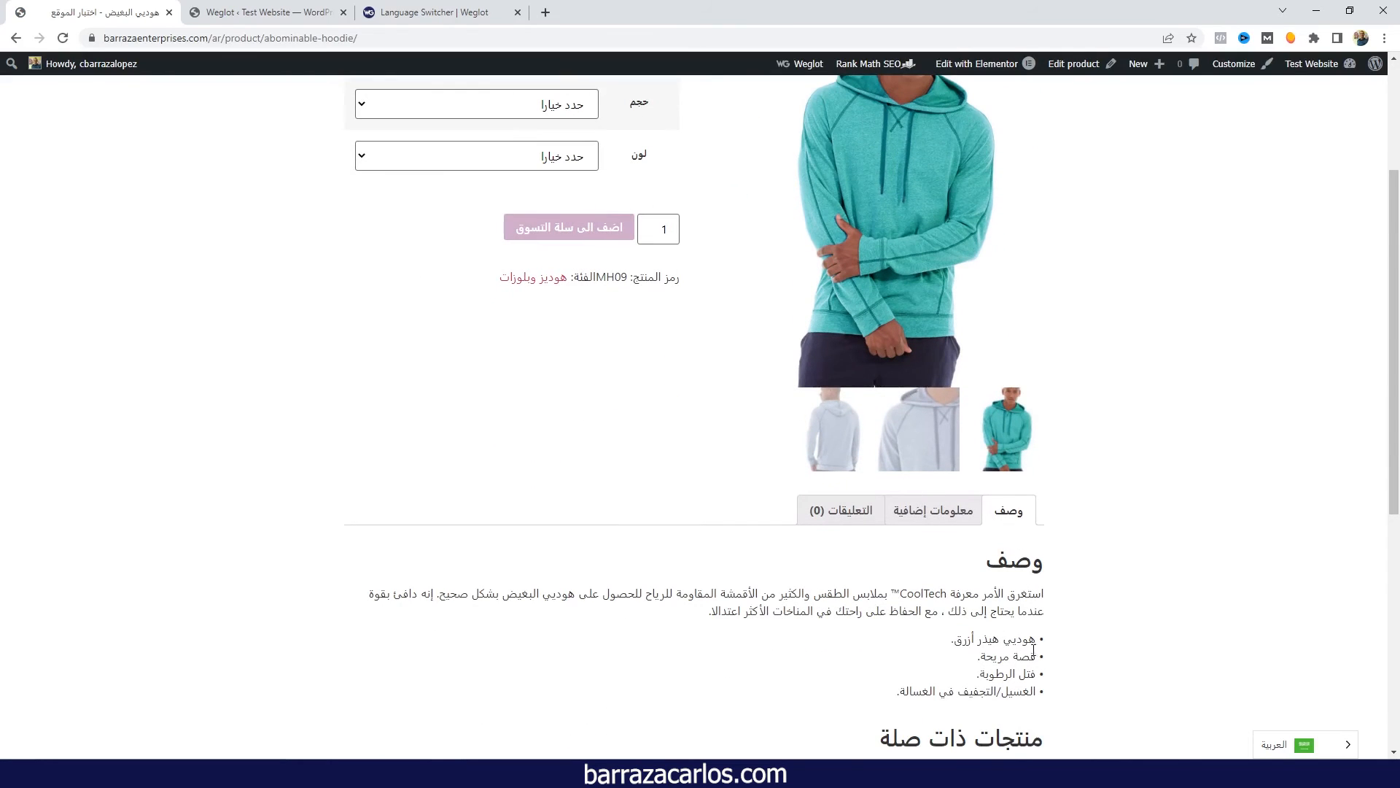
{"action": "mouse_move", "coordinate": [1062, 696]}
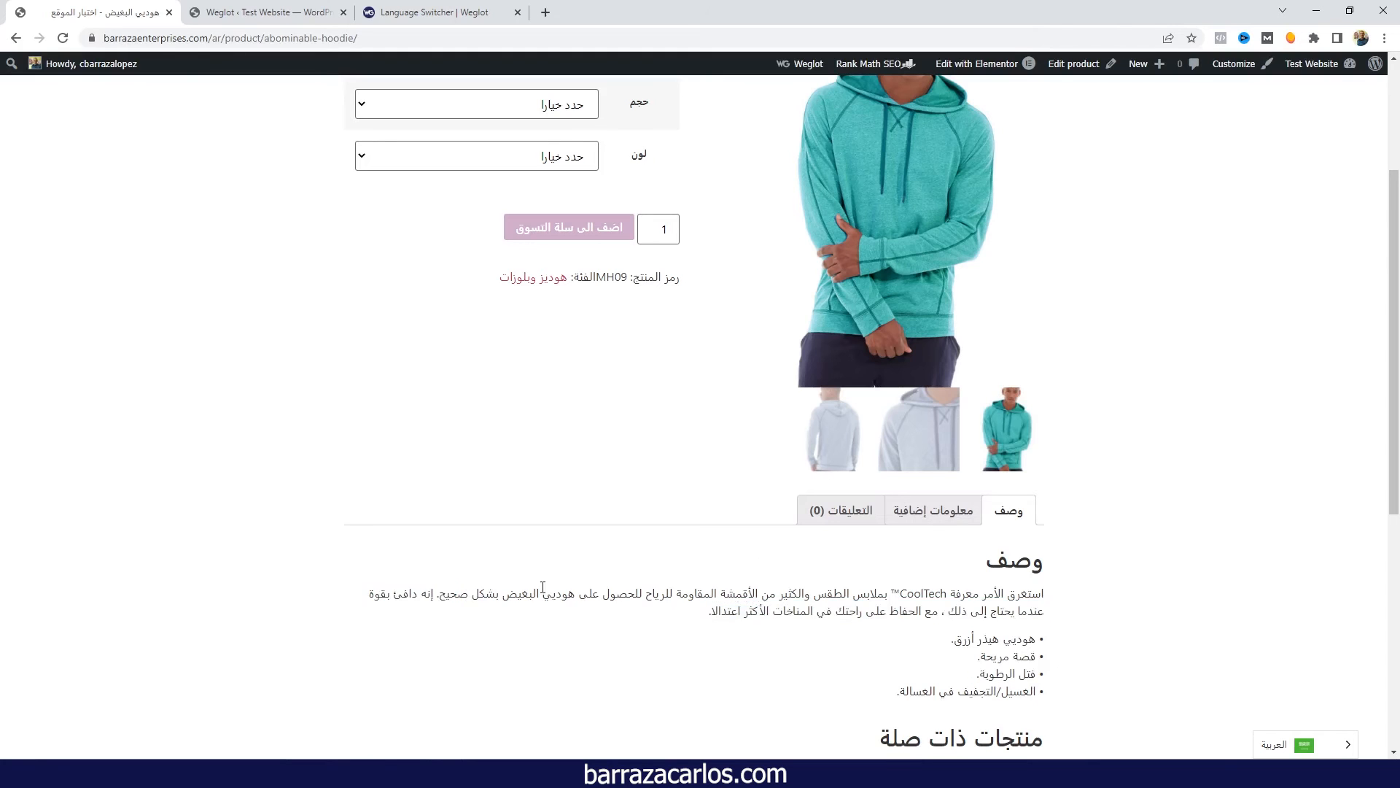
- Show the hoodie's Additional information tab, then return to the Weglot settings tab
{"action": "left_click", "coordinate": [931, 509]}
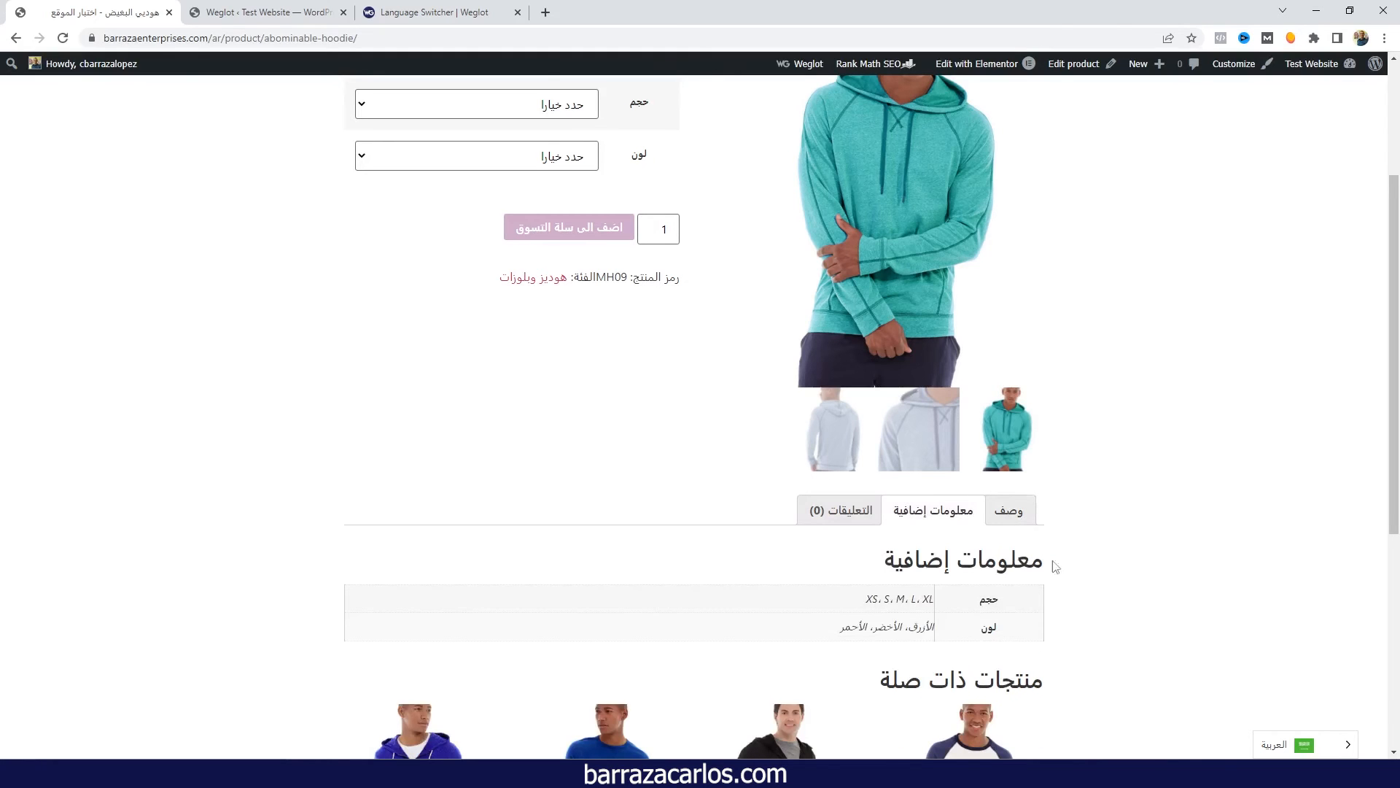
{"action": "scroll", "scroll_direction": "down", "scroll_amount": 3}
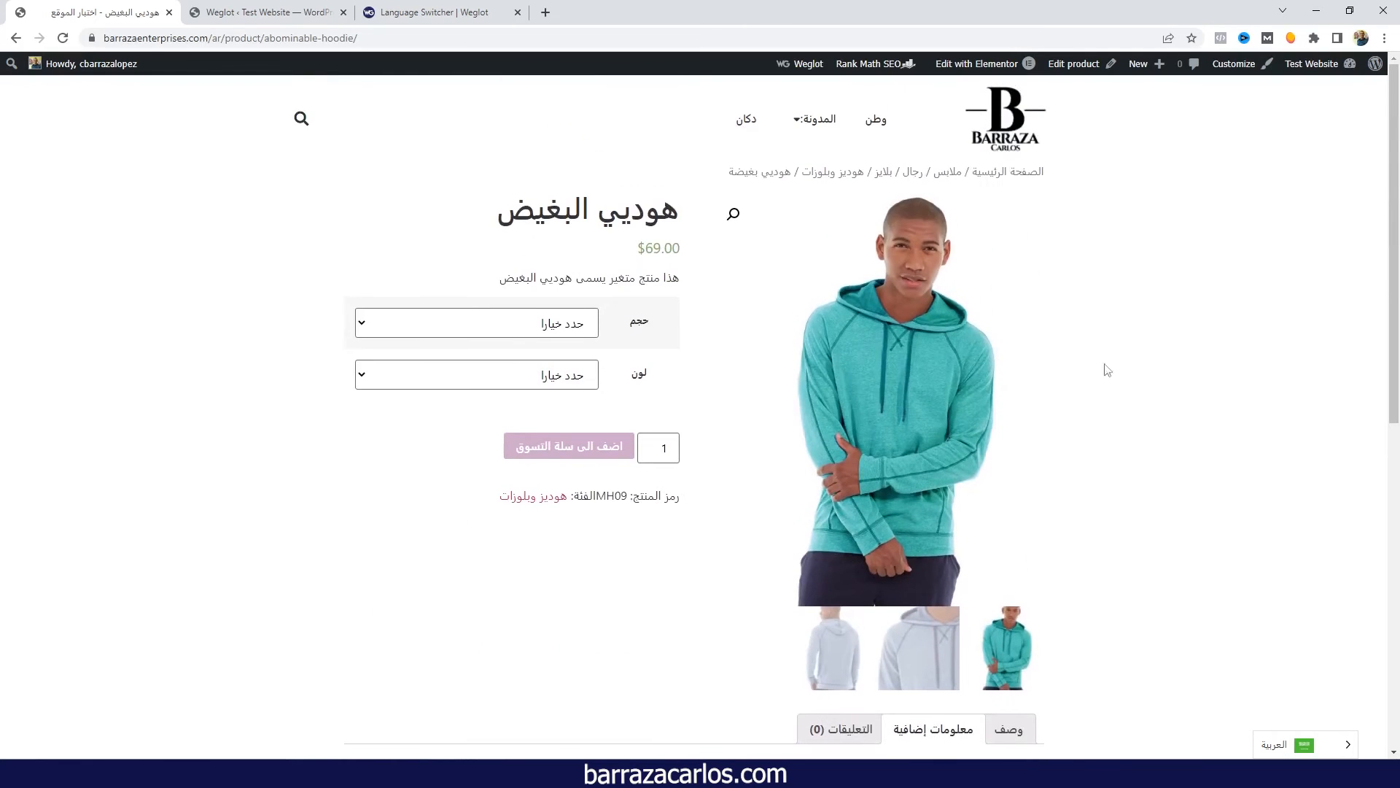
{"action": "left_click", "coordinate": [266, 13]}
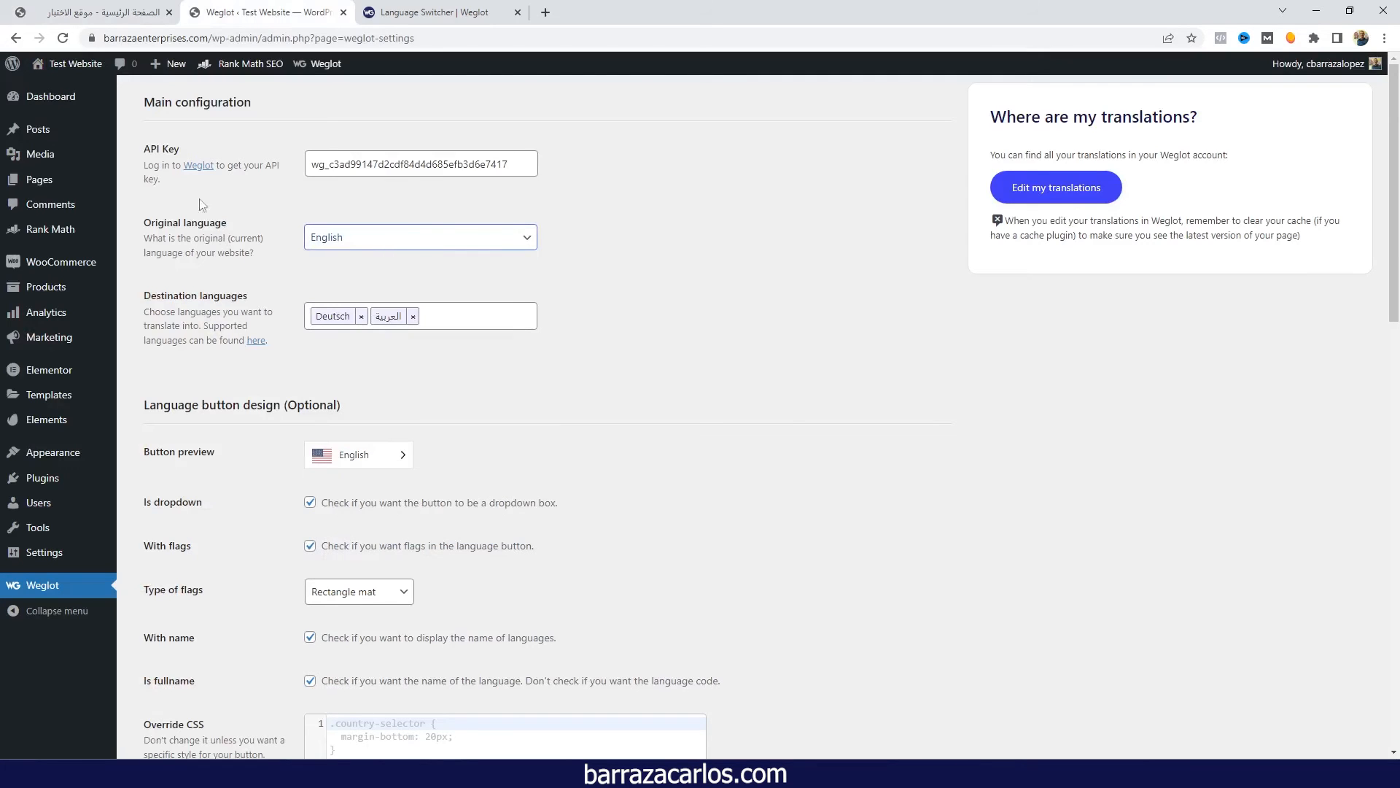
- Open the Original language dropdown, with English still selected
{"action": "left_click", "coordinate": [420, 237]}
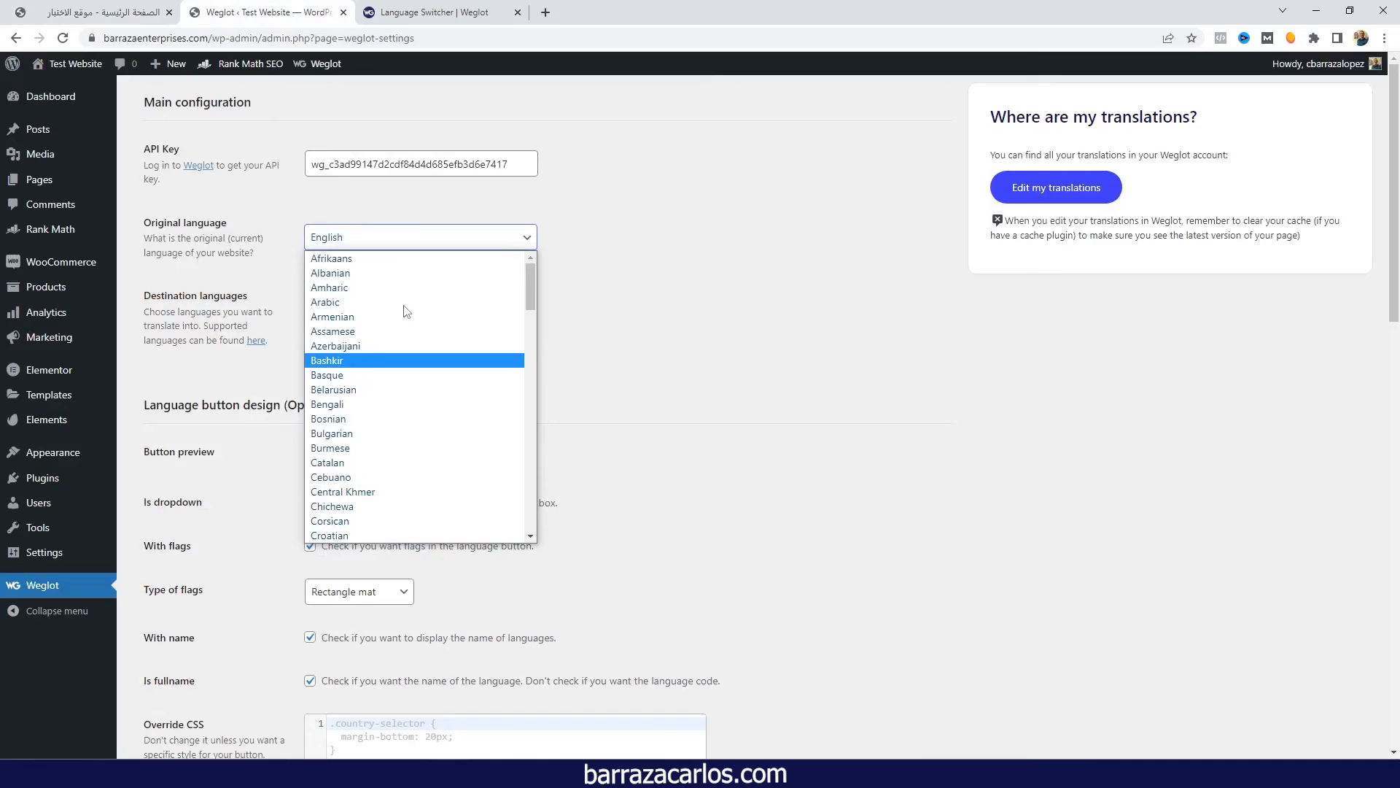
{"action": "mouse_move", "coordinate": [338, 302]}
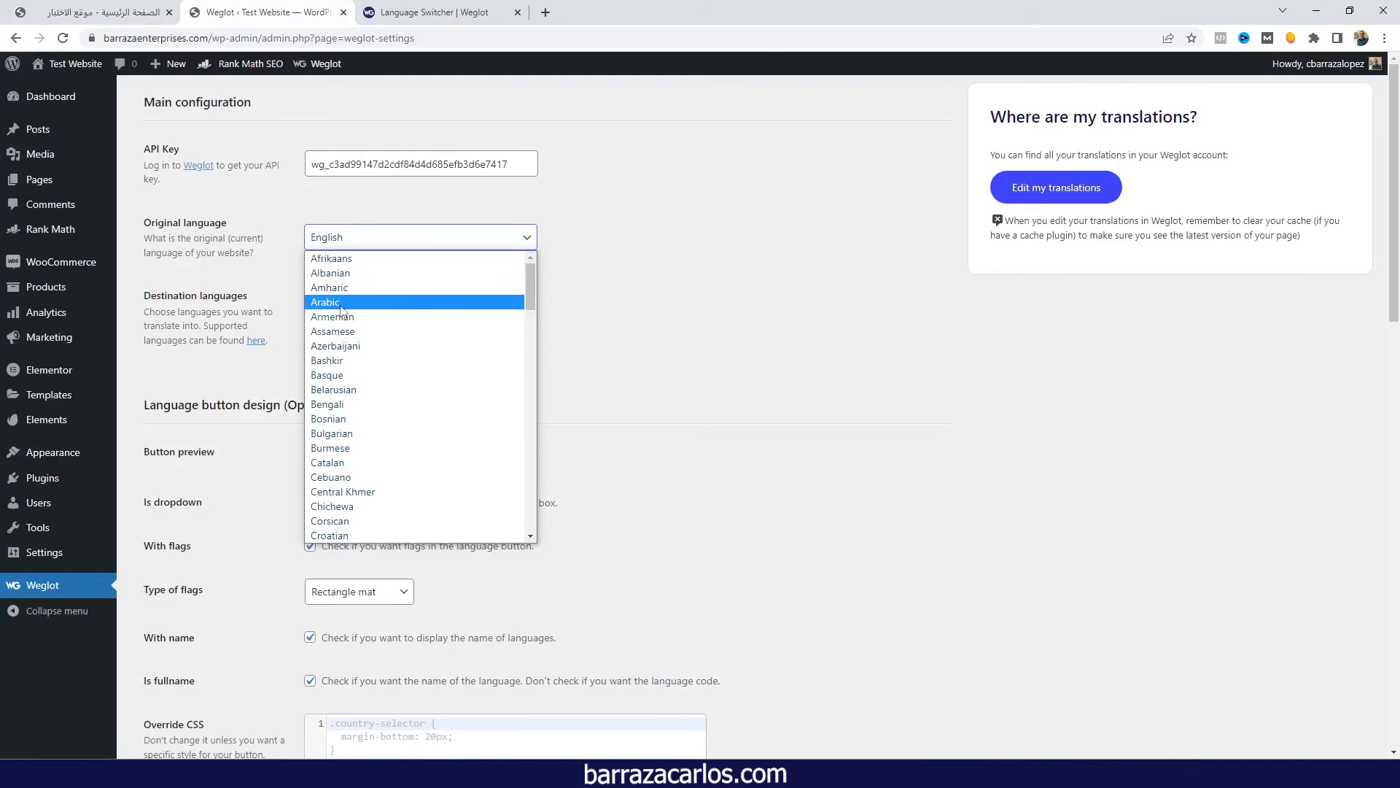
- Review the Original language choices in the Weglot dashboard's General project settings
{"action": "left_click", "coordinate": [438, 12]}
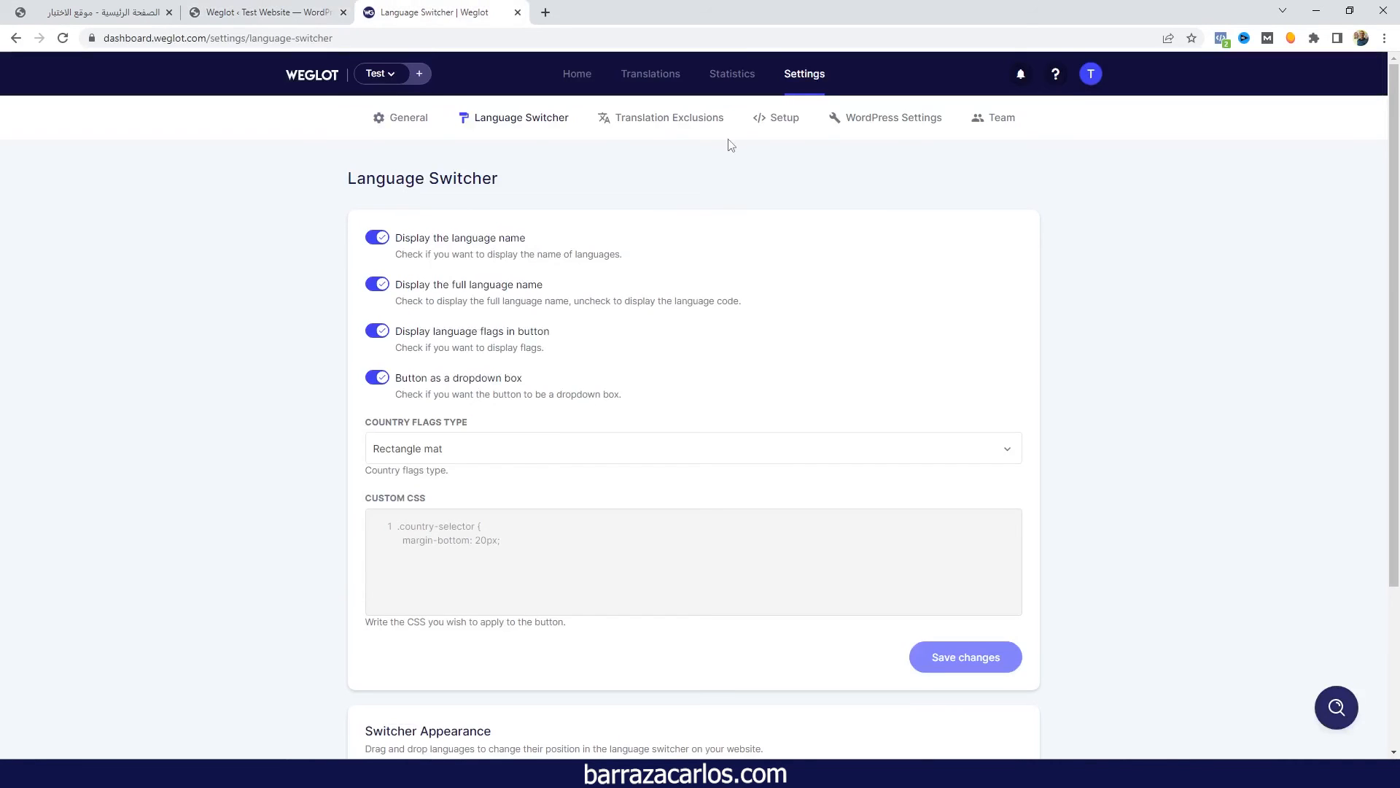
{"action": "mouse_move", "coordinate": [731, 73]}
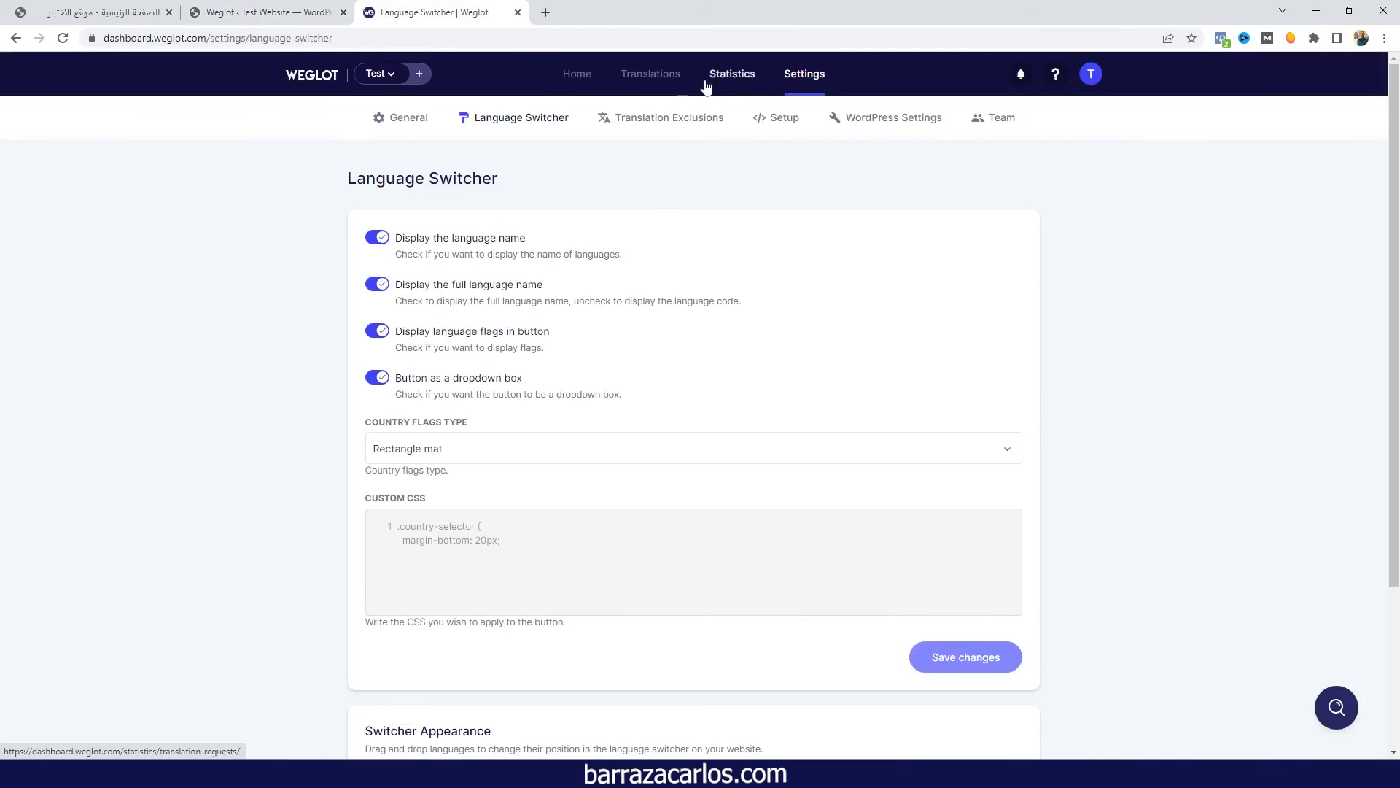
{"action": "left_click", "coordinate": [409, 117]}
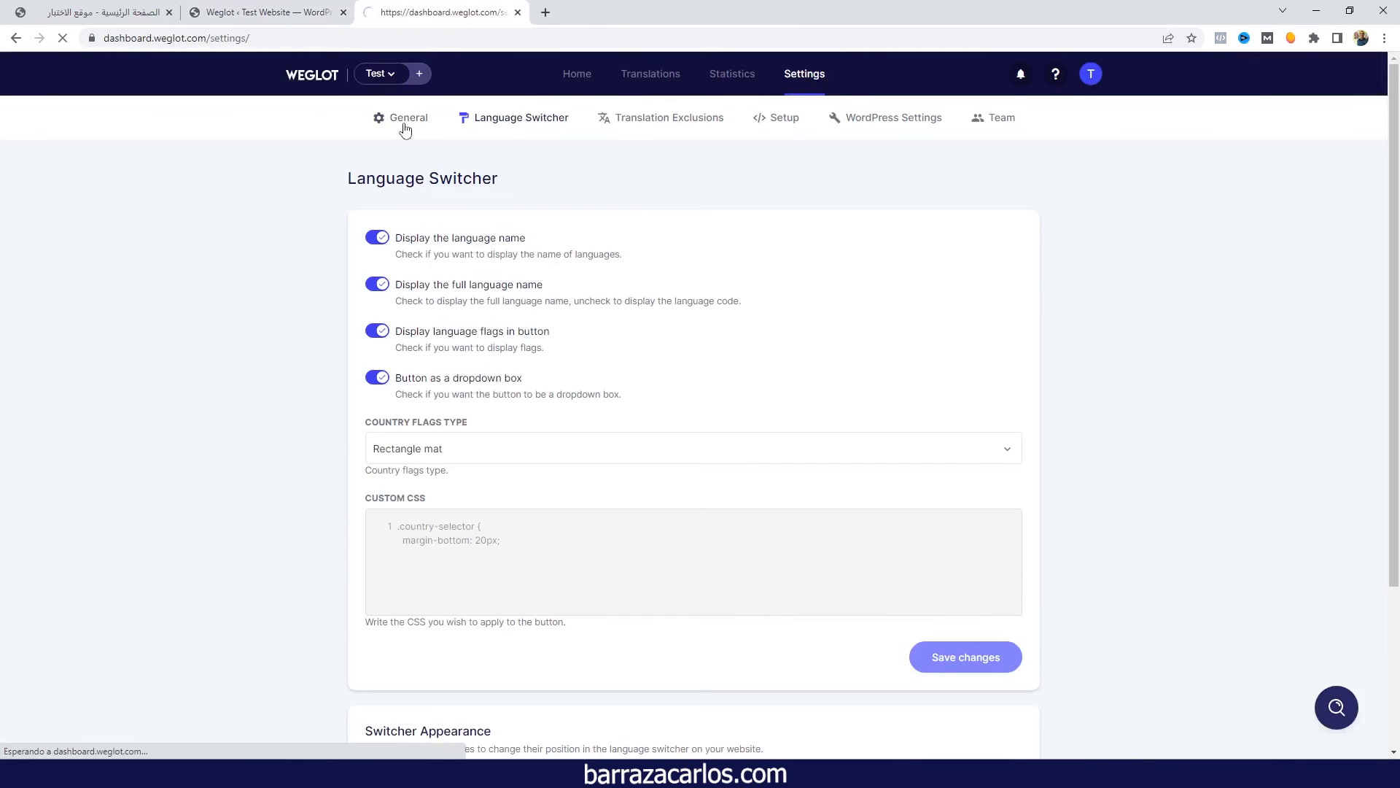
{"action": "left_click", "coordinate": [409, 116]}
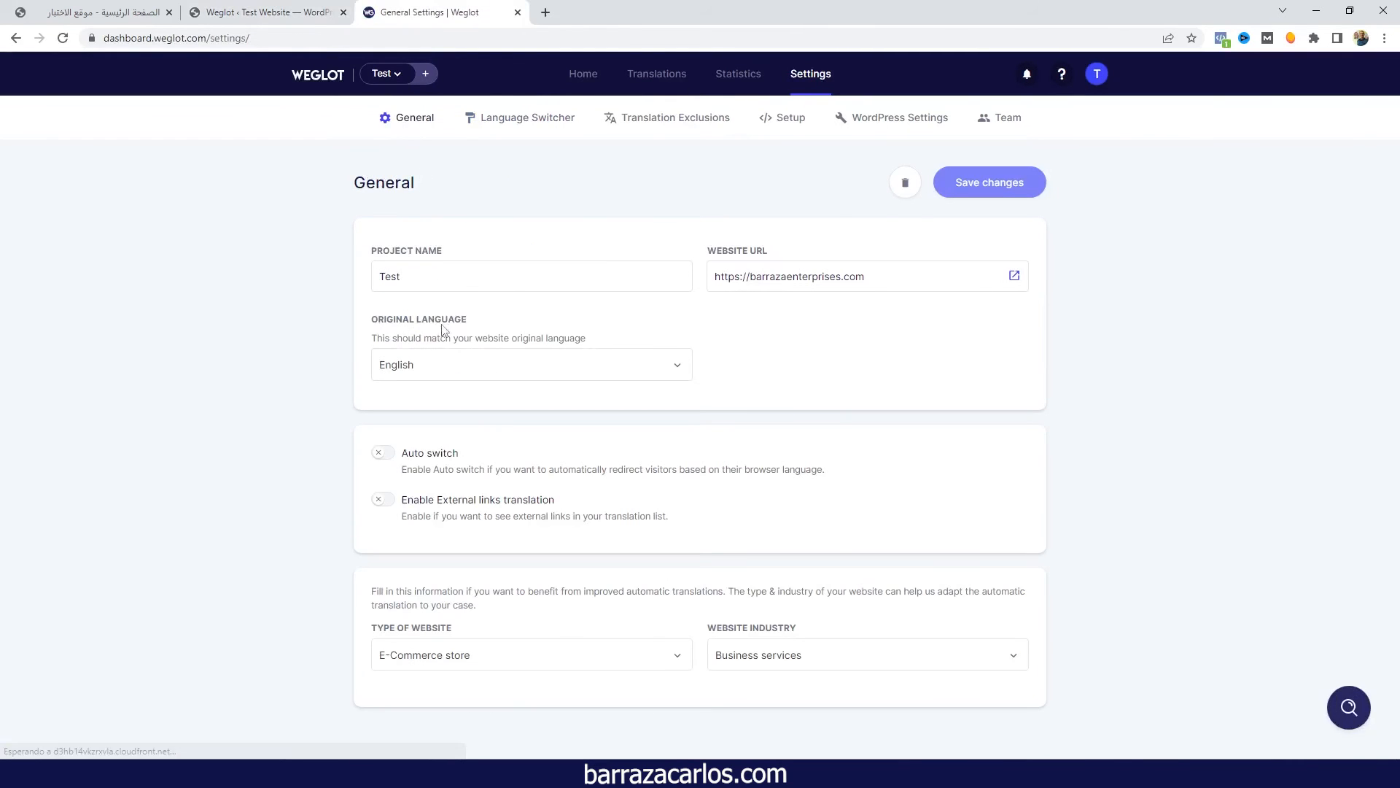
{"action": "double_click", "coordinate": [418, 318]}
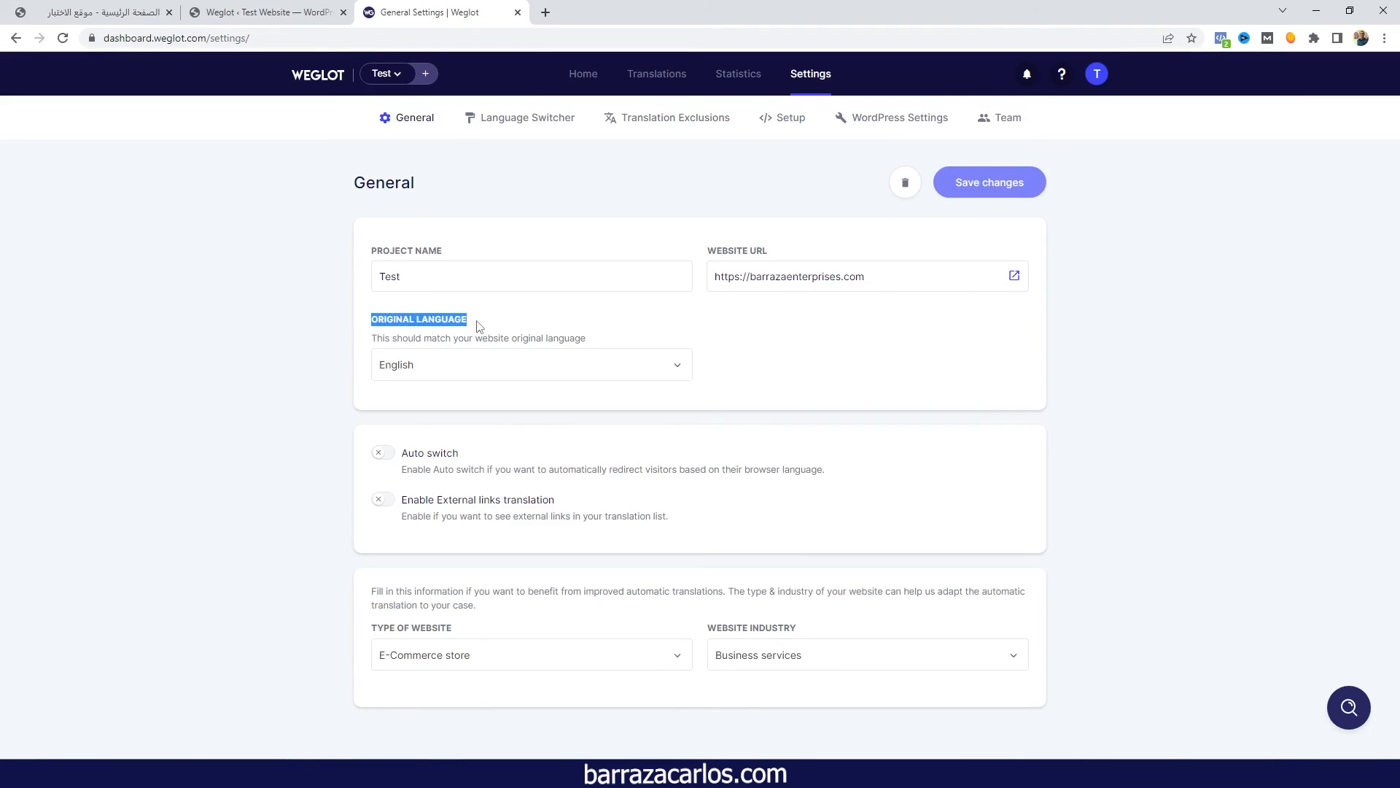
{"action": "left_click", "coordinate": [529, 365]}
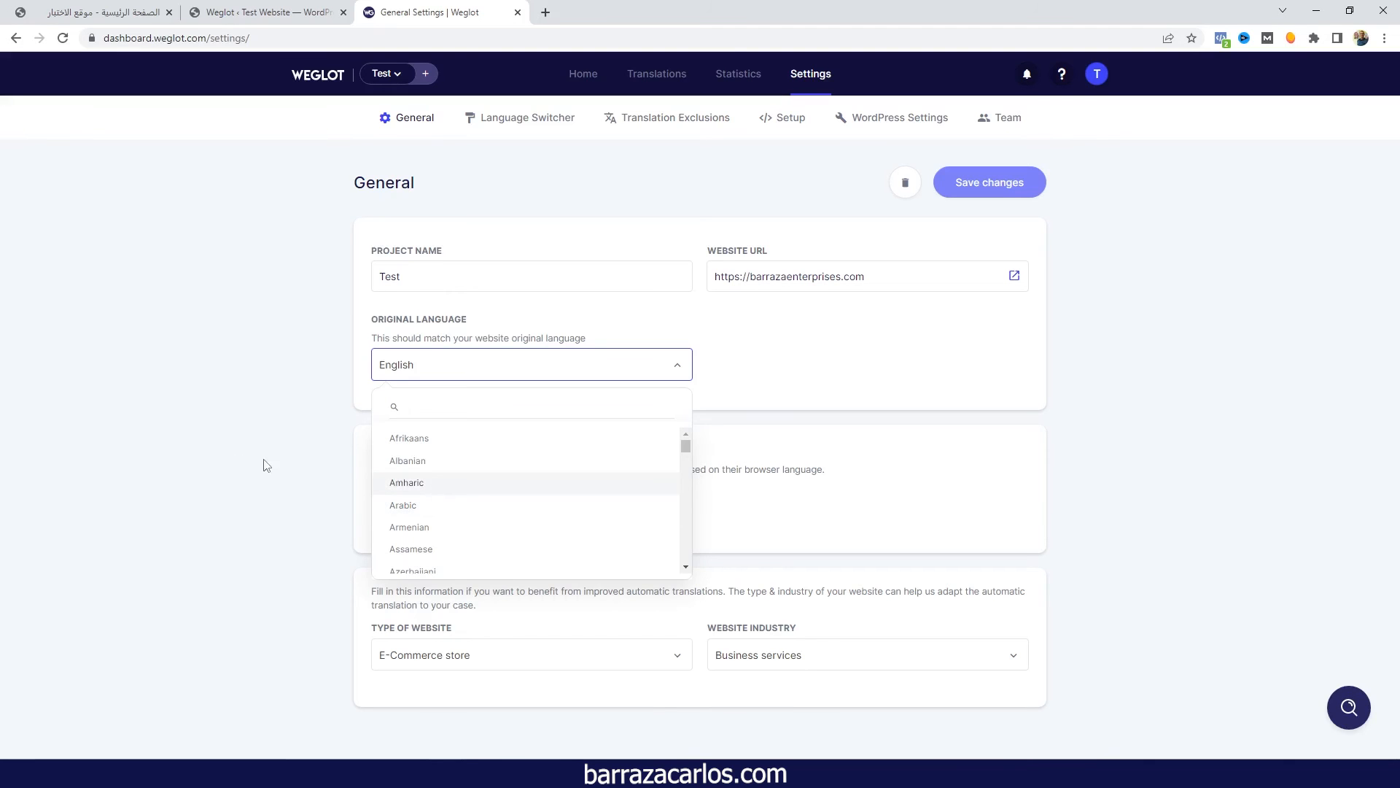
{"action": "left_click", "coordinate": [583, 73]}
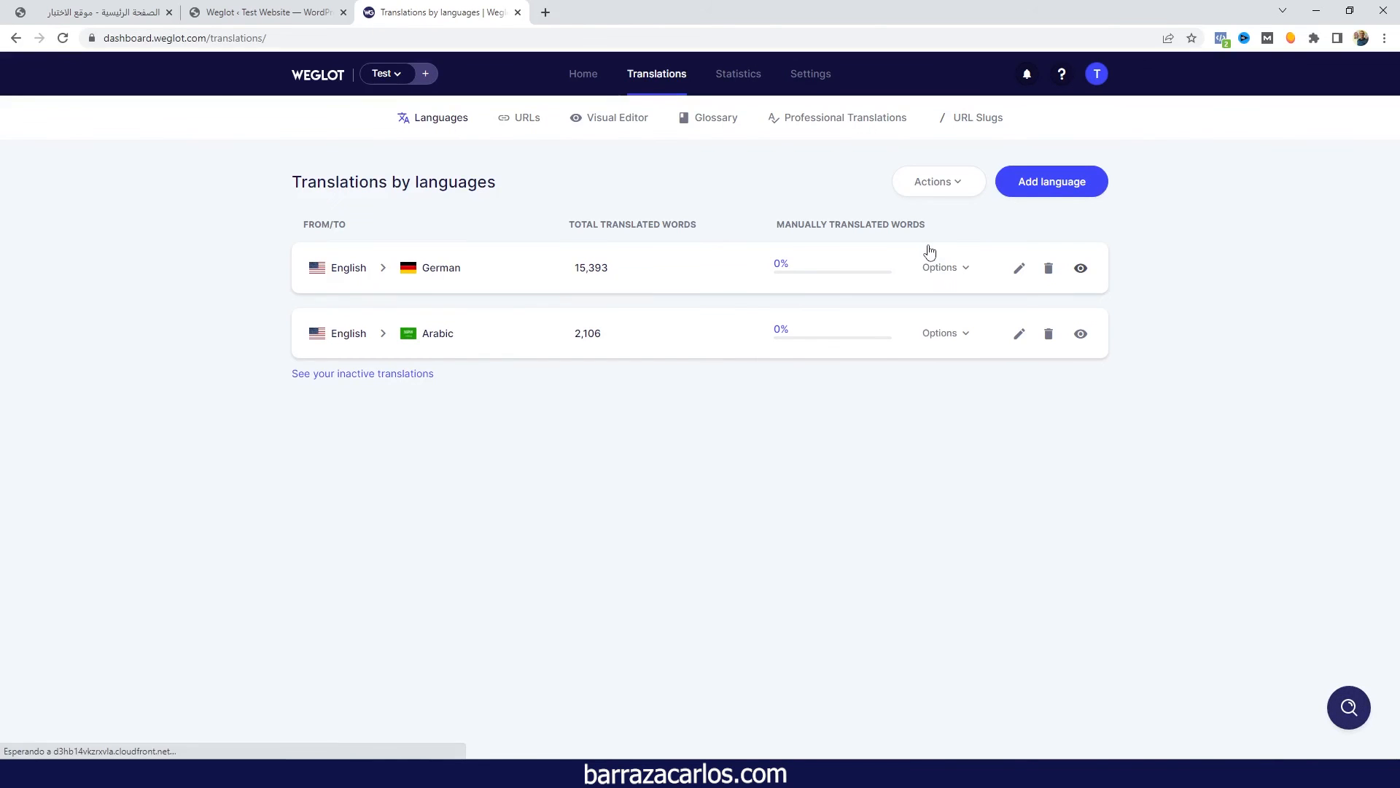
{"action": "mouse_move", "coordinate": [1083, 206]}
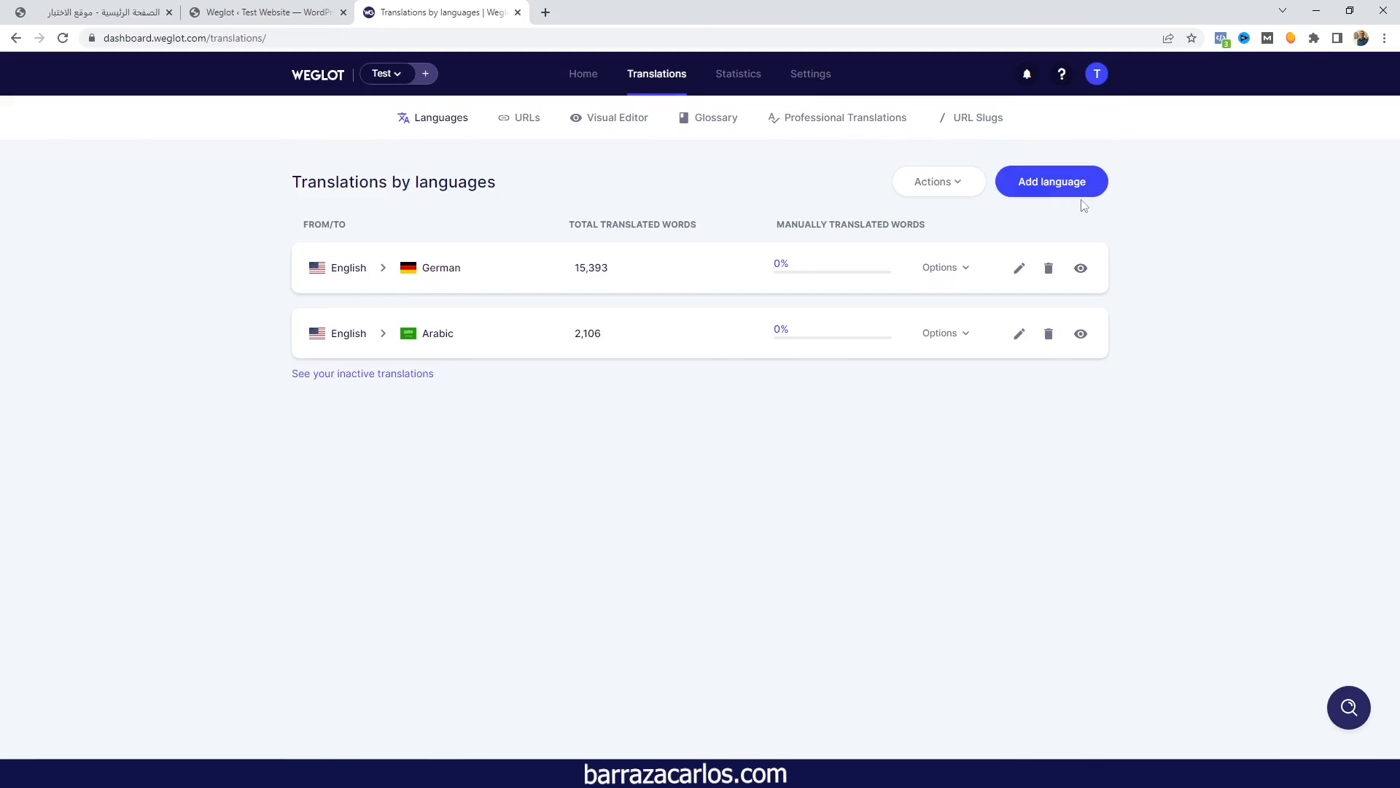
- Open Weglot's Add a language dialog and scroll its Language dropdown list
{"action": "left_click", "coordinate": [1051, 182]}
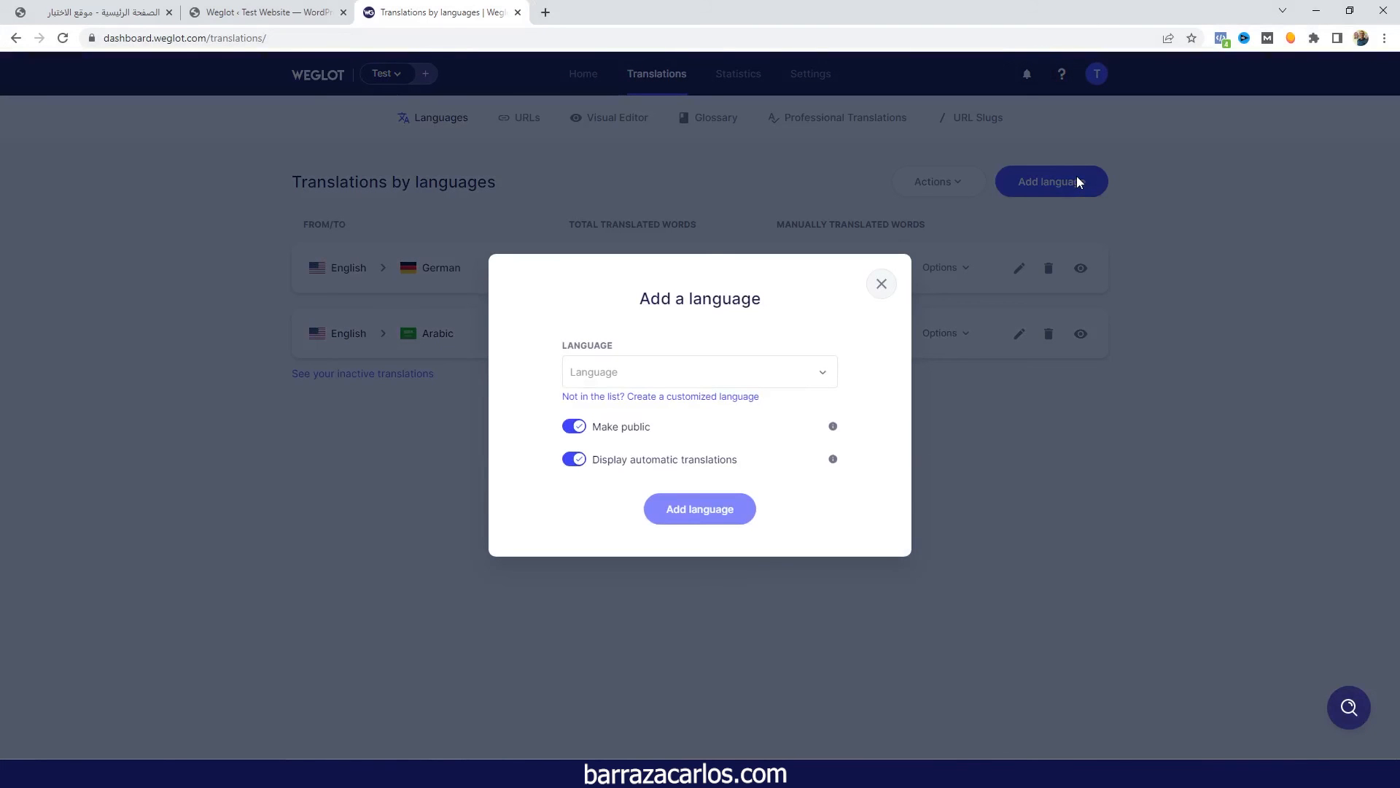
{"action": "left_click", "coordinate": [696, 371]}
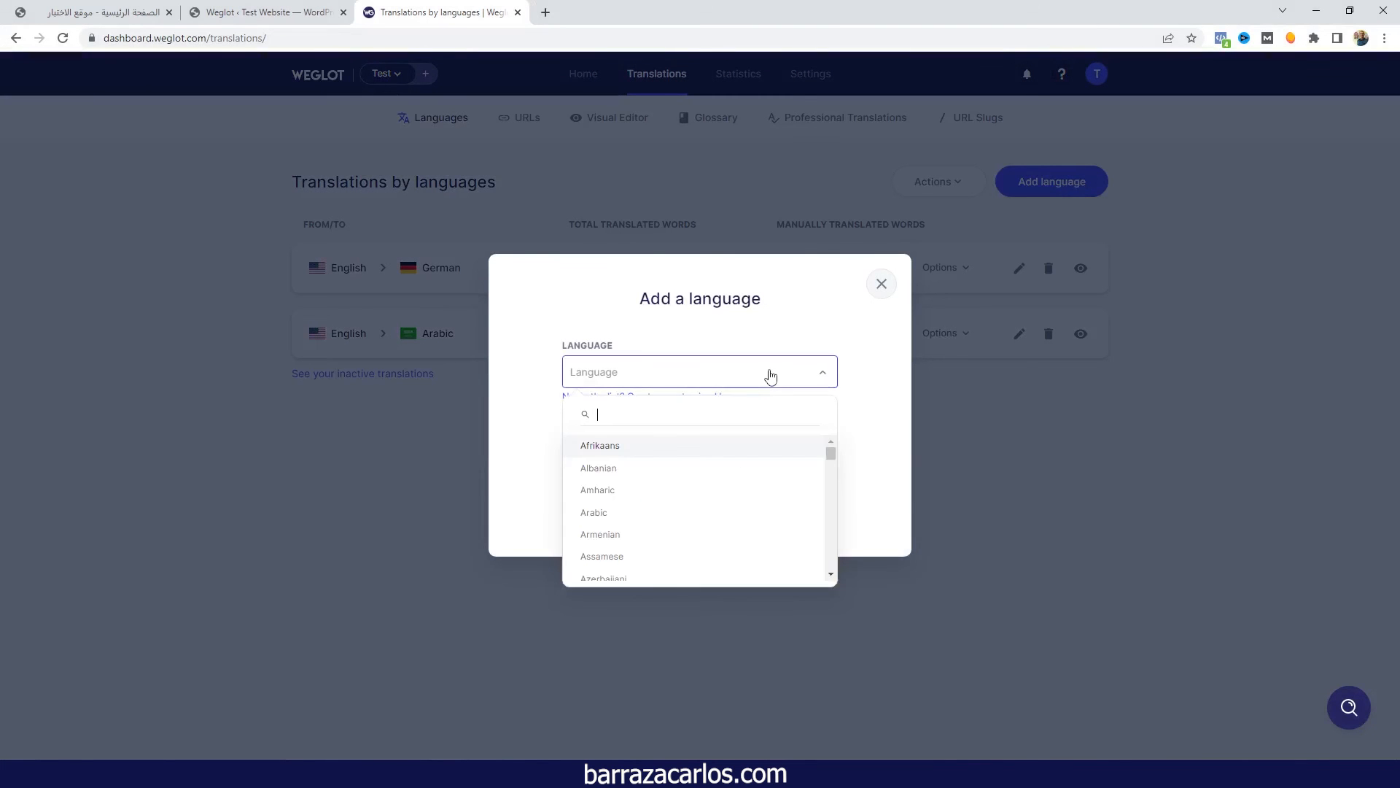
{"action": "mouse_move", "coordinate": [656, 493]}
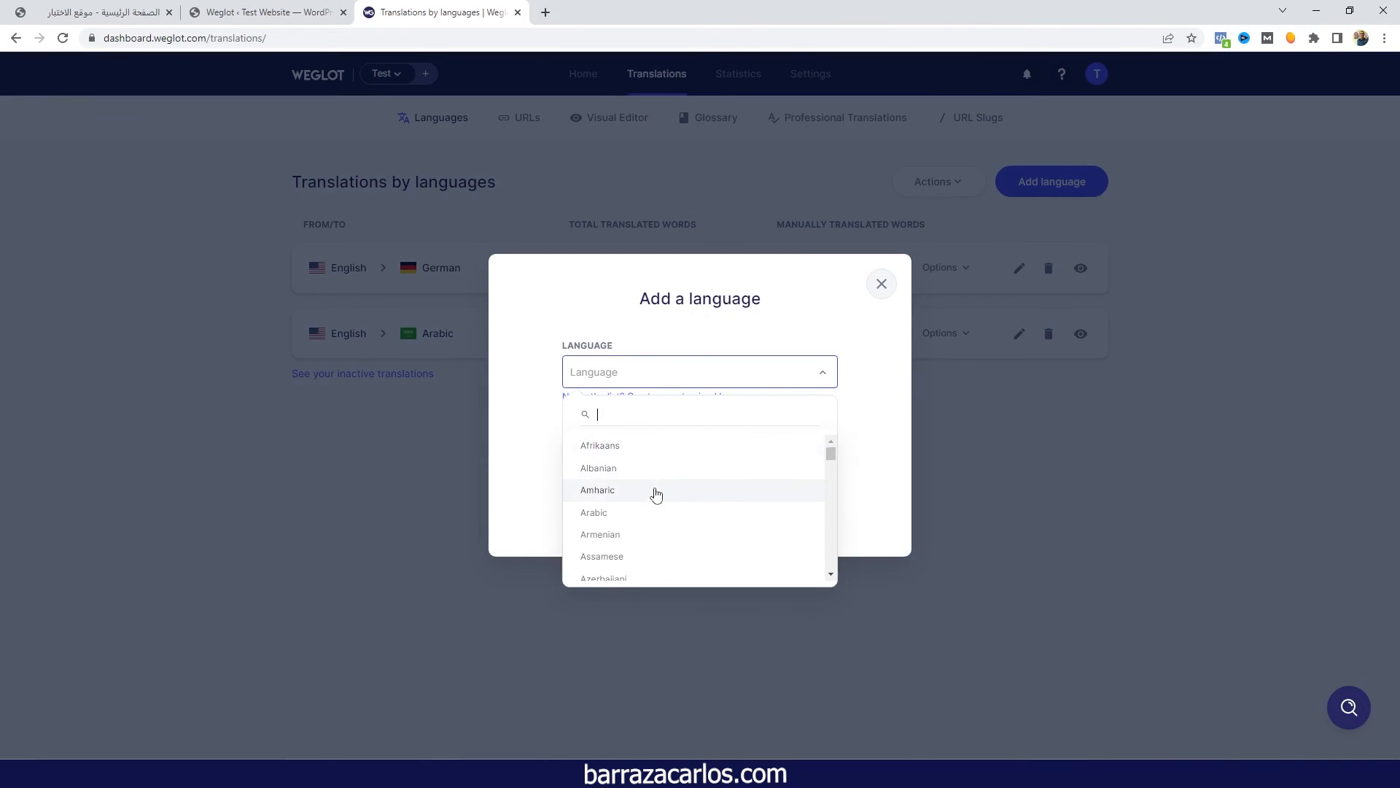
{"action": "scroll", "scroll_direction": "down", "scroll_amount": 3}
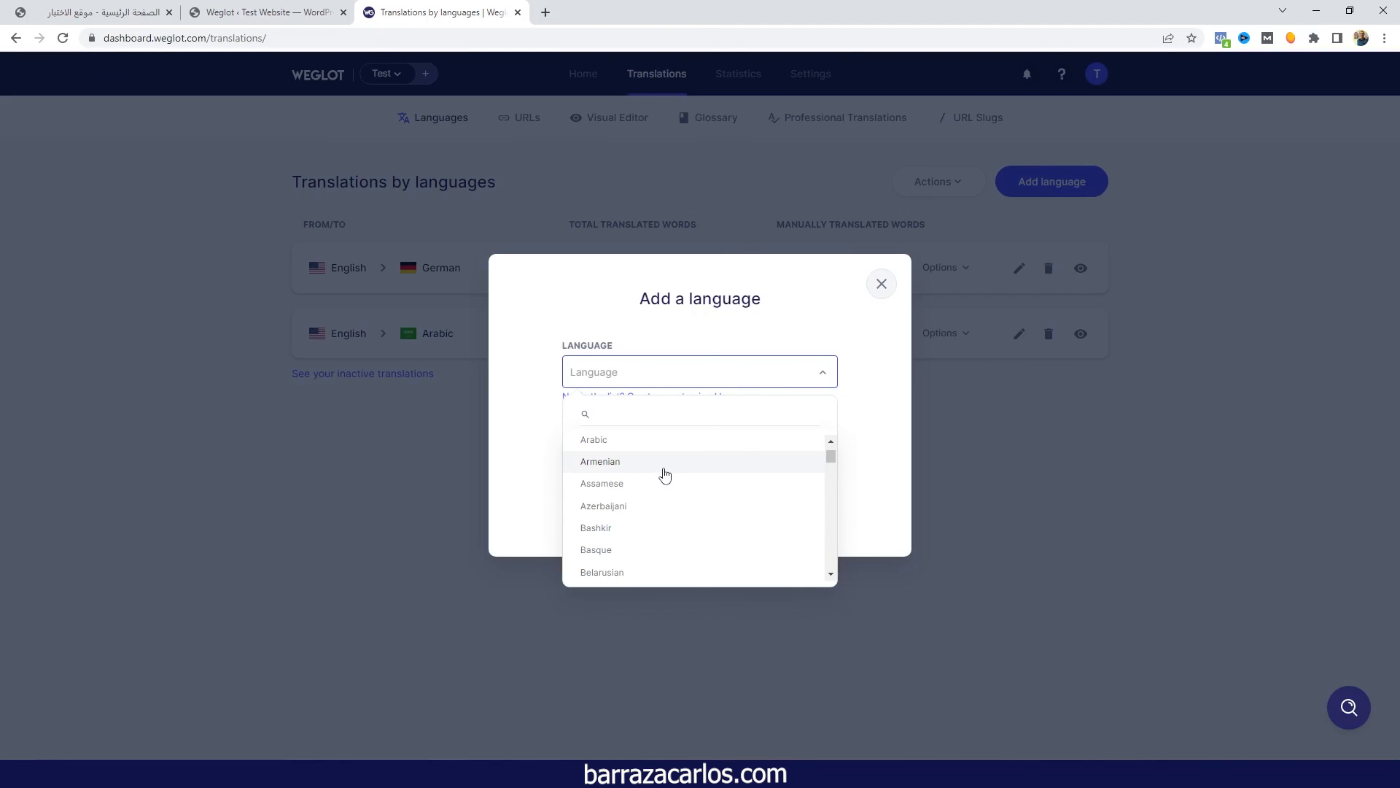
{"action": "scroll", "scroll_direction": "down", "scroll_amount": 3}
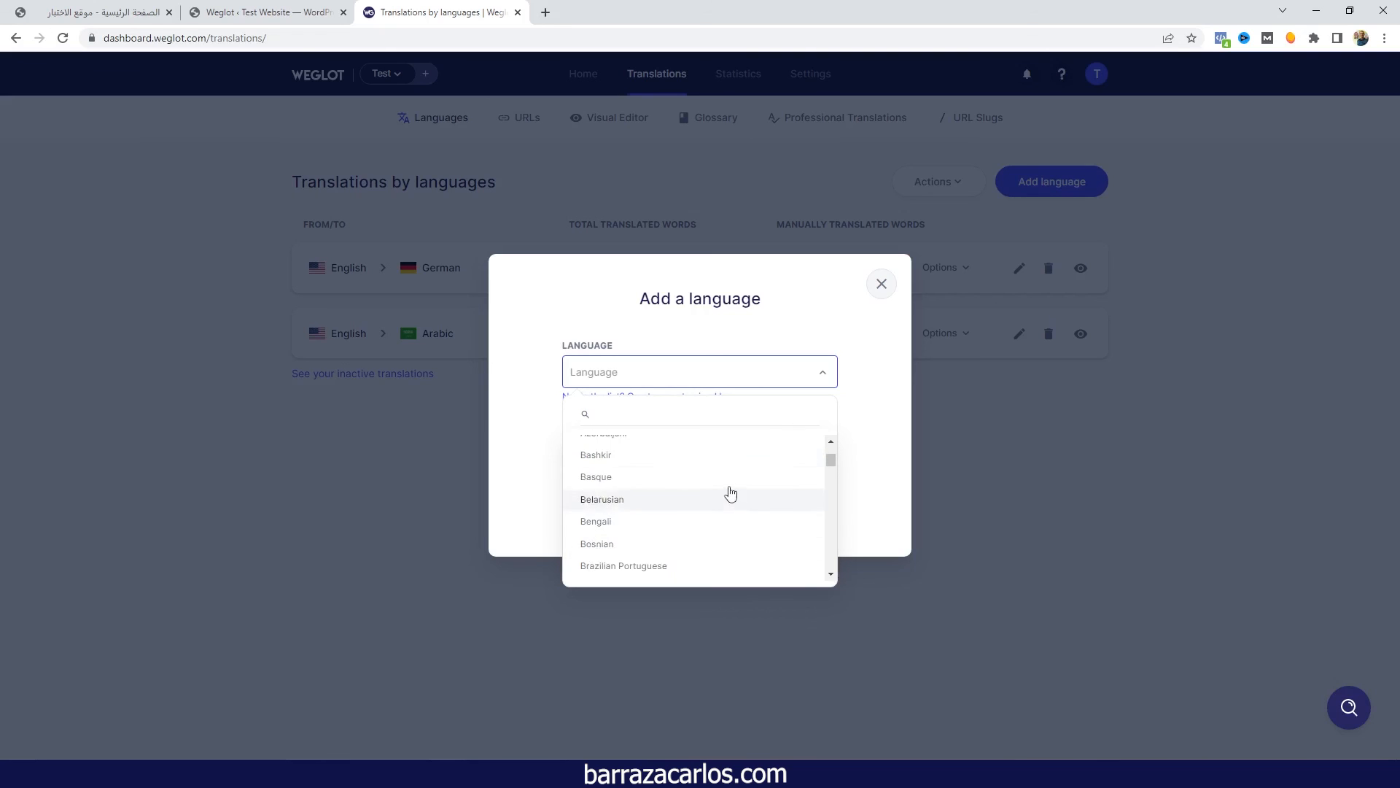